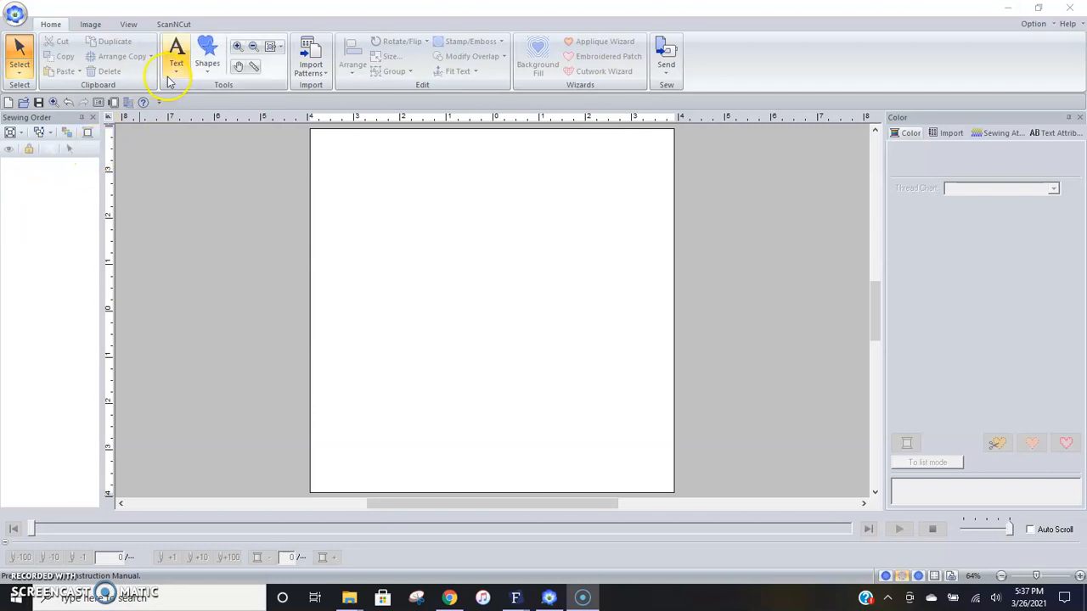
mouse_move(173, 80)
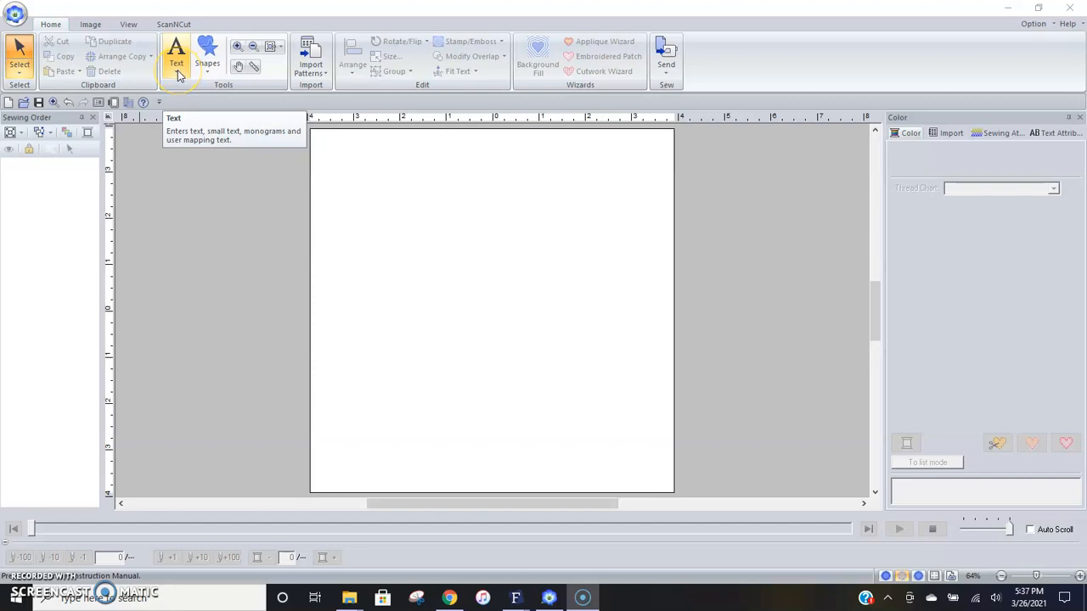
Show the lettering type choices from the Text tool on the Home tab
click(173, 59)
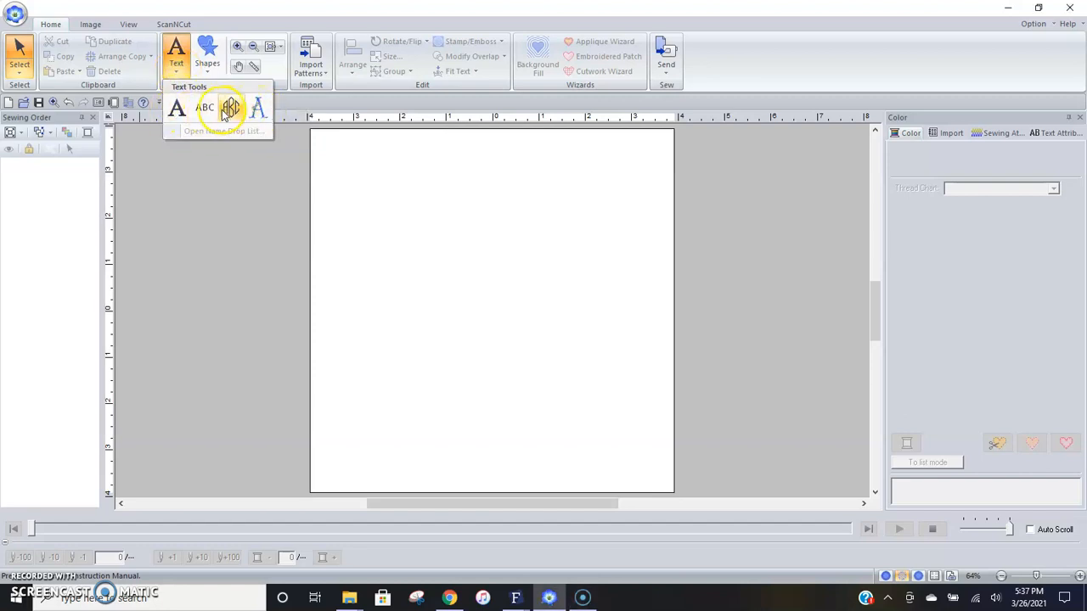
mouse_move(173, 115)
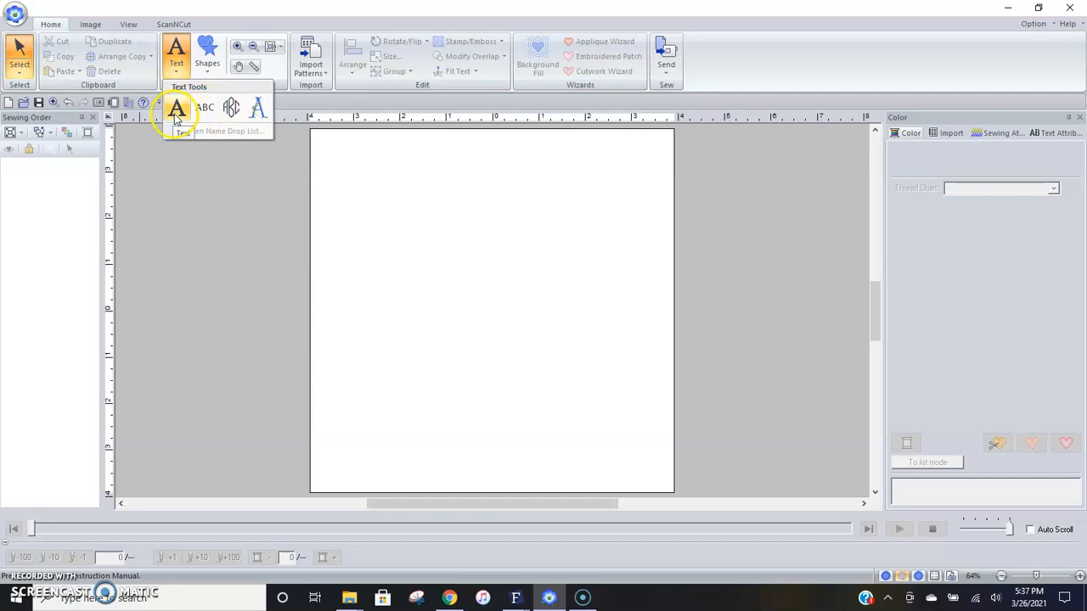
mouse_move(207, 110)
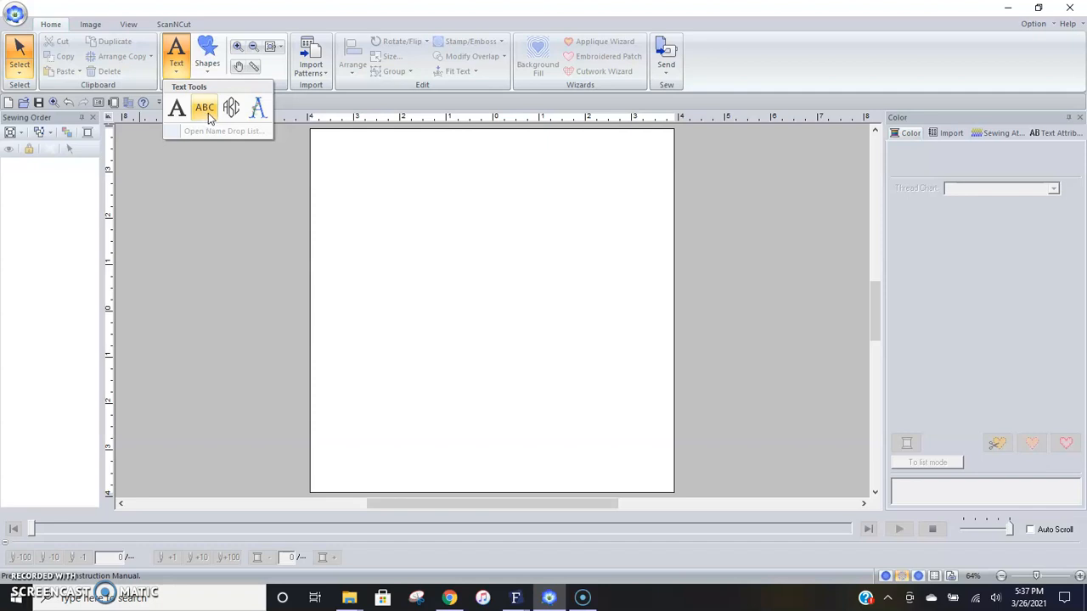
mouse_move(210, 112)
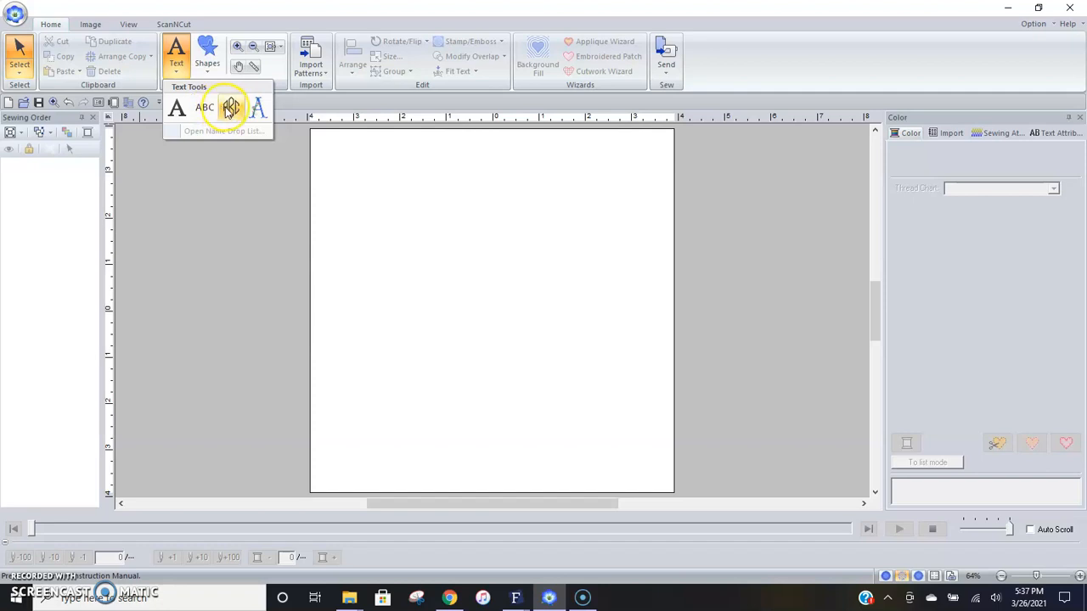
mouse_move(229, 108)
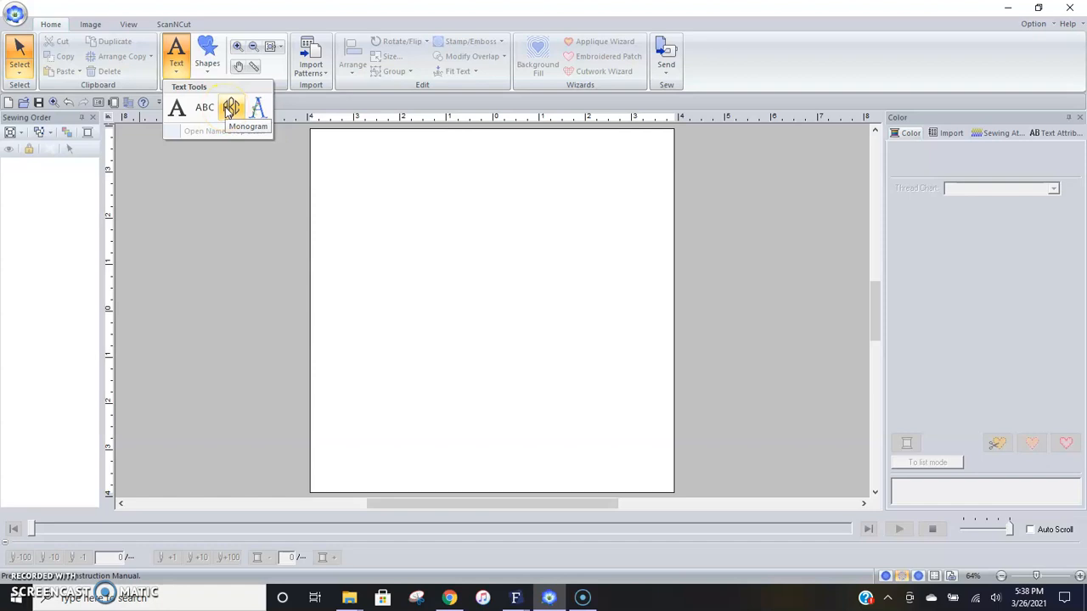
mouse_move(260, 108)
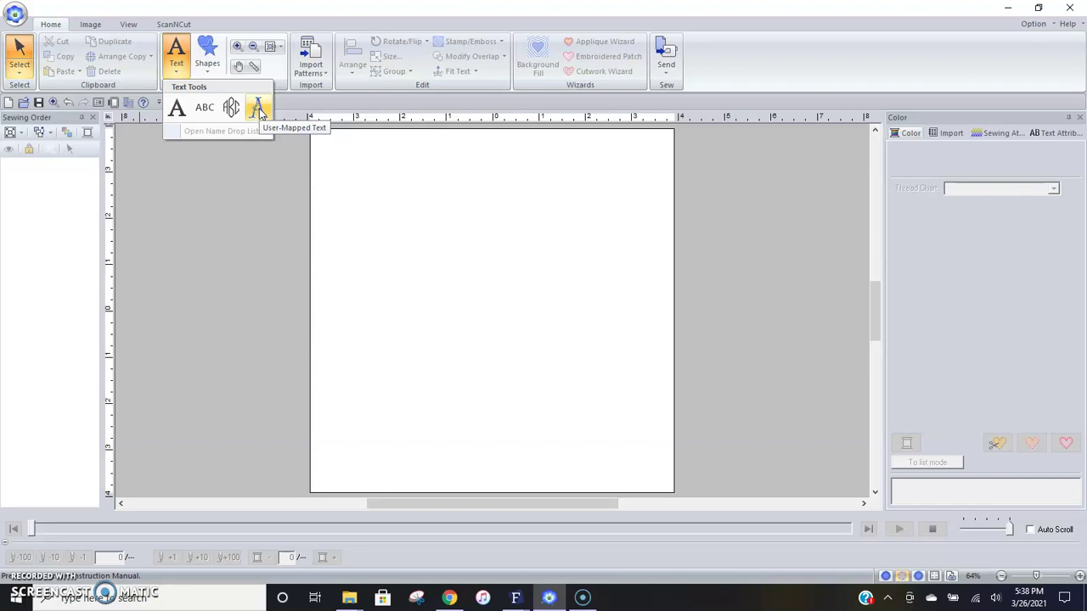
mouse_move(178, 115)
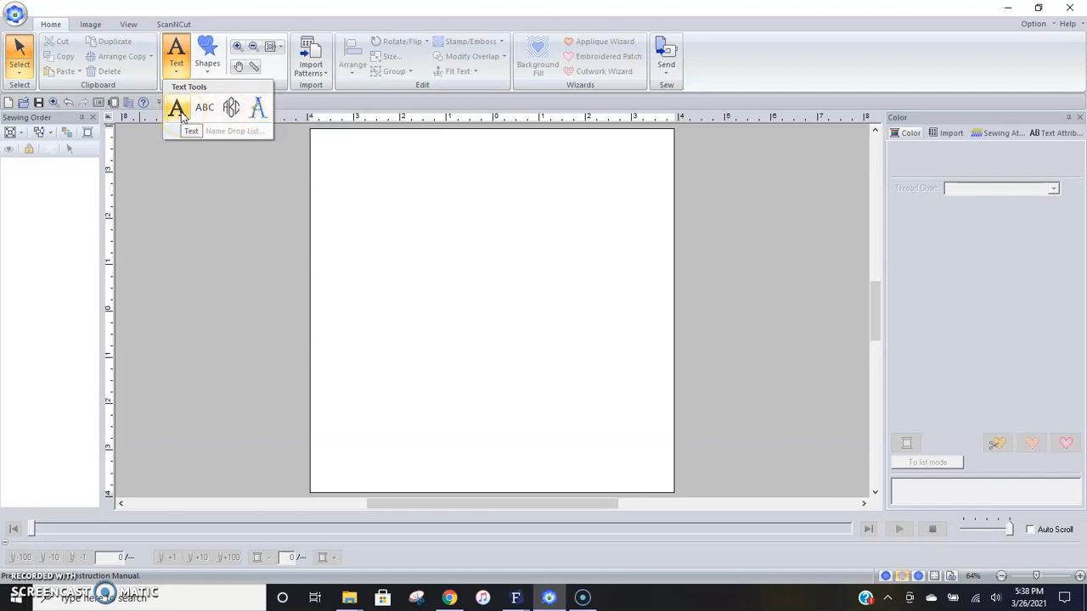
Start a plain text object and begin typing the word Hello into Text Attributes
click(177, 108)
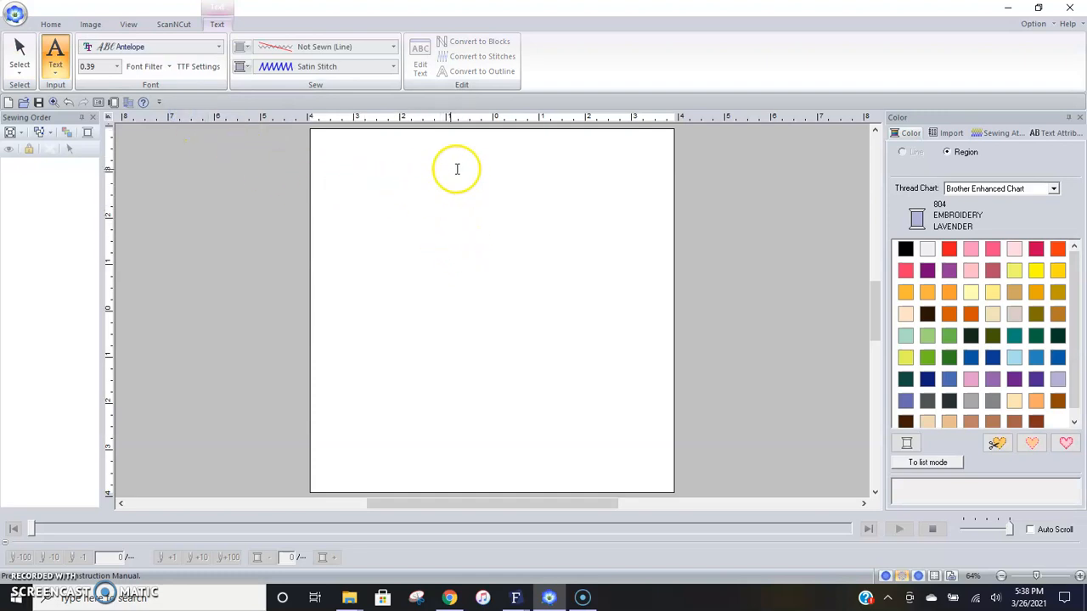
mouse_move(484, 228)
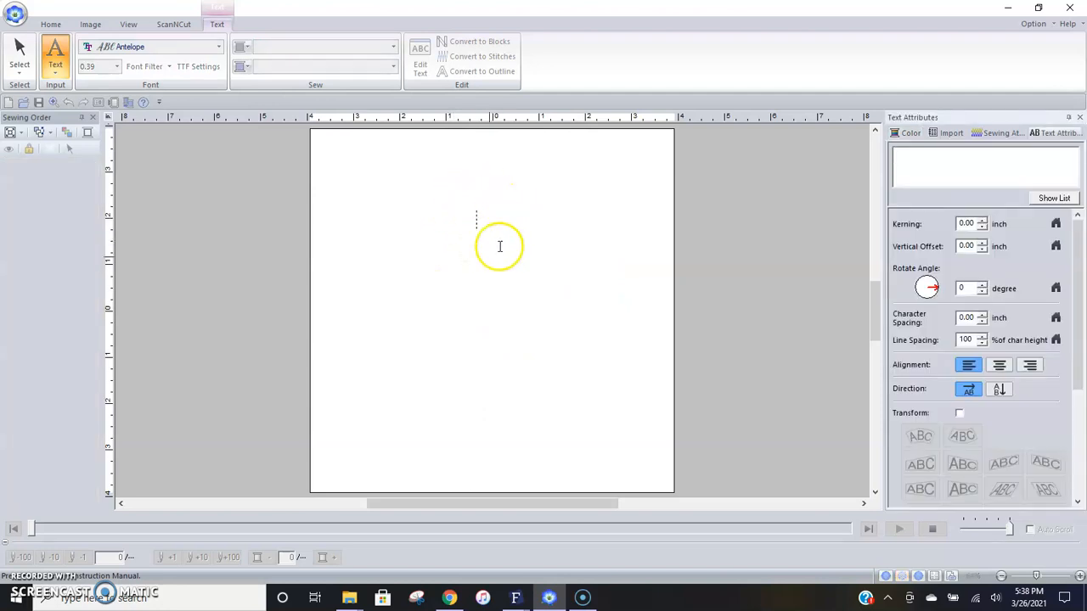
mouse_move(839, 180)
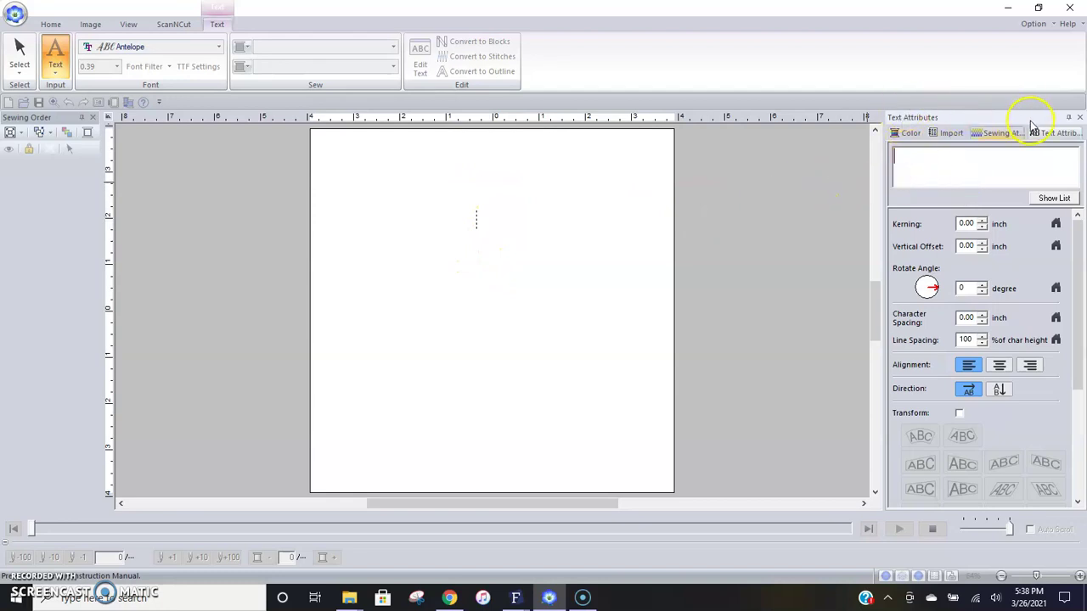
click(913, 159)
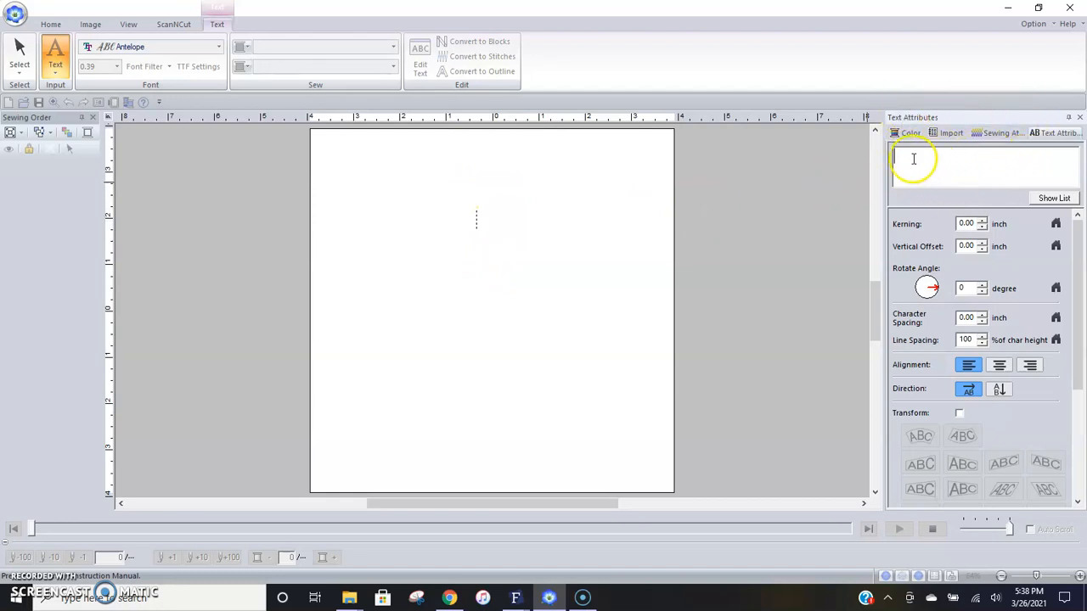
click(903, 160)
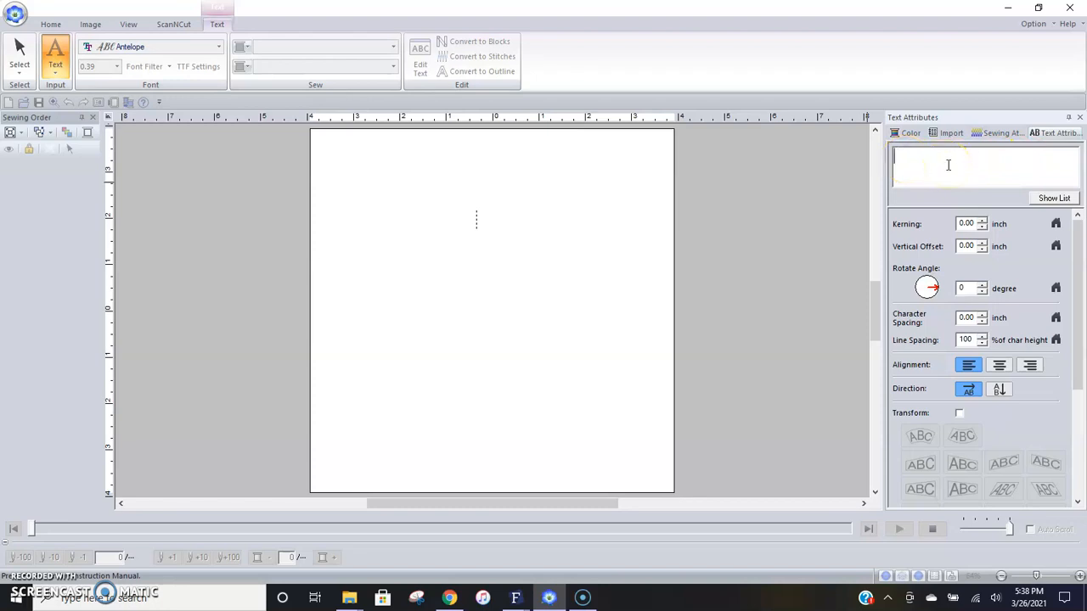
text(Hello)
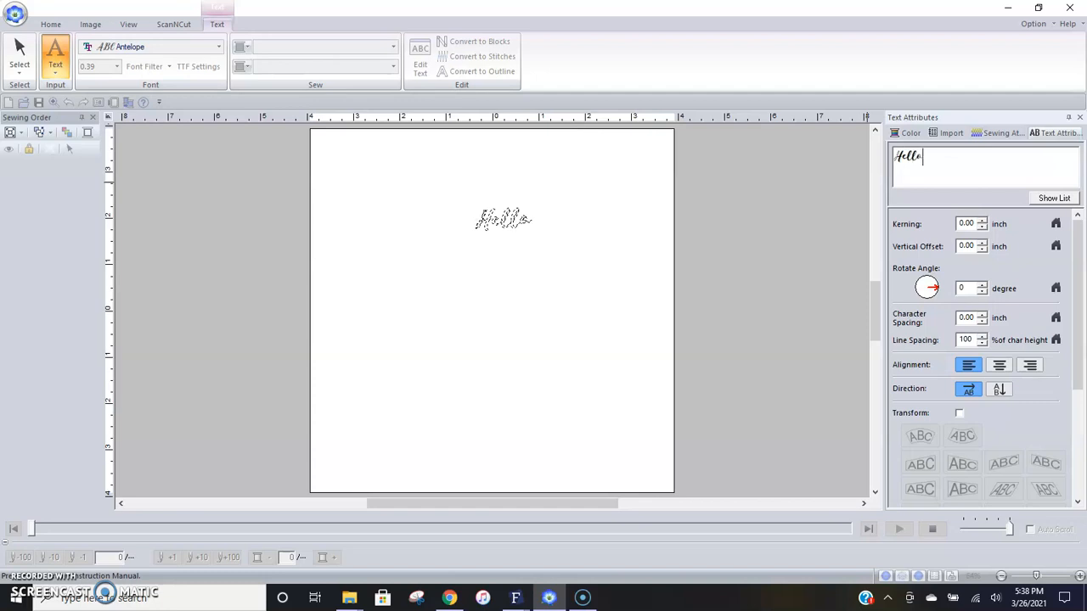
mouse_move(880, 263)
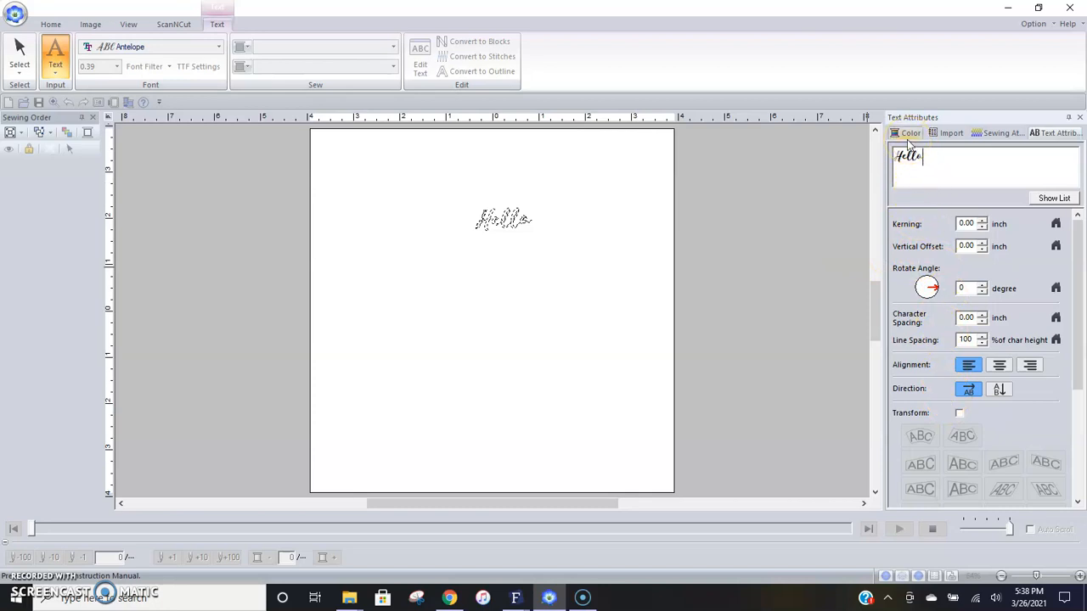
mouse_move(944, 136)
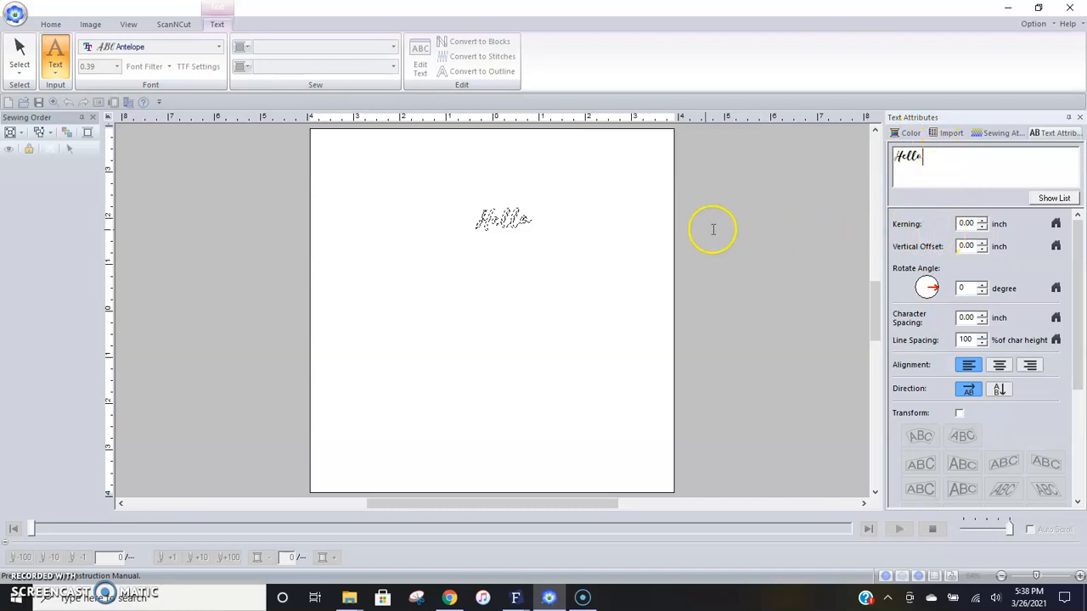
mouse_move(547, 259)
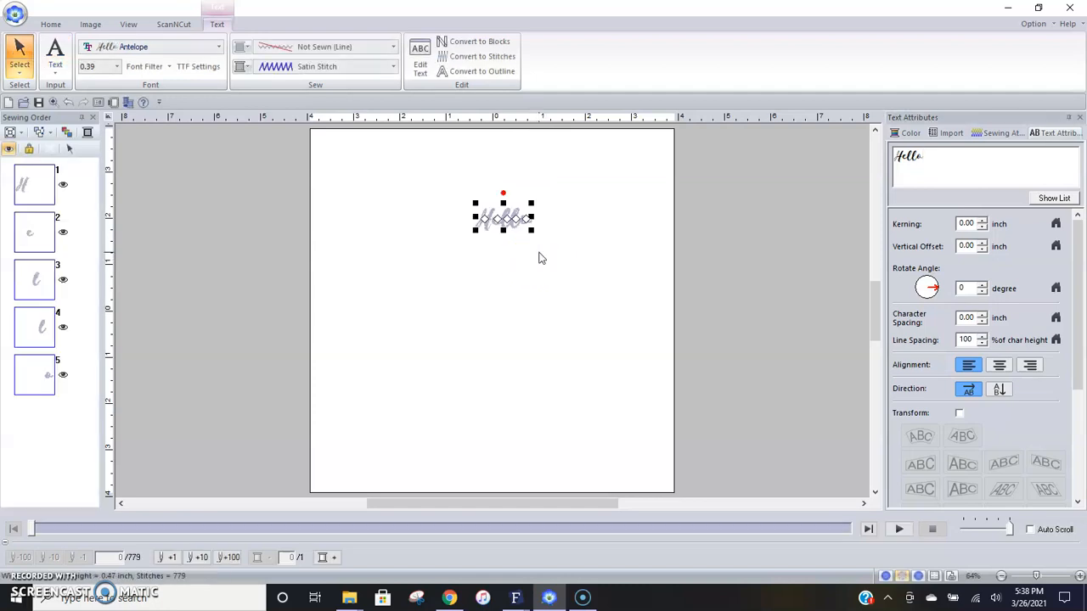
Drag a corner handle so the Hello lettering grows to about 1.36
drag(534, 227, 540, 236)
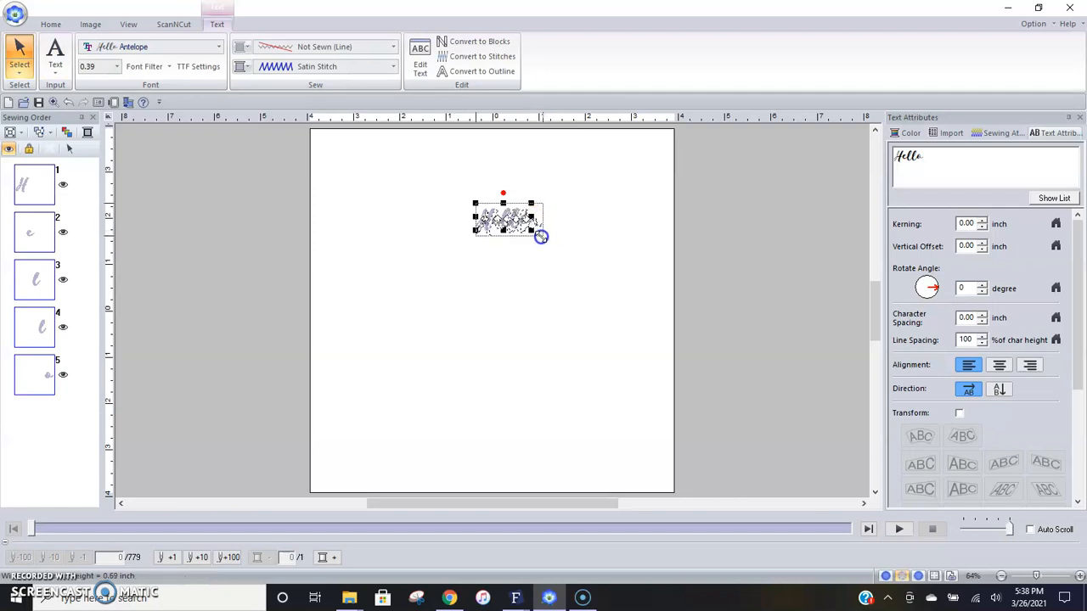
drag(540, 236, 547, 238)
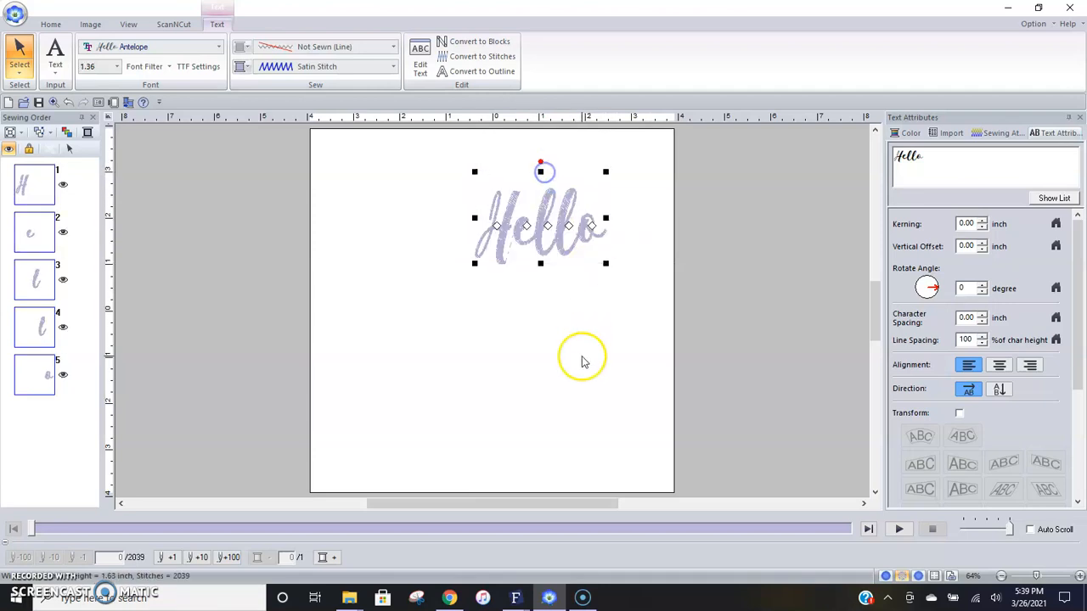
mouse_move(612, 219)
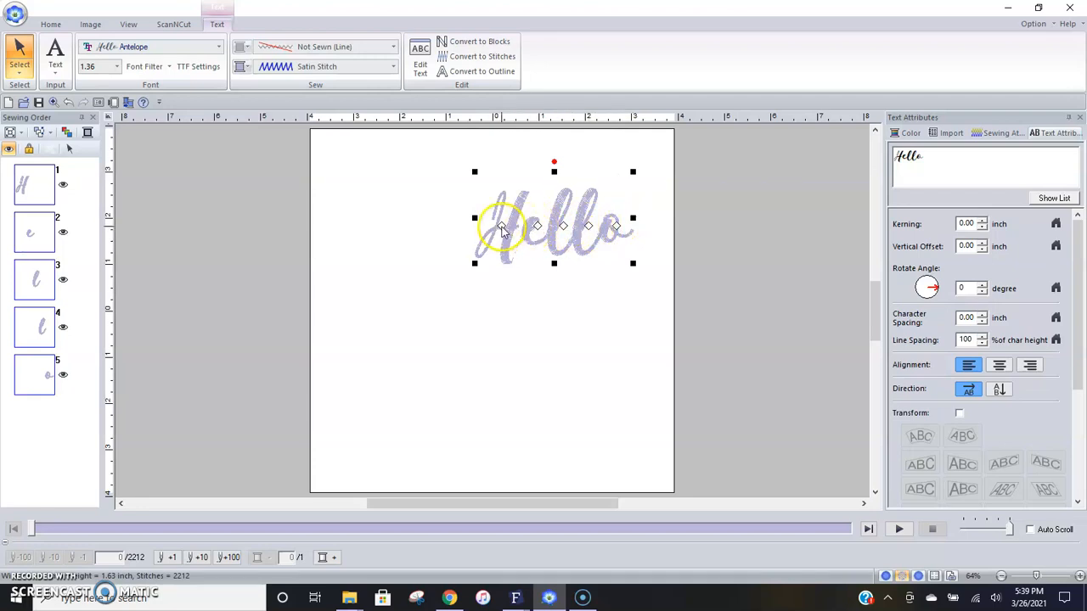
click(53, 23)
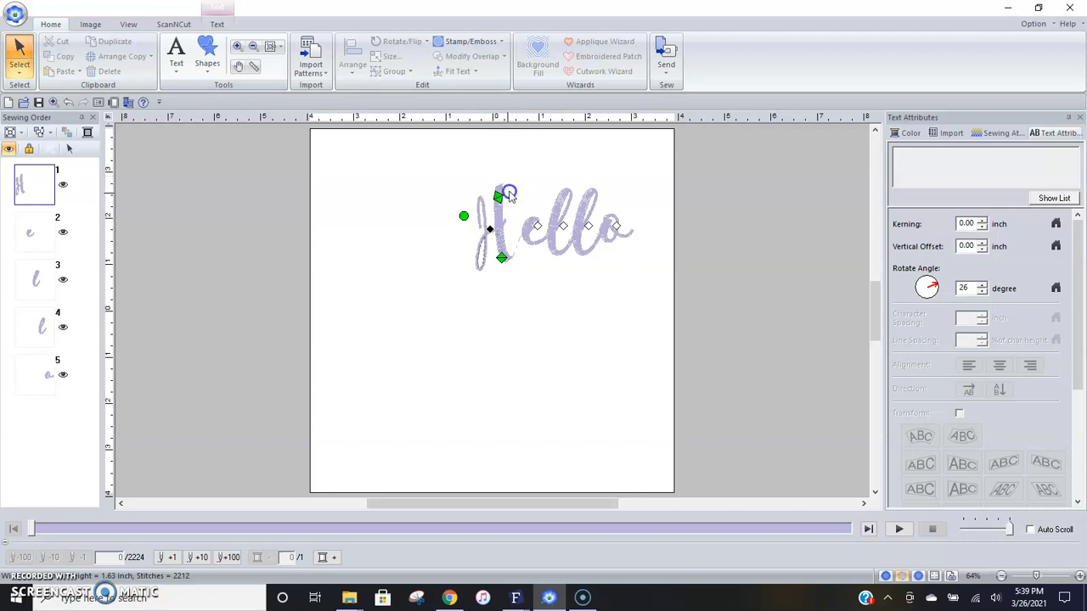
drag(510, 194, 540, 156)
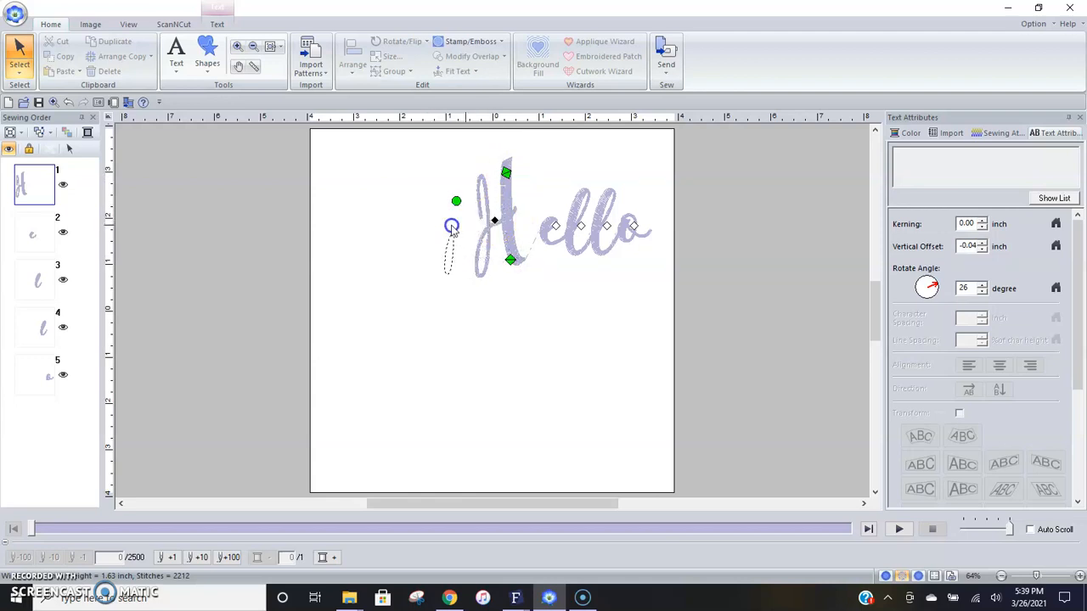
drag(451, 228, 508, 238)
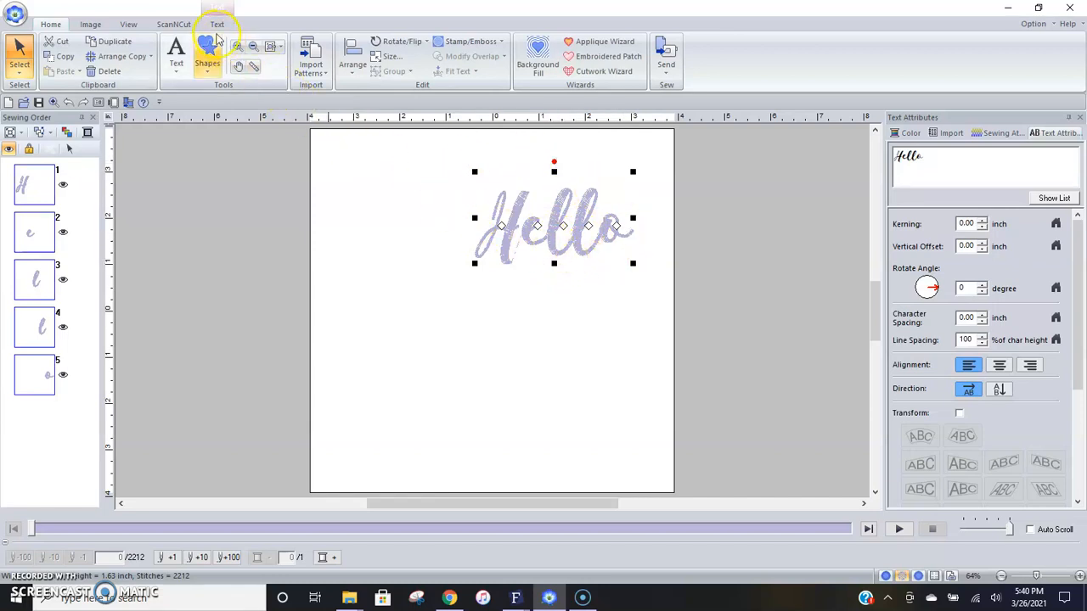
Give Hello a serif font, nudge it toward the page centre and reopen the font list
click(214, 24)
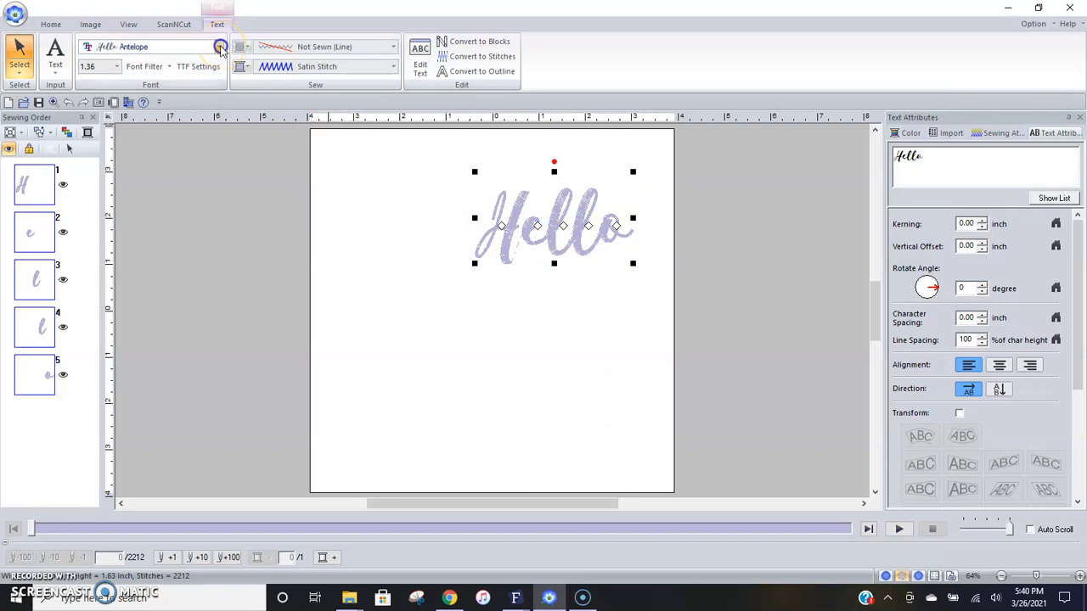
click(217, 46)
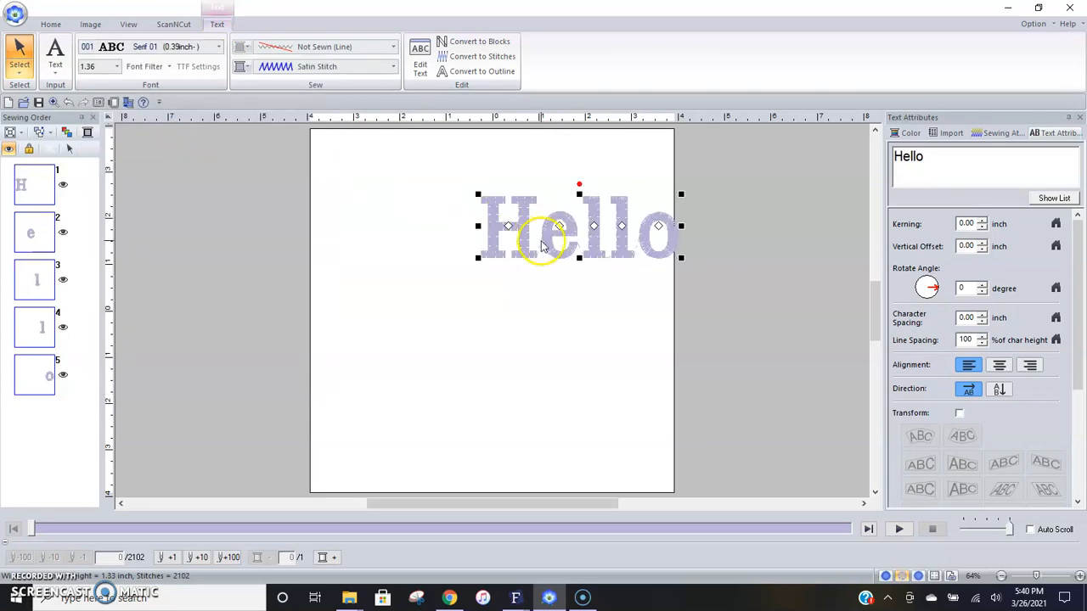
drag(560, 230, 467, 251)
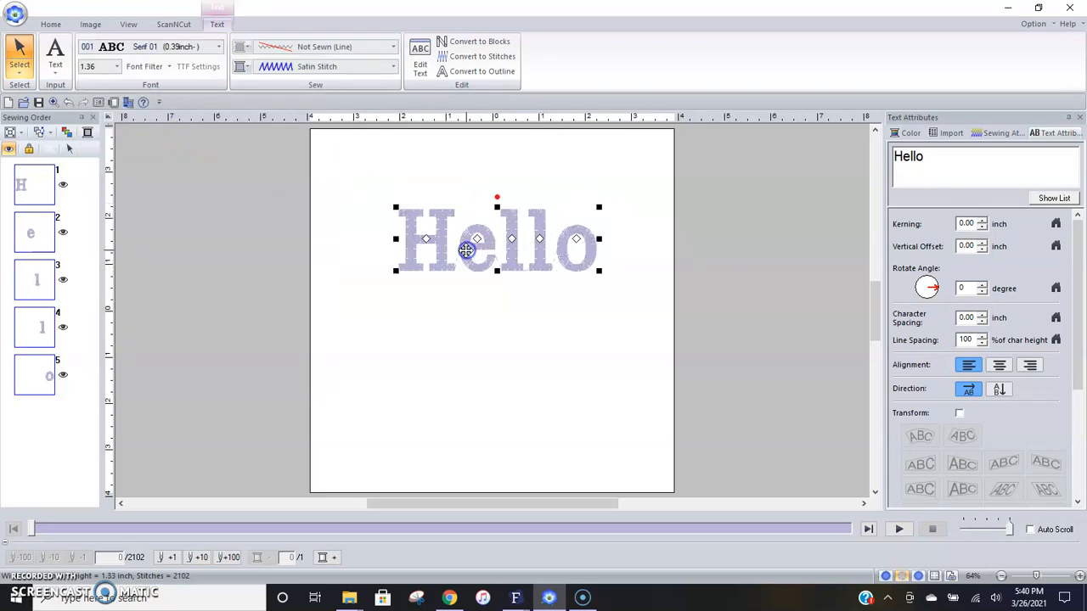
mouse_move(386, 197)
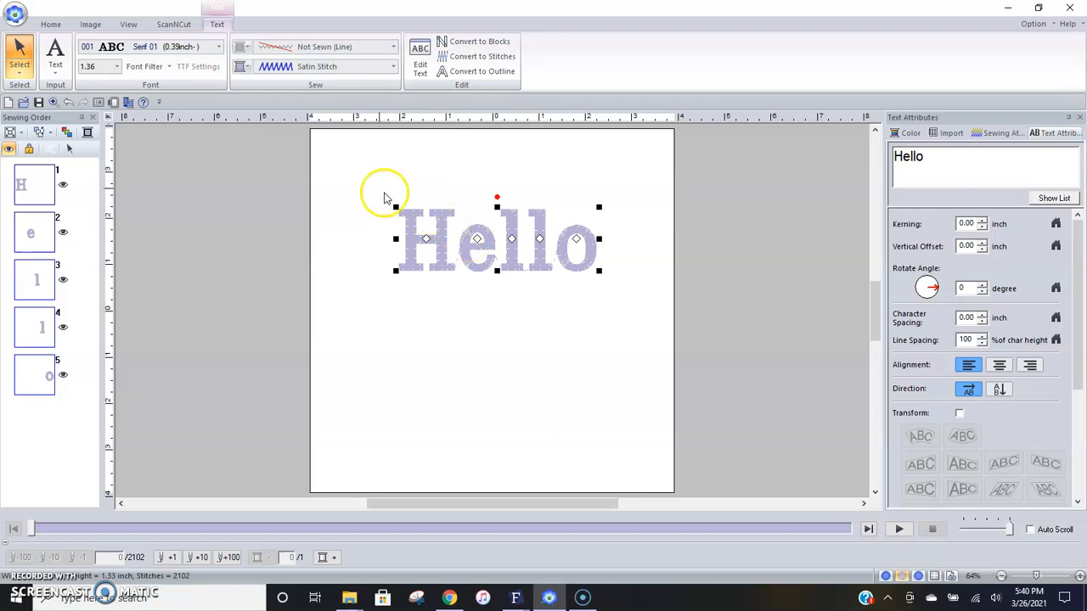
click(219, 46)
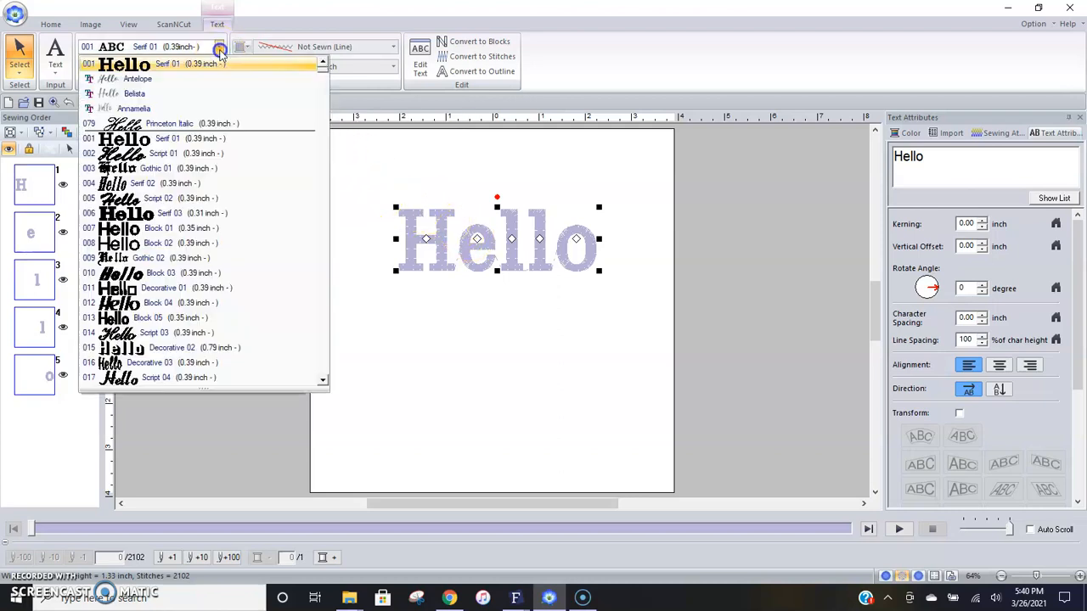
mouse_move(225, 119)
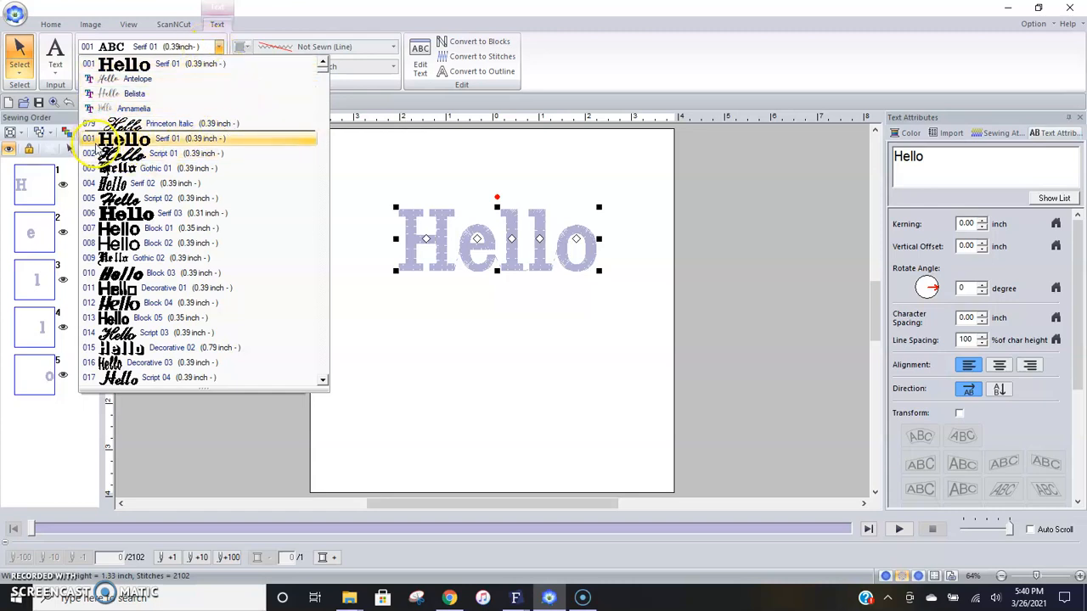
Scroll down the font list toward the rounded casual 'a bug's life' font
scroll(down, 3)
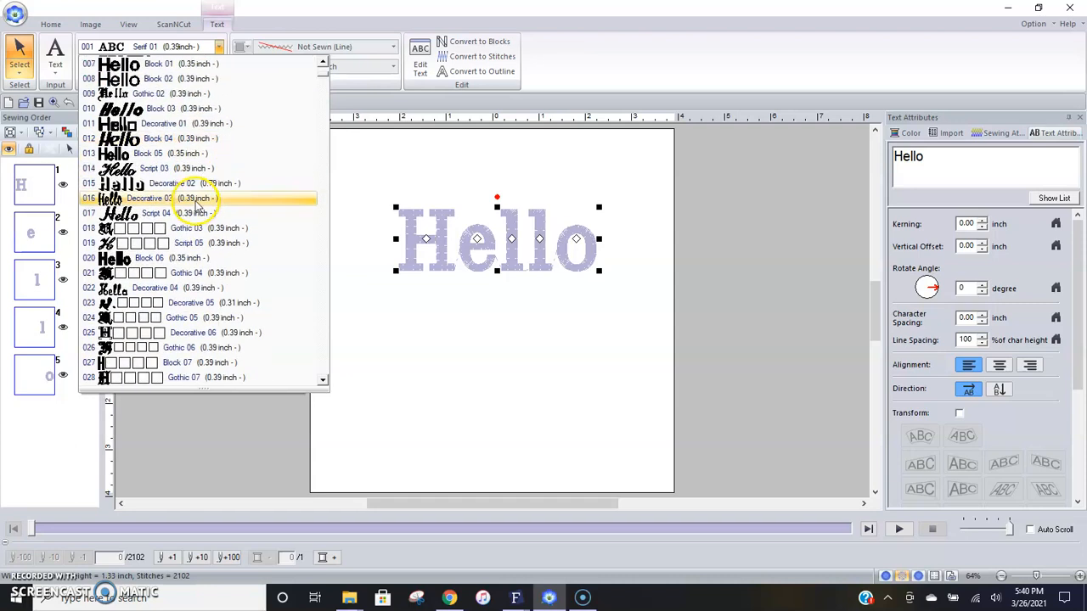
scroll(down, 3)
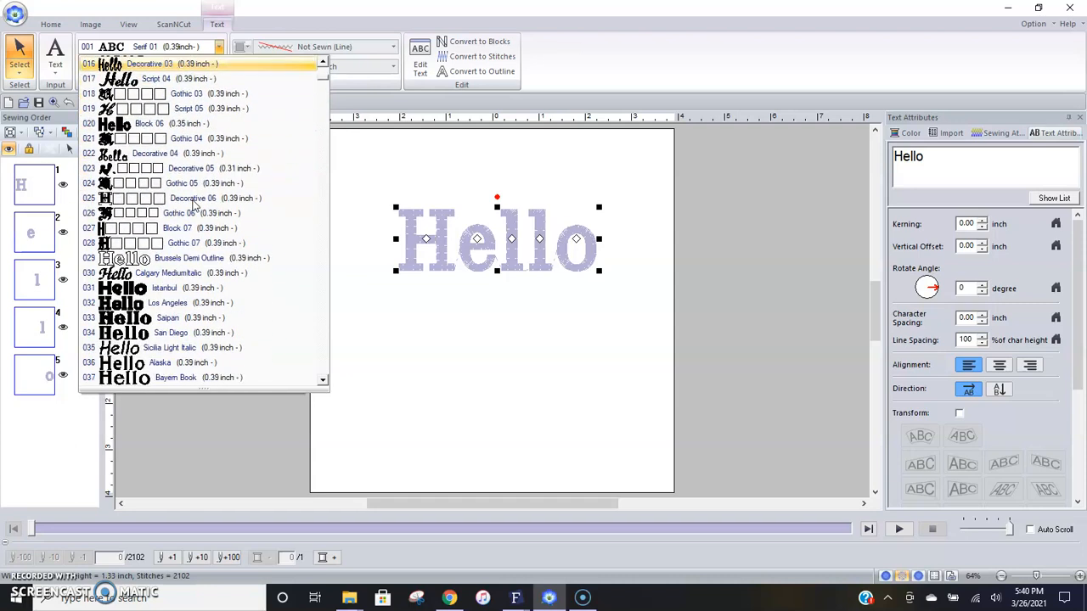
scroll(down, 3)
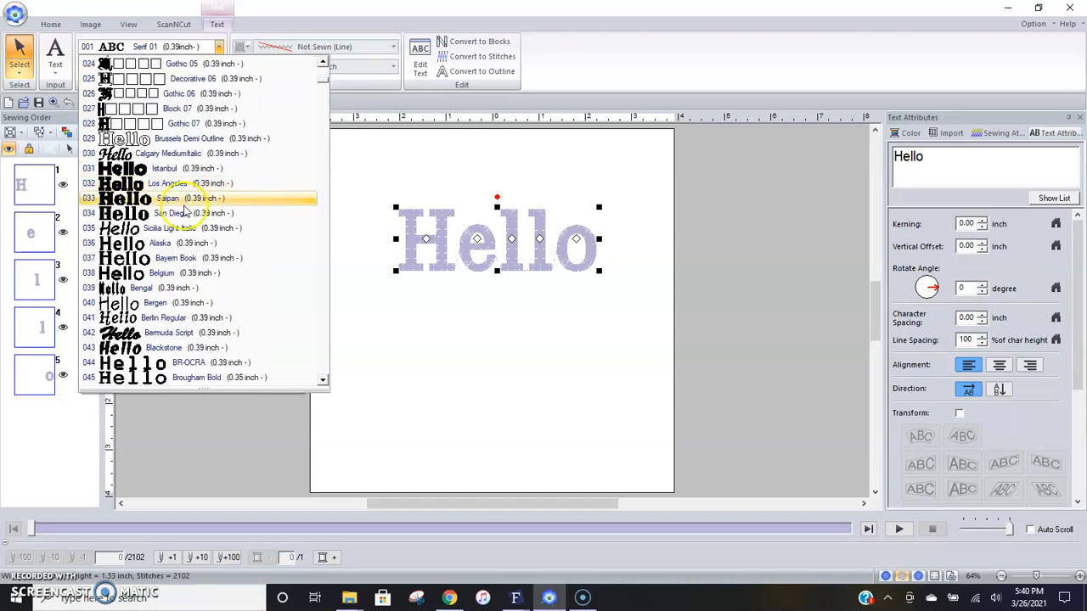
scroll(down, 3)
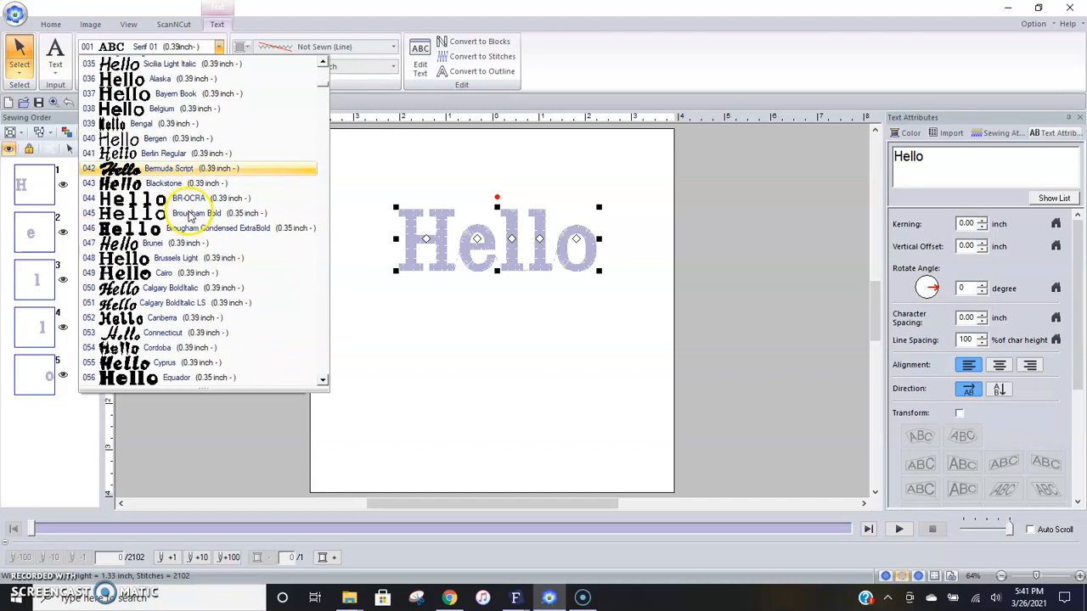
scroll(down, 3)
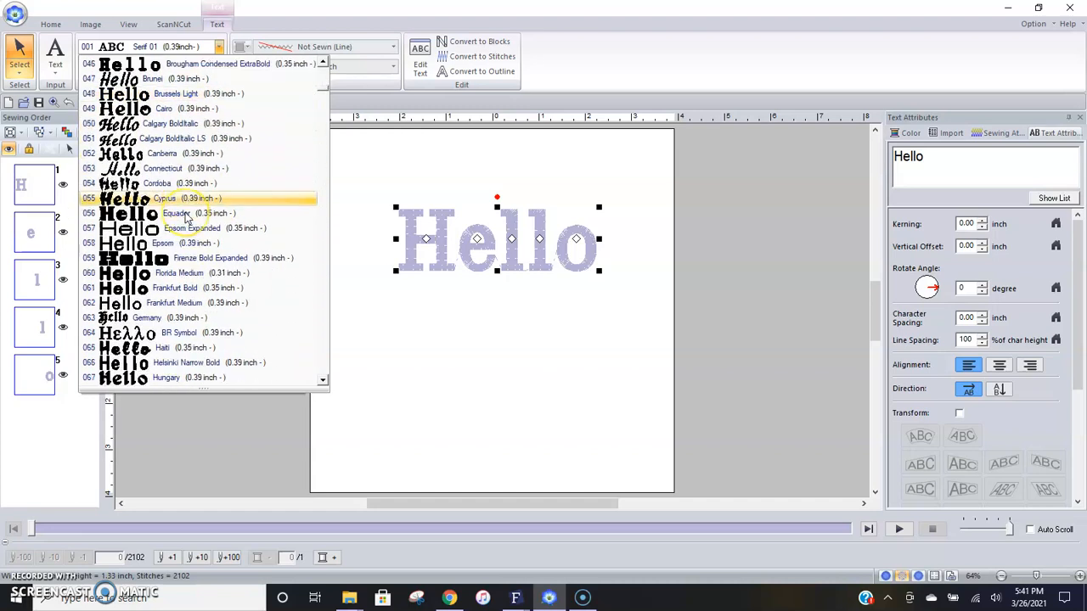
scroll(down, 3)
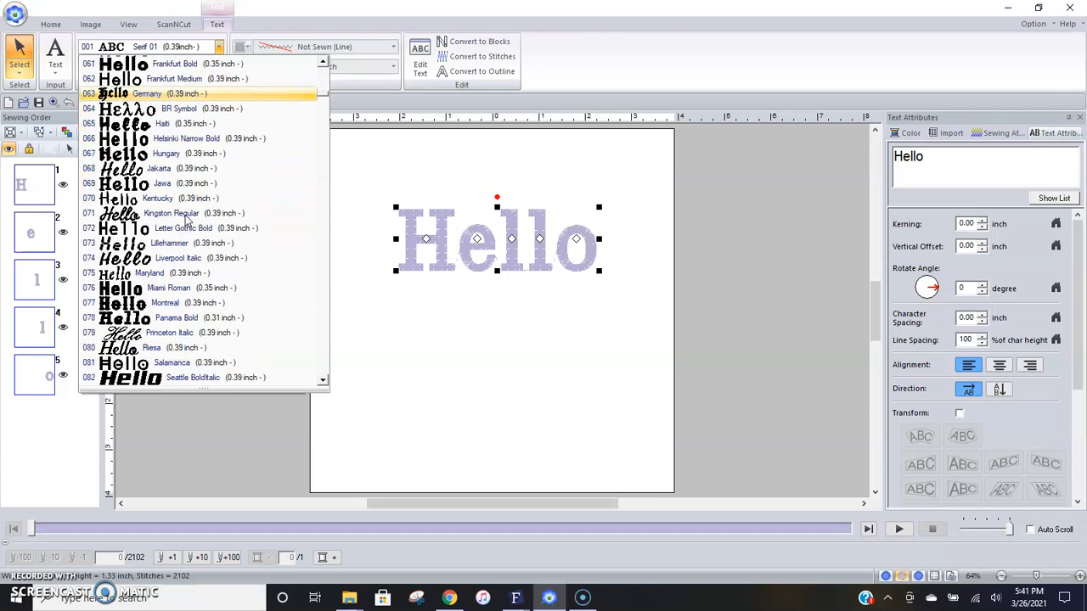
scroll(down, 3)
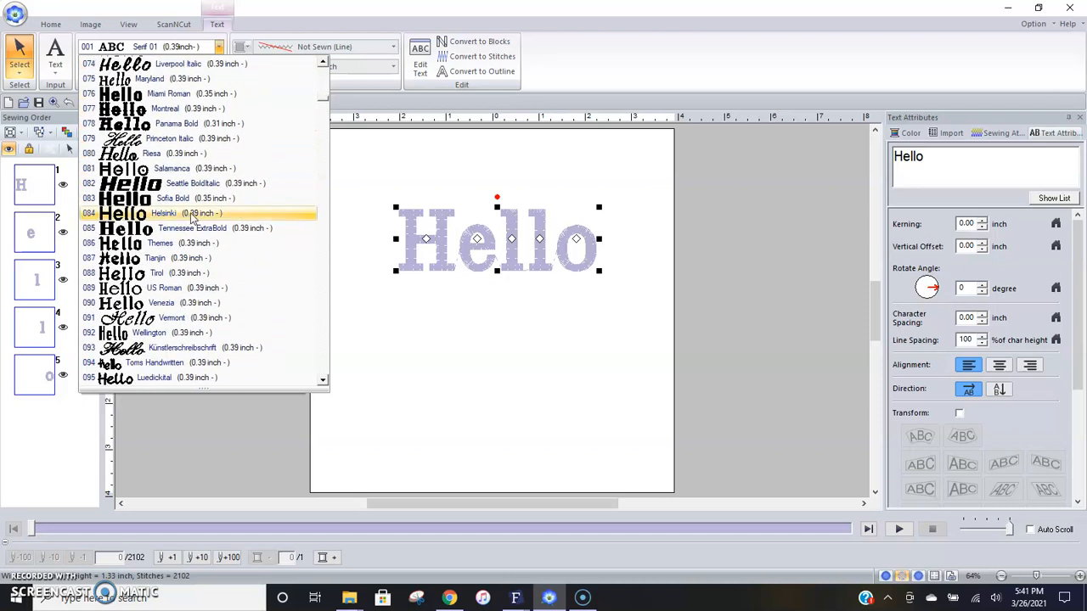
scroll(down, 3)
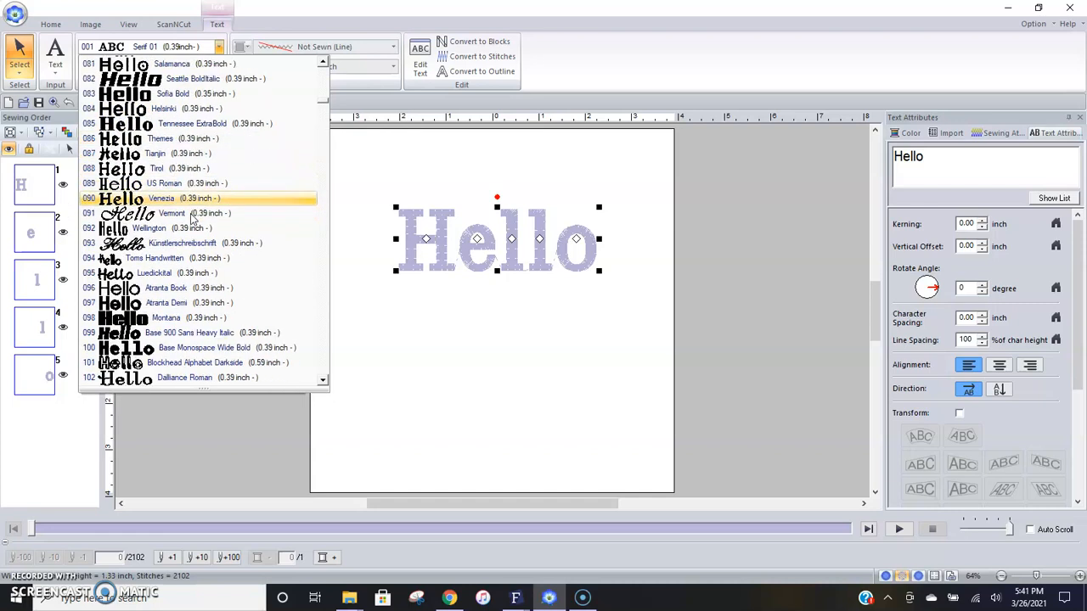
scroll(down, 3)
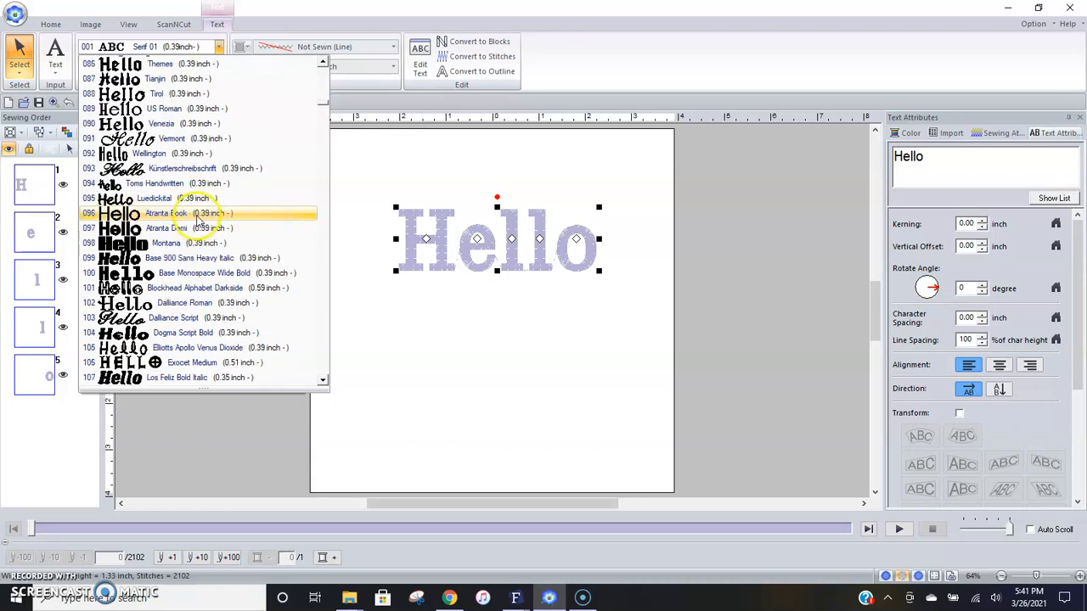
scroll(down, 3)
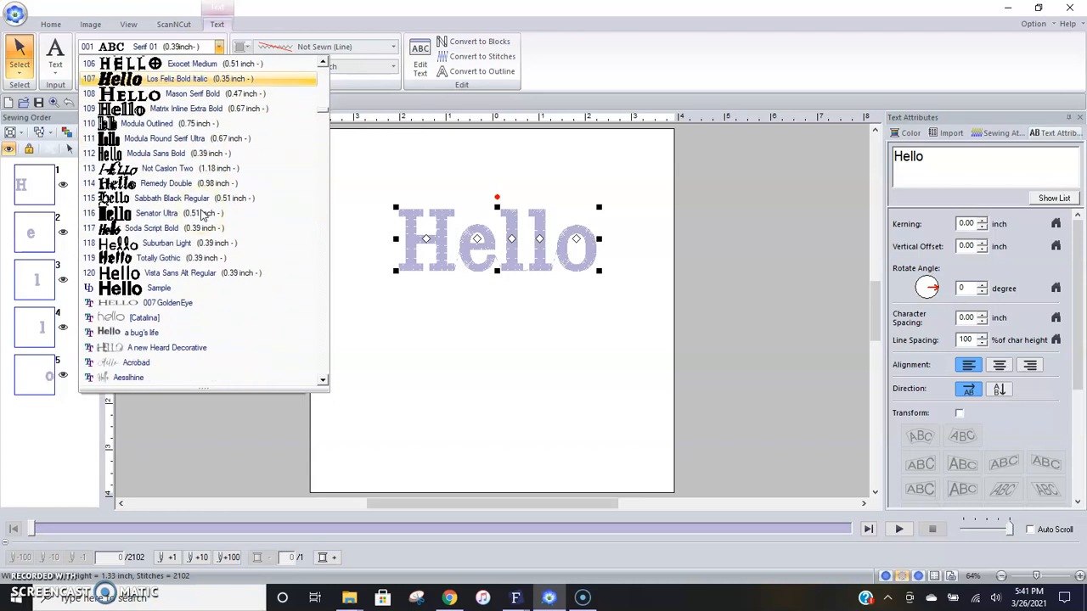
scroll(down, 3)
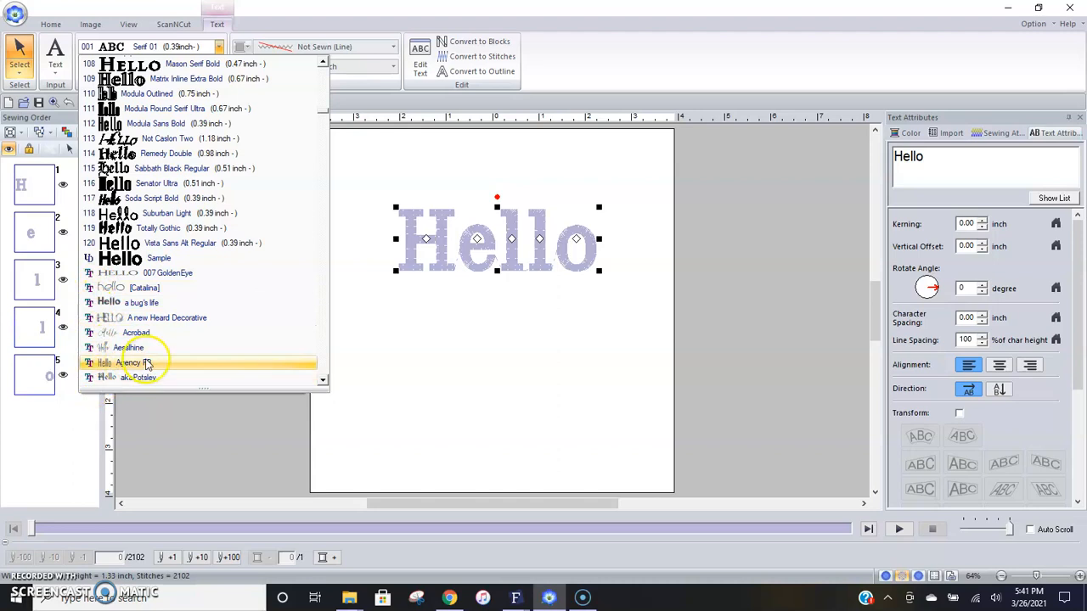
scroll(down, 3)
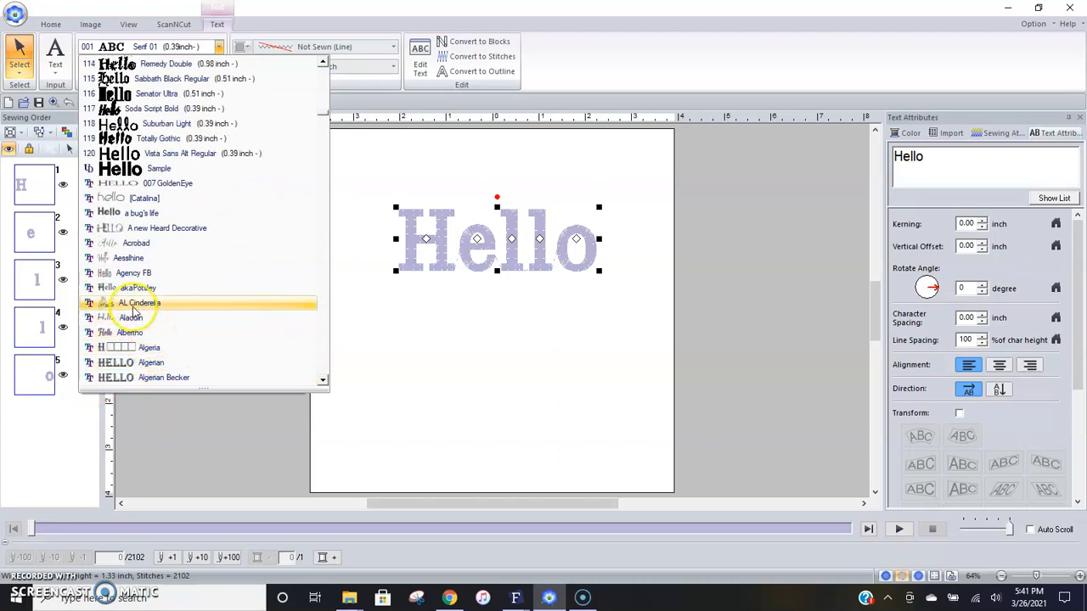
mouse_move(136, 288)
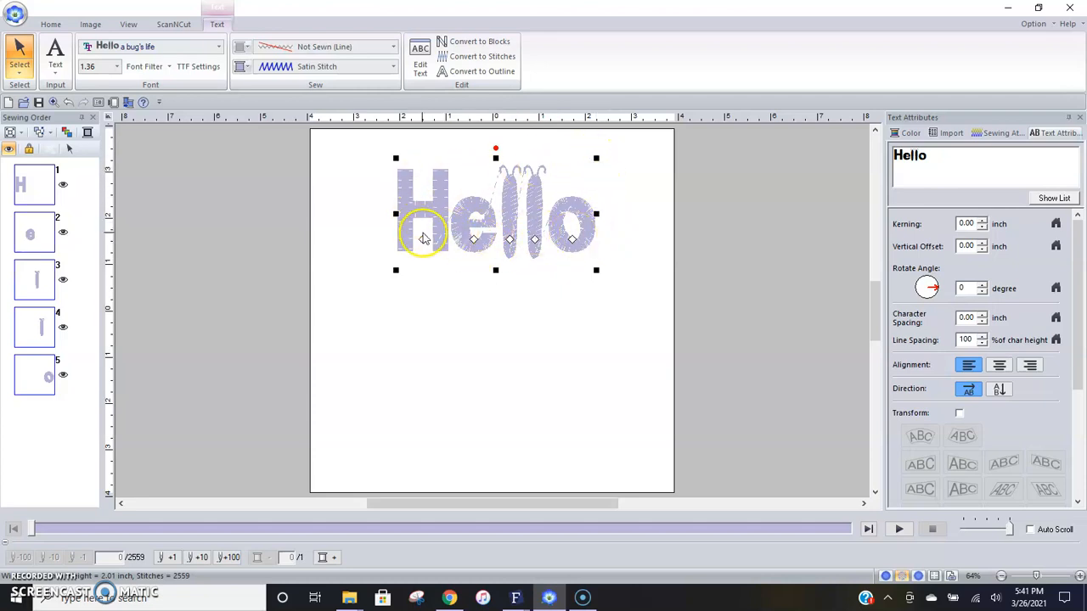
mouse_move(382, 132)
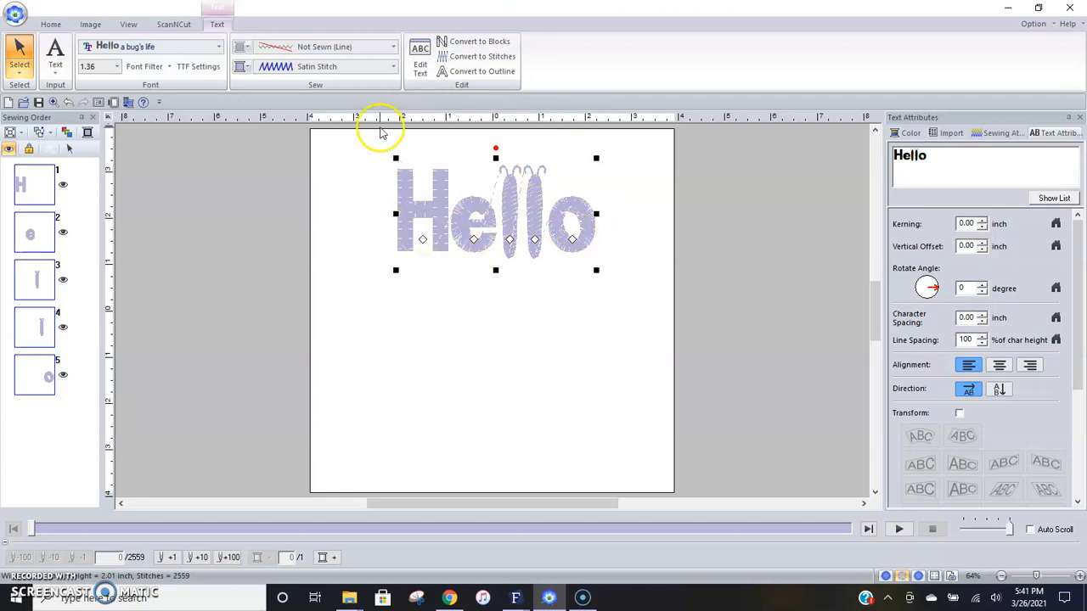
mouse_move(367, 72)
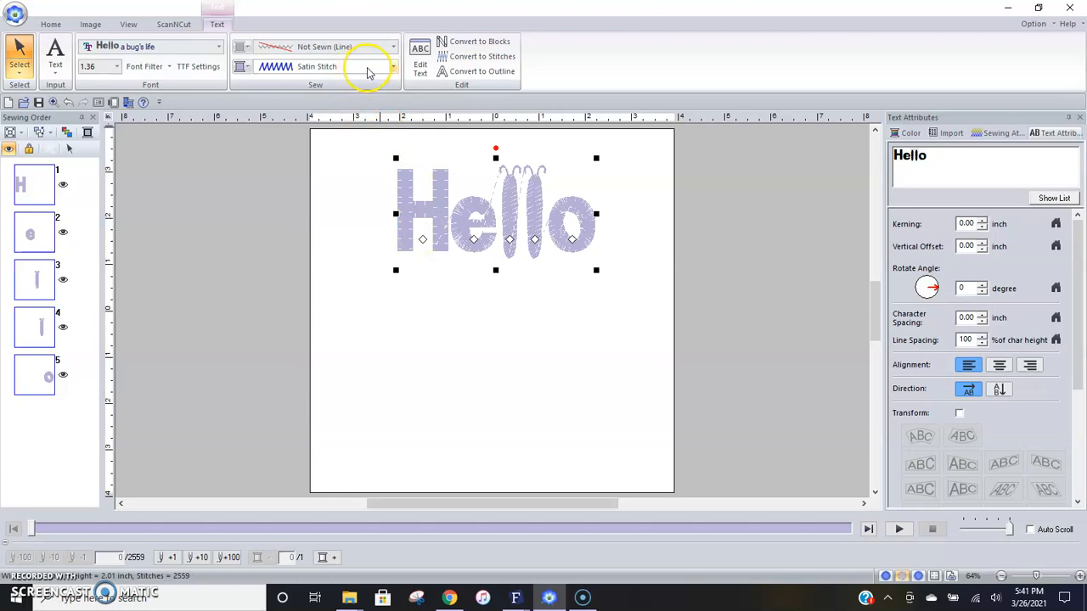
mouse_move(380, 68)
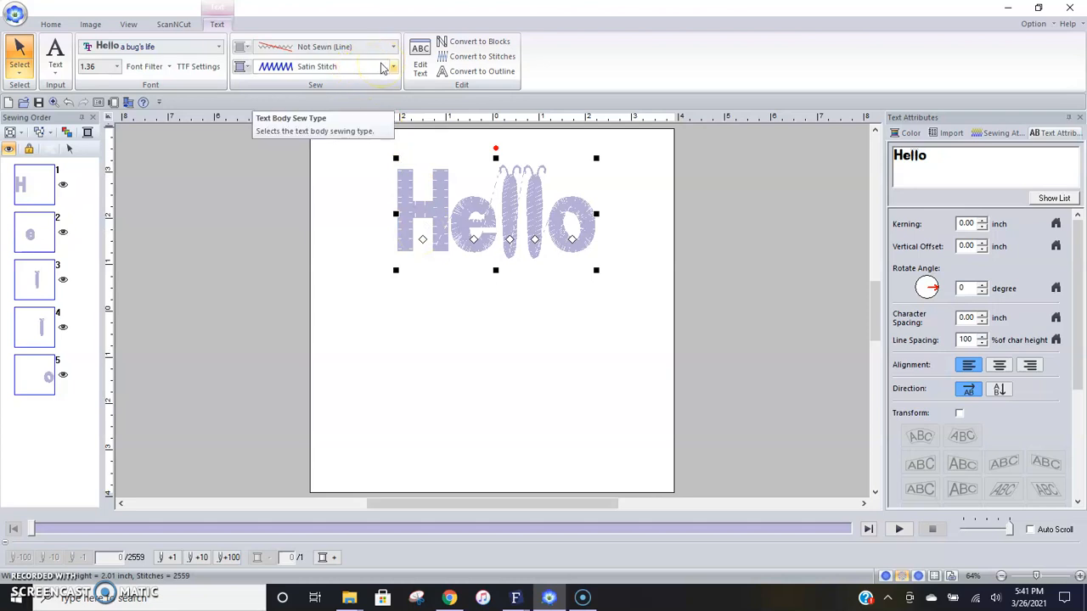
mouse_move(389, 47)
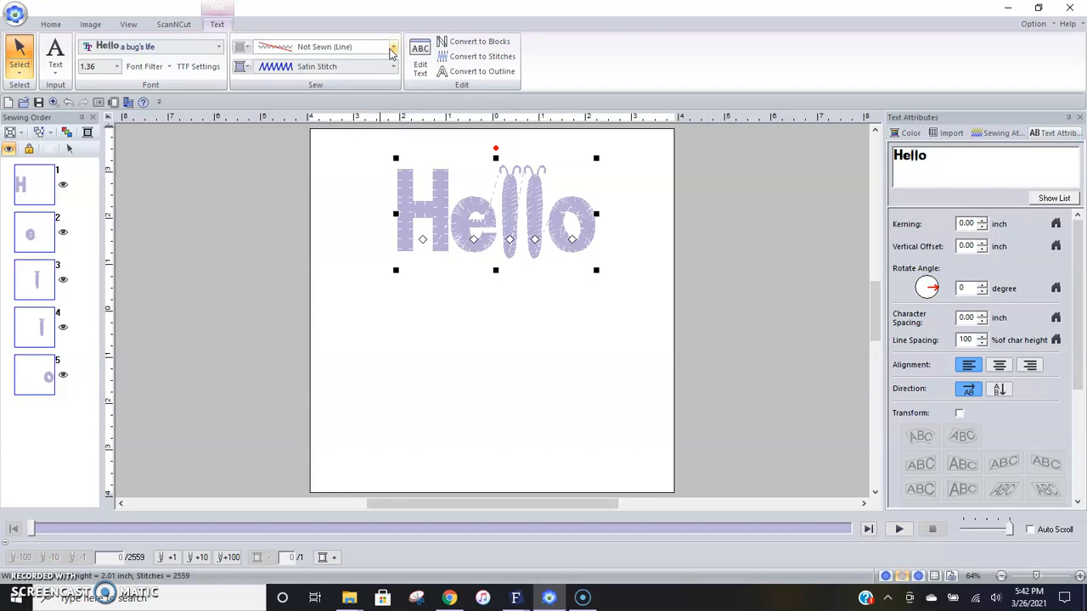
mouse_move(288, 48)
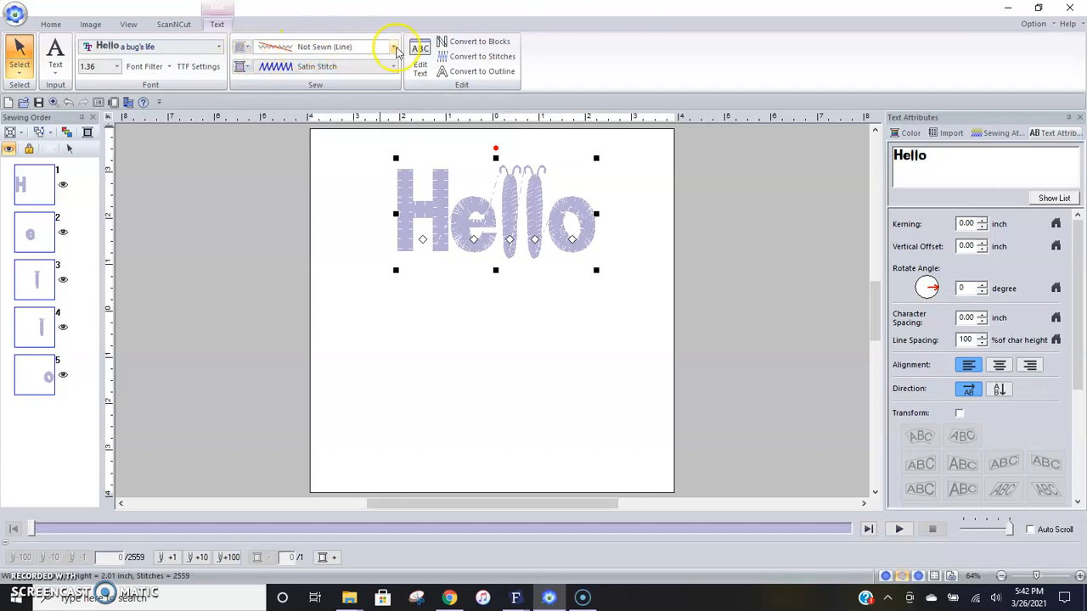
Try a running-stitch outline on Hello, then settle on a zigzag outline
click(391, 48)
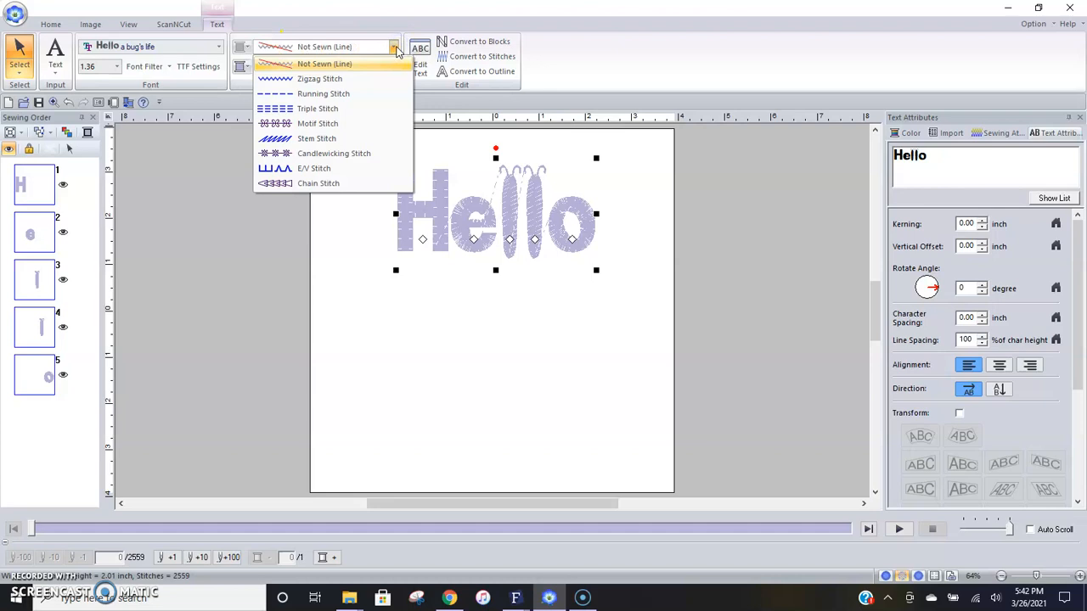
mouse_move(374, 72)
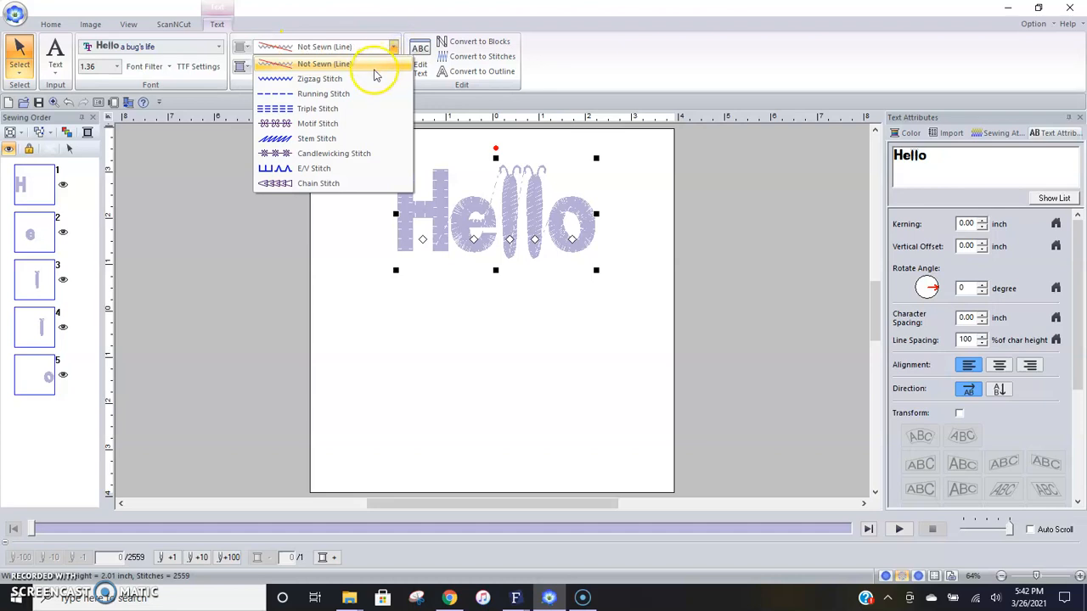
mouse_move(370, 93)
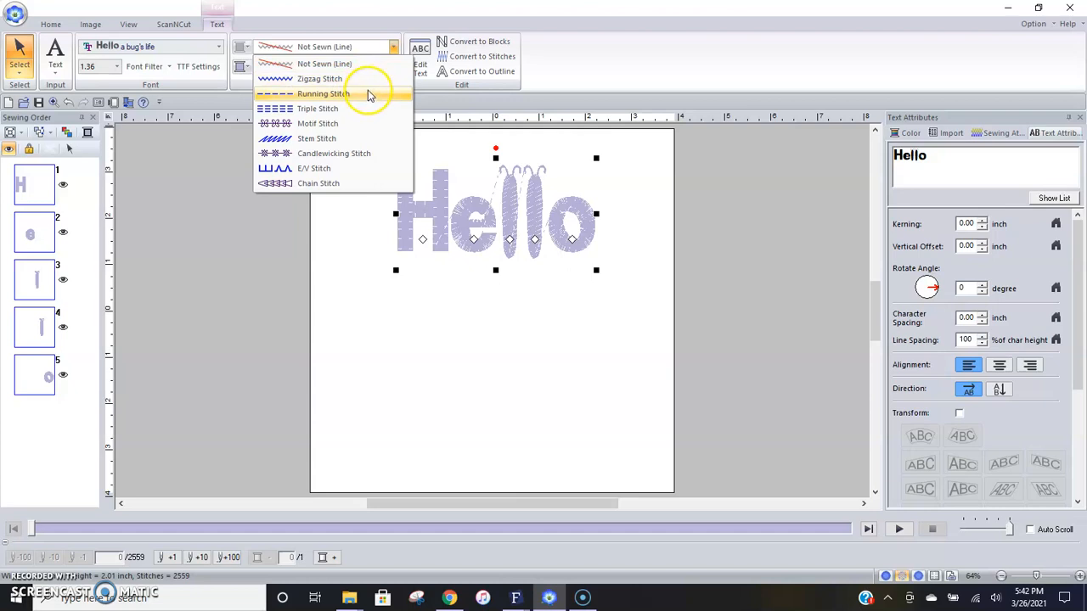
mouse_move(348, 88)
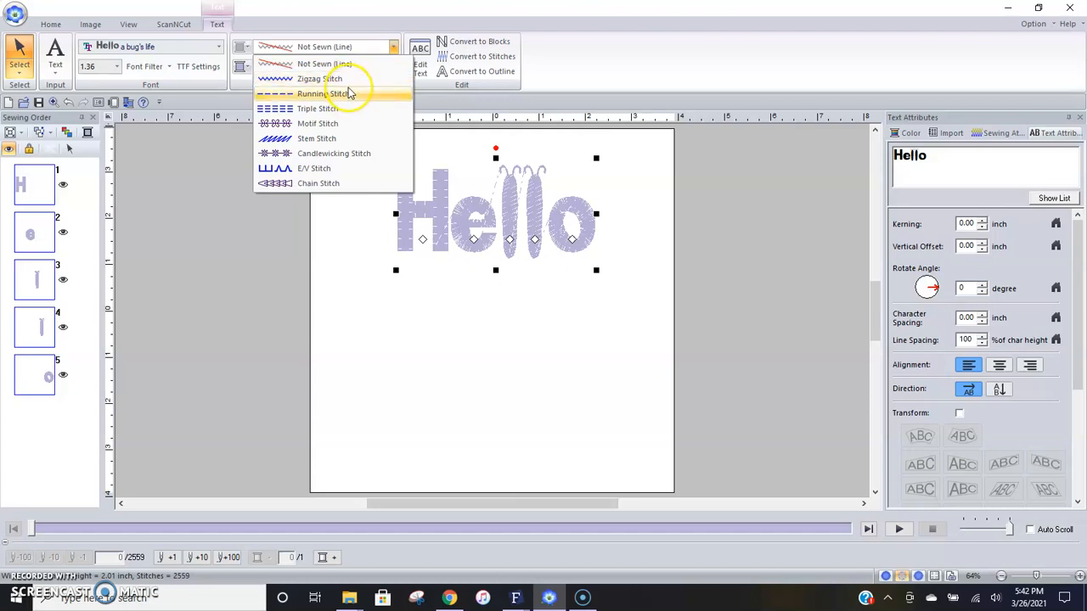
mouse_move(334, 78)
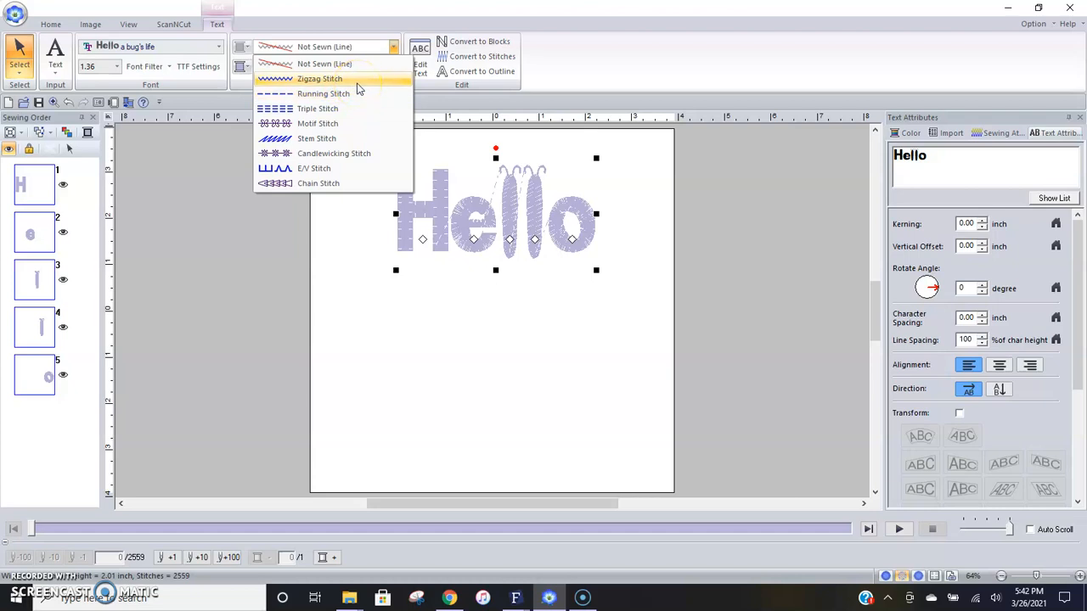
mouse_move(357, 93)
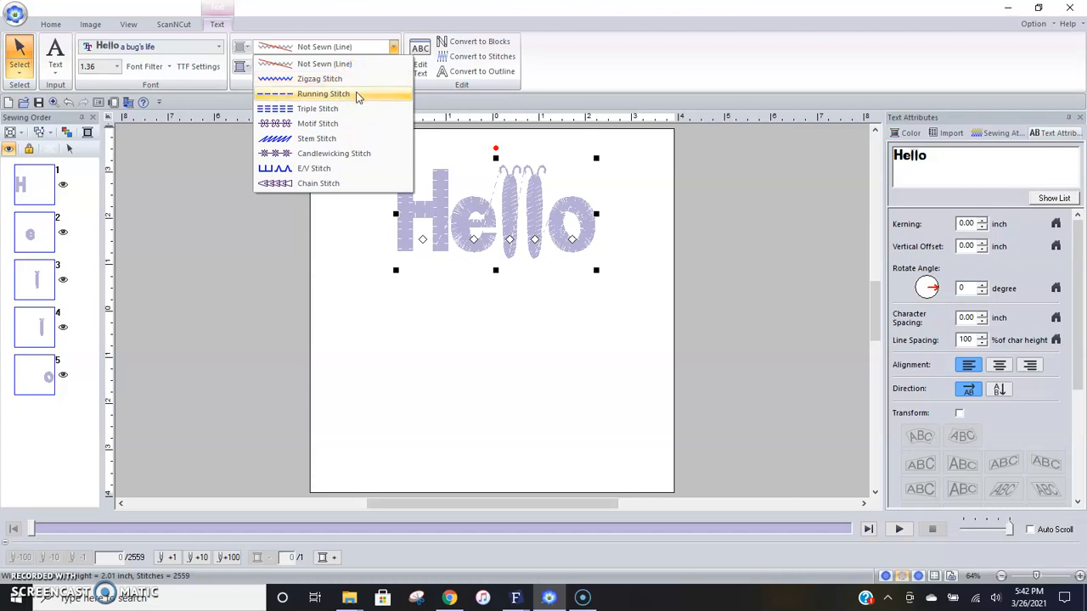
click(316, 94)
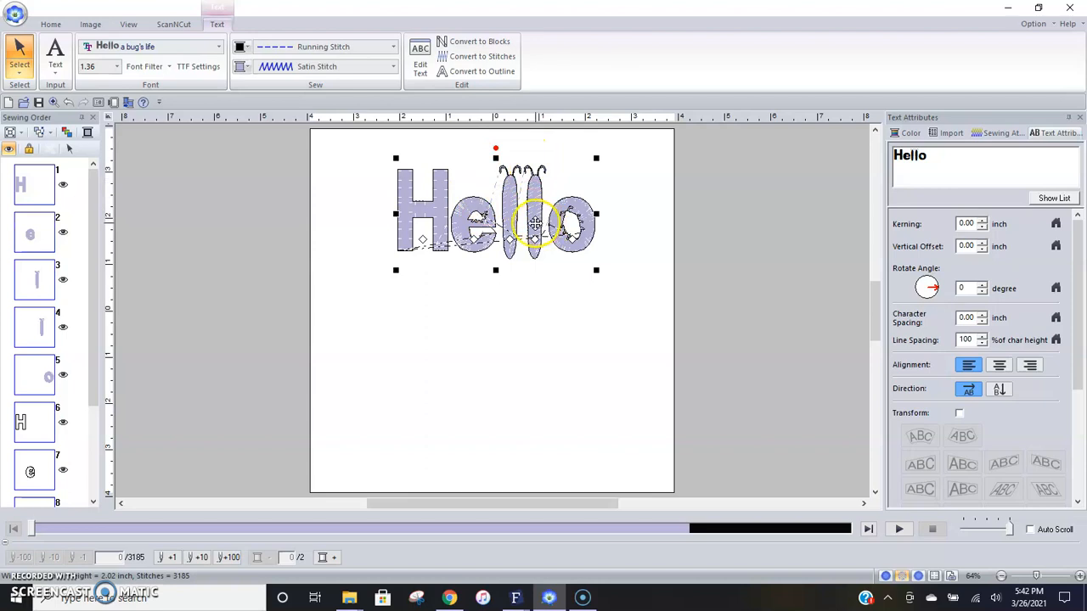
mouse_move(528, 224)
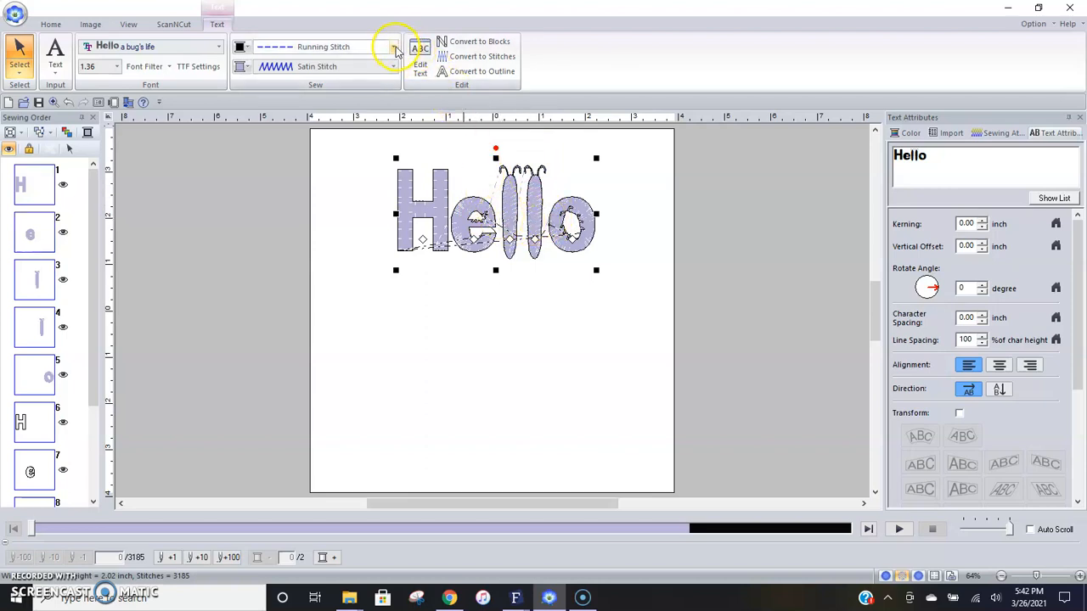
click(390, 47)
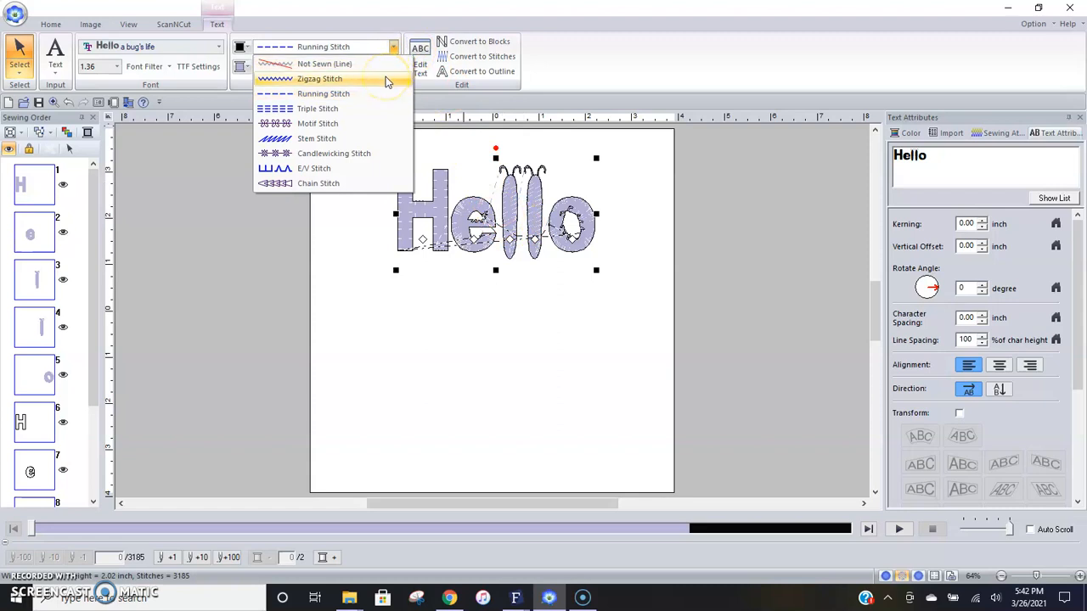
click(319, 78)
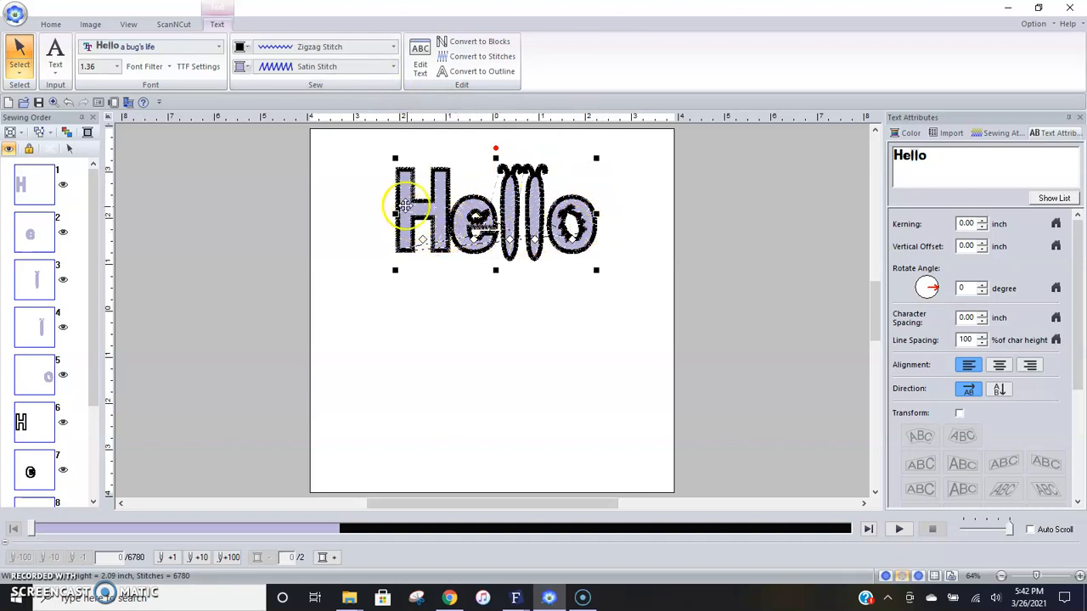
mouse_move(241, 47)
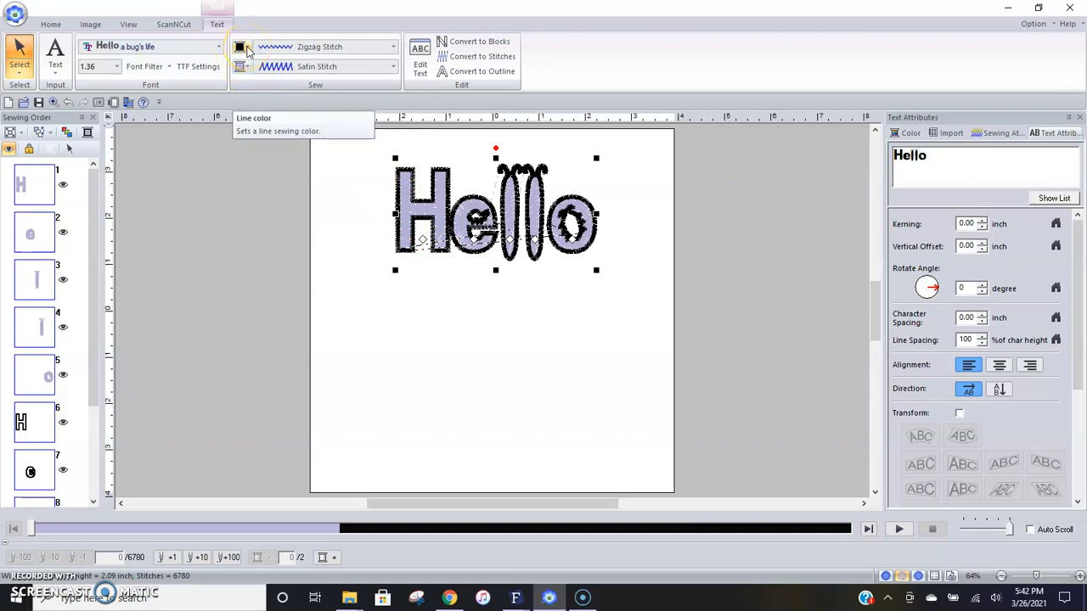
Make the Hello outline thread purple to match the fill
click(244, 48)
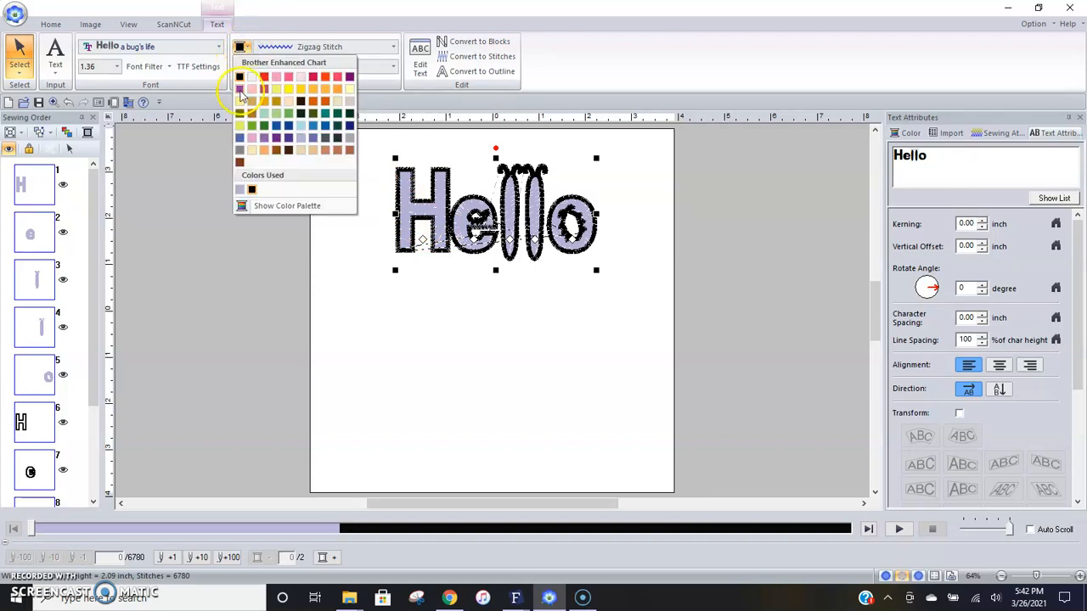
click(241, 88)
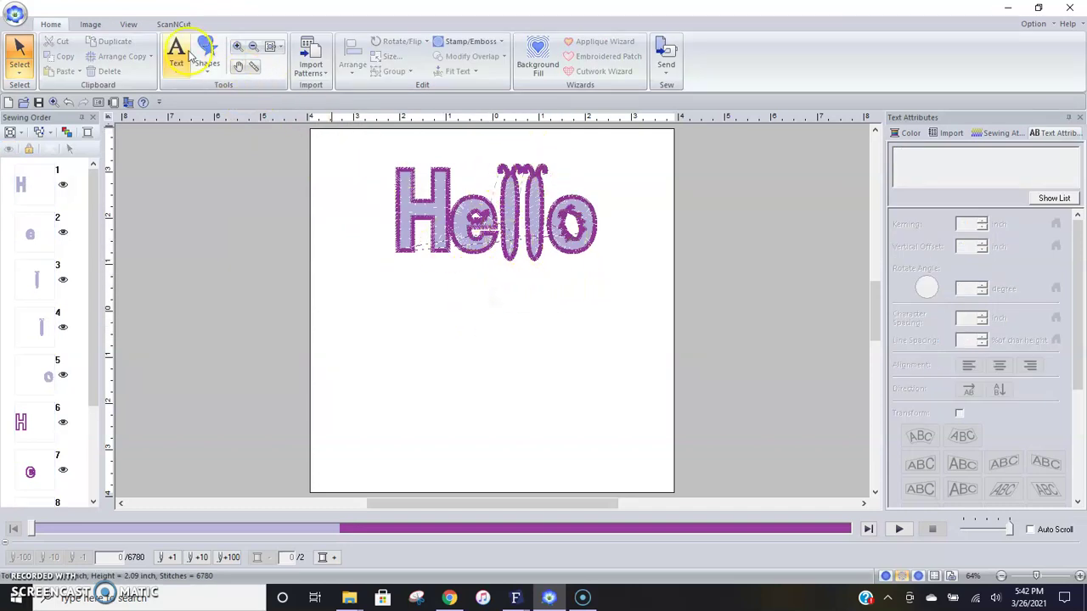
click(129, 21)
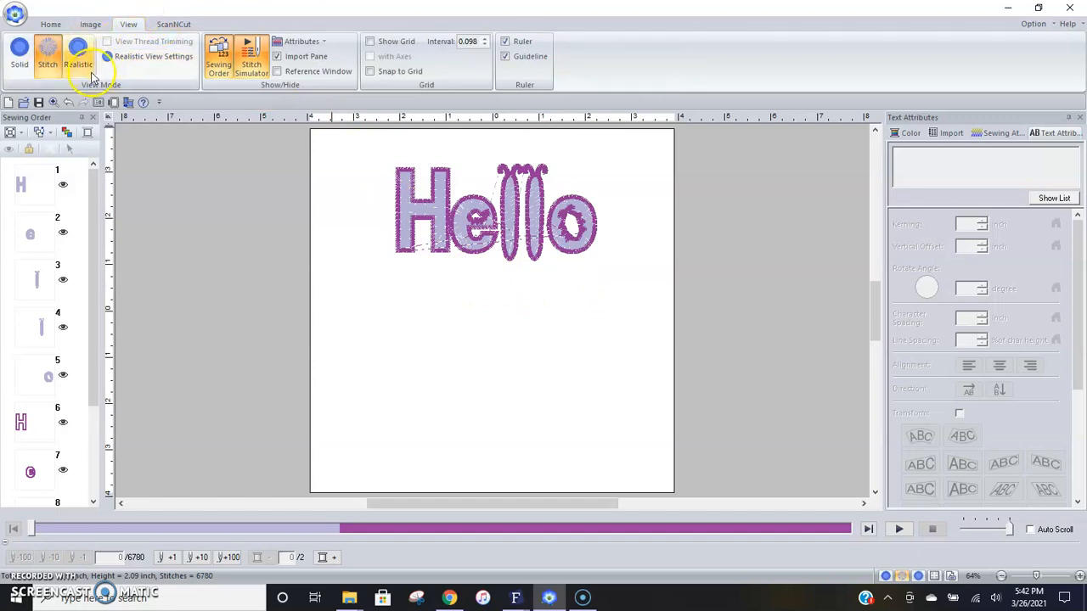
click(78, 54)
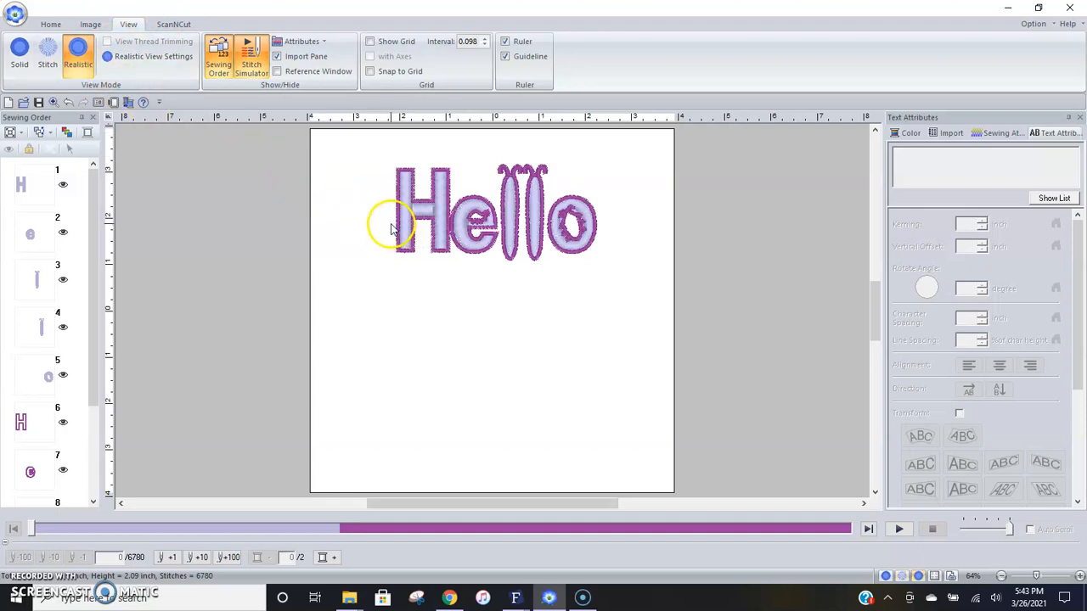
mouse_move(546, 223)
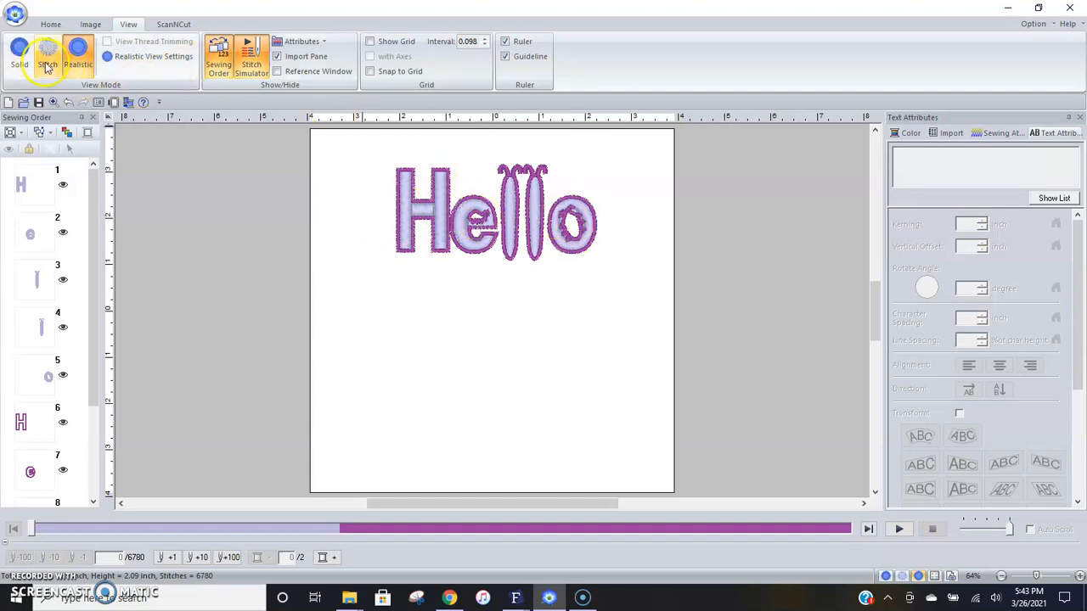
click(44, 48)
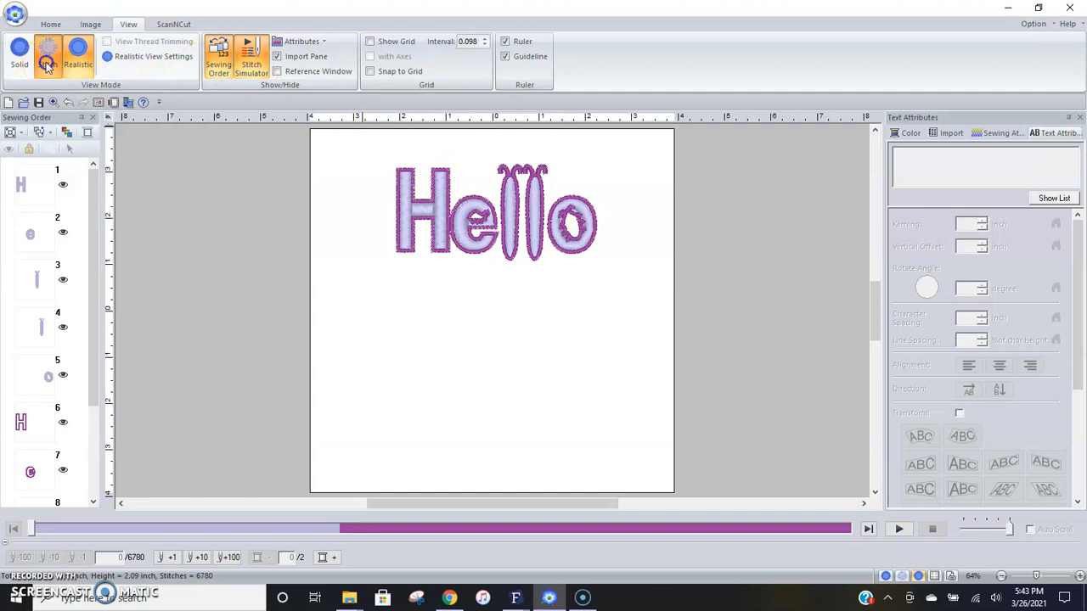
click(48, 55)
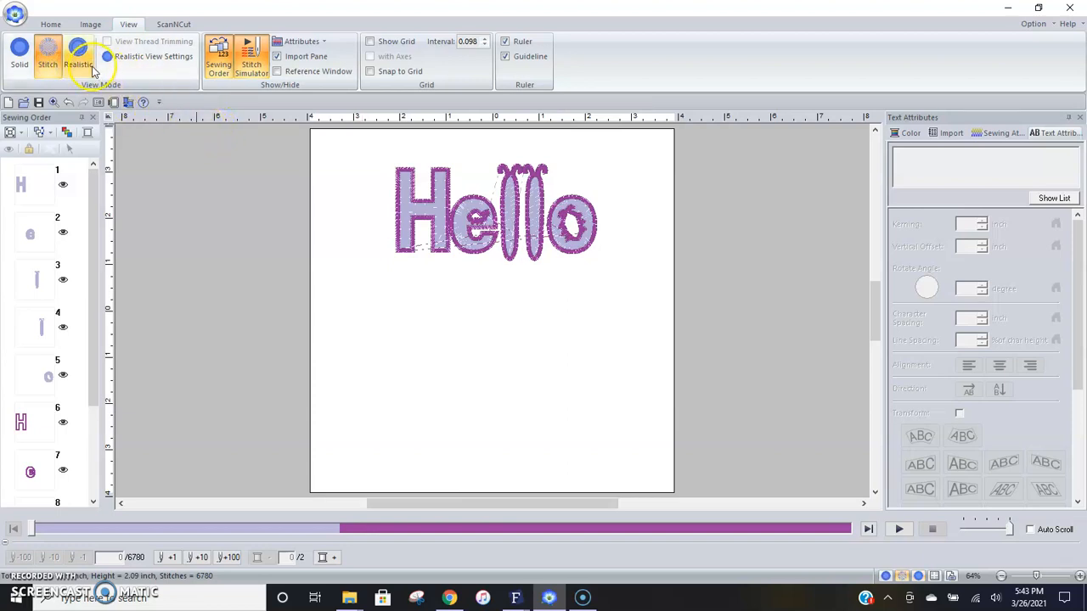
click(47, 60)
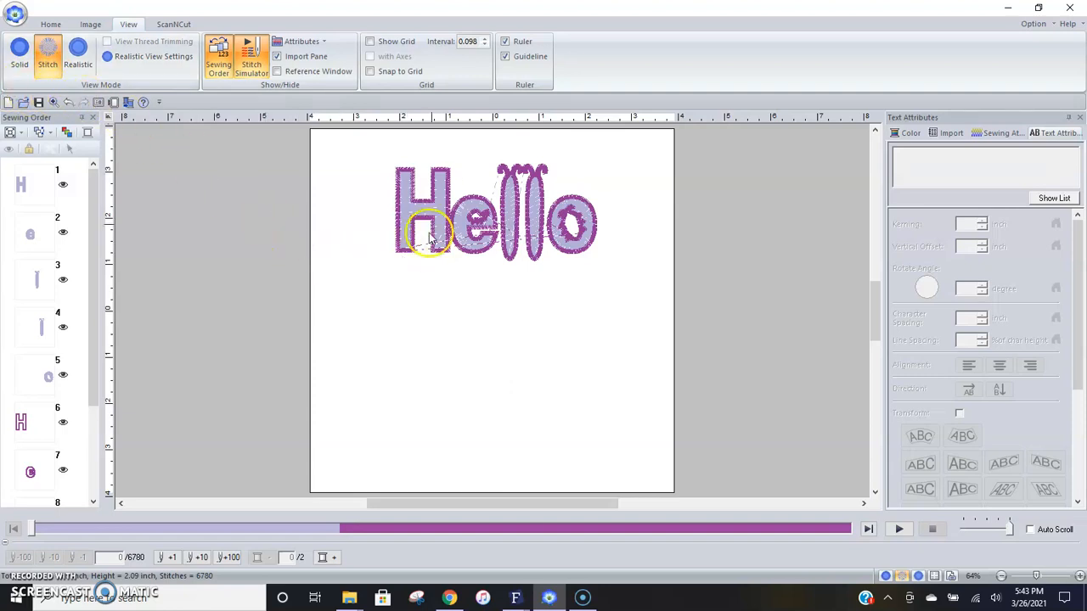
click(433, 230)
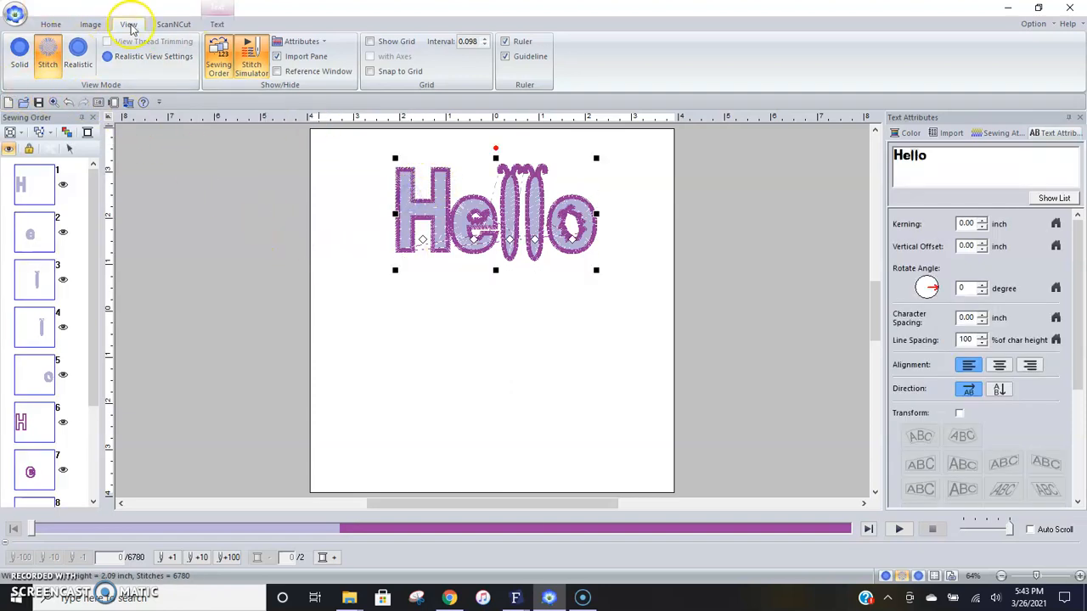
click(214, 24)
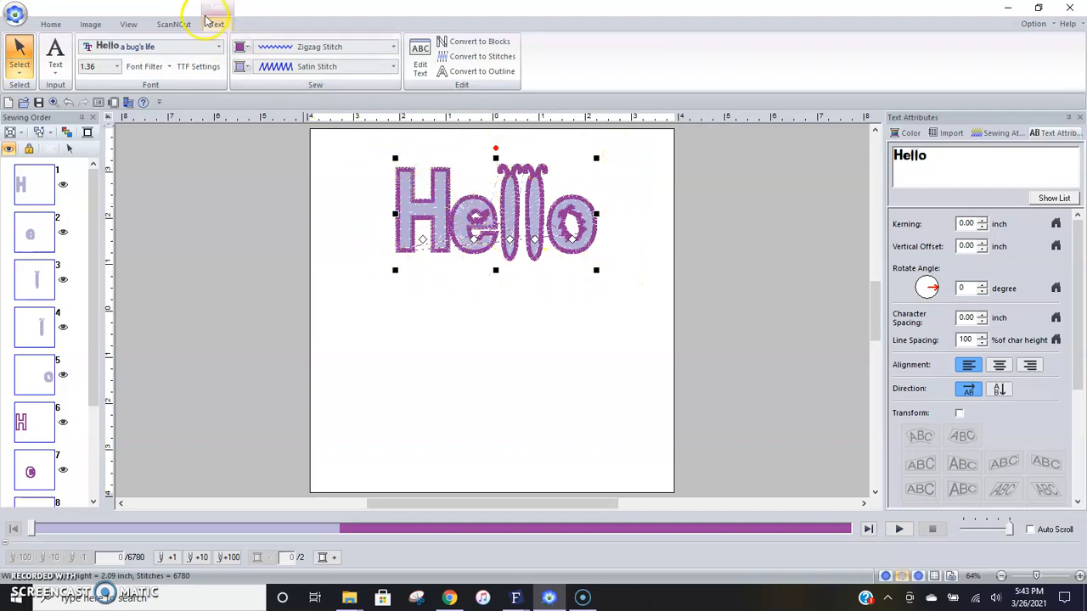
mouse_move(336, 67)
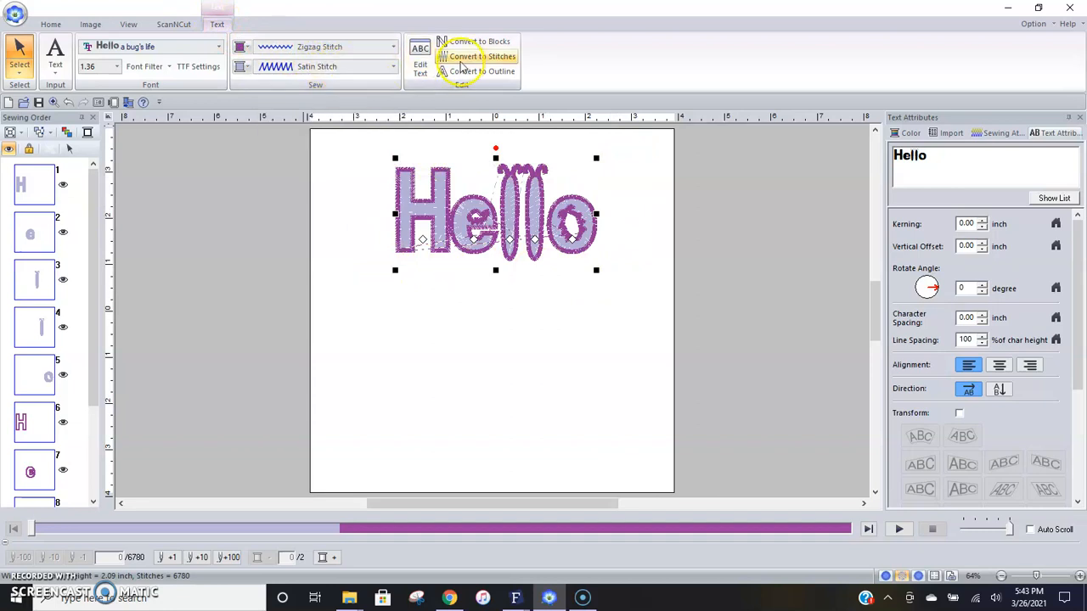
mouse_move(564, 156)
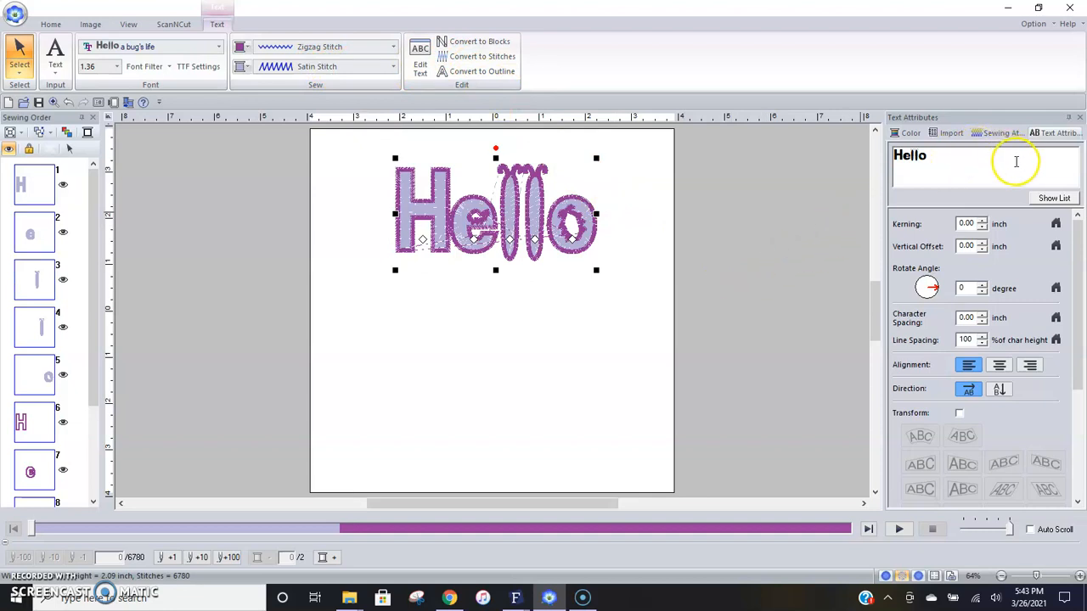
mouse_move(976, 204)
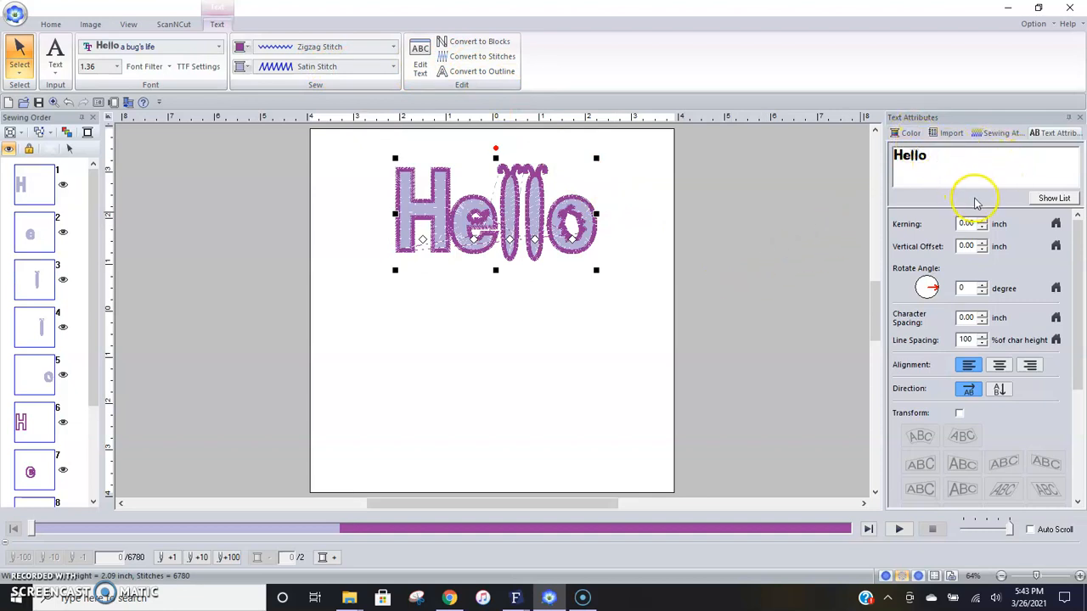
mouse_move(985, 223)
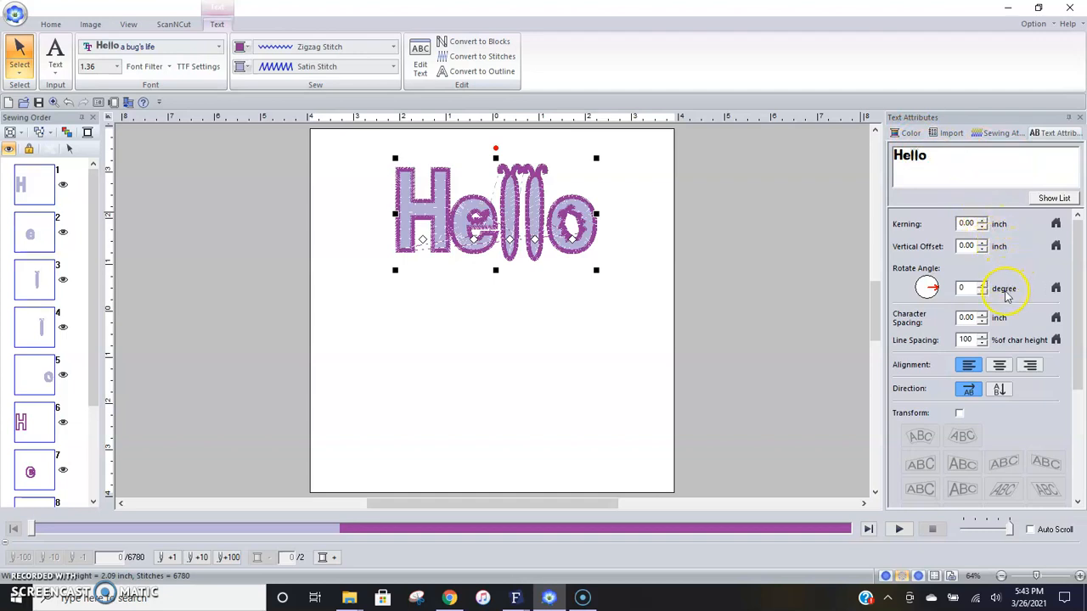
mouse_move(805, 220)
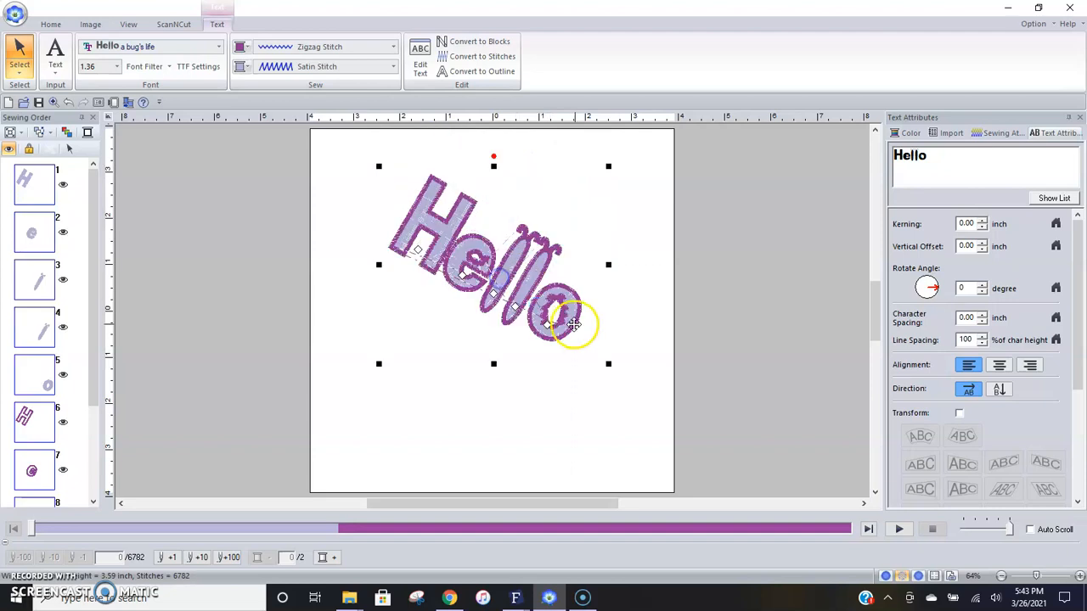
mouse_move(605, 246)
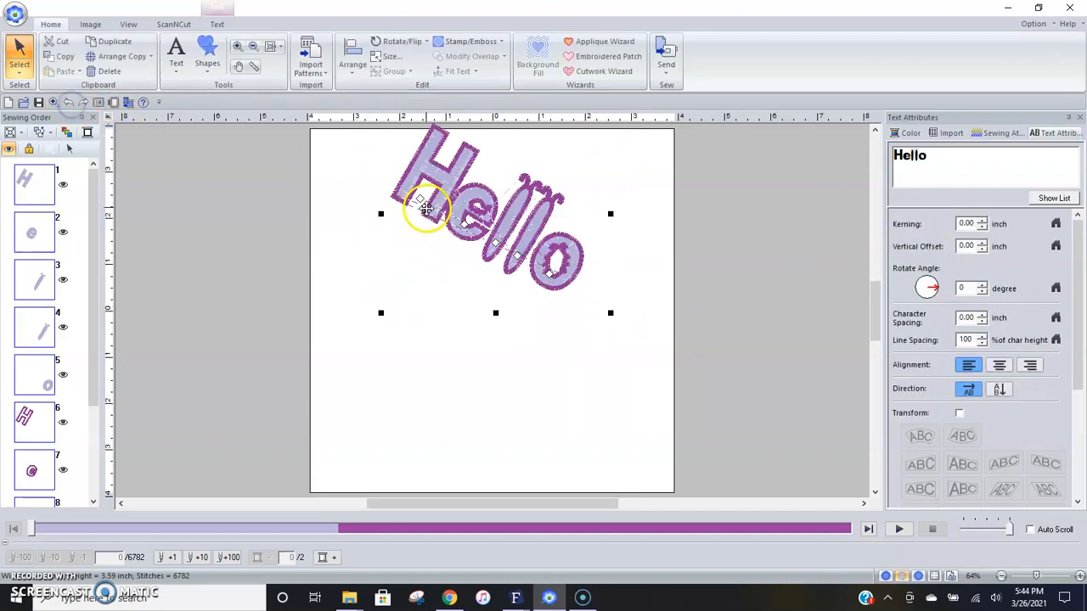
click(66, 102)
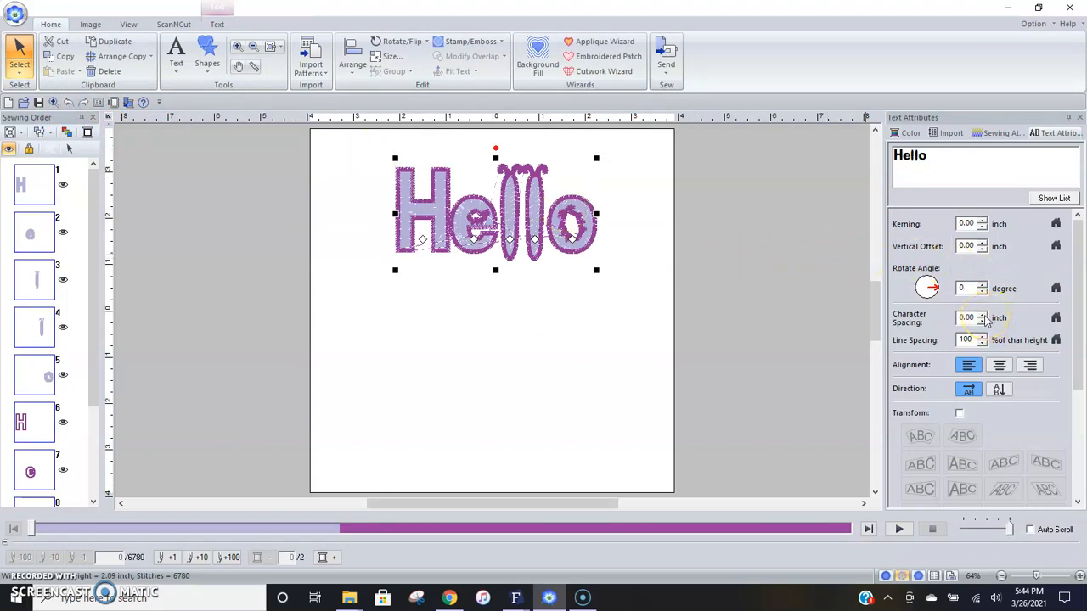
Raise character spacing to 0.05 inch; try vertical direction, then return to horizontal
click(982, 315)
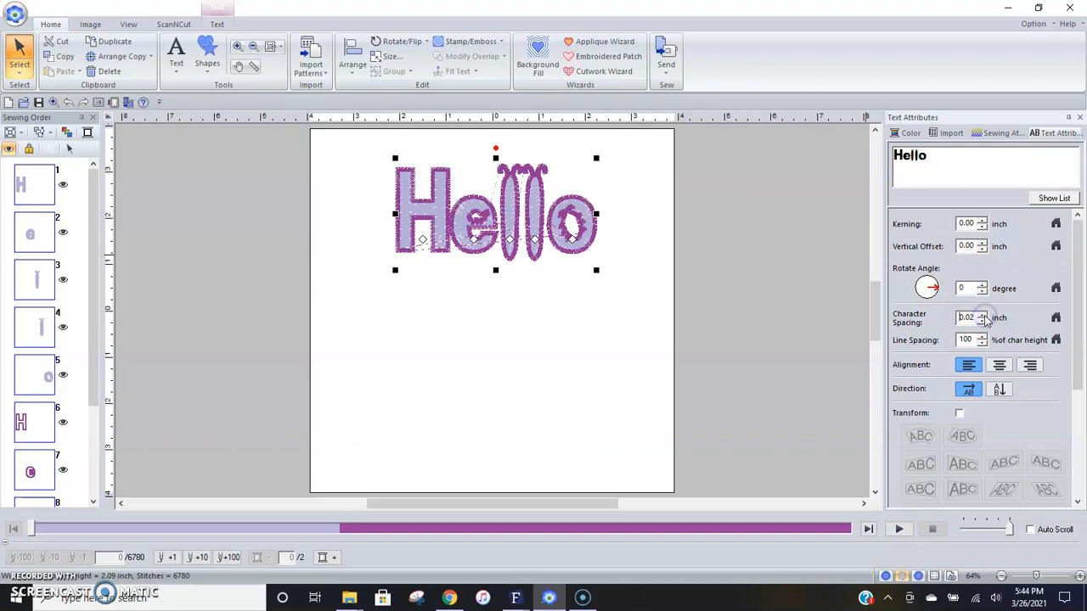
click(983, 314)
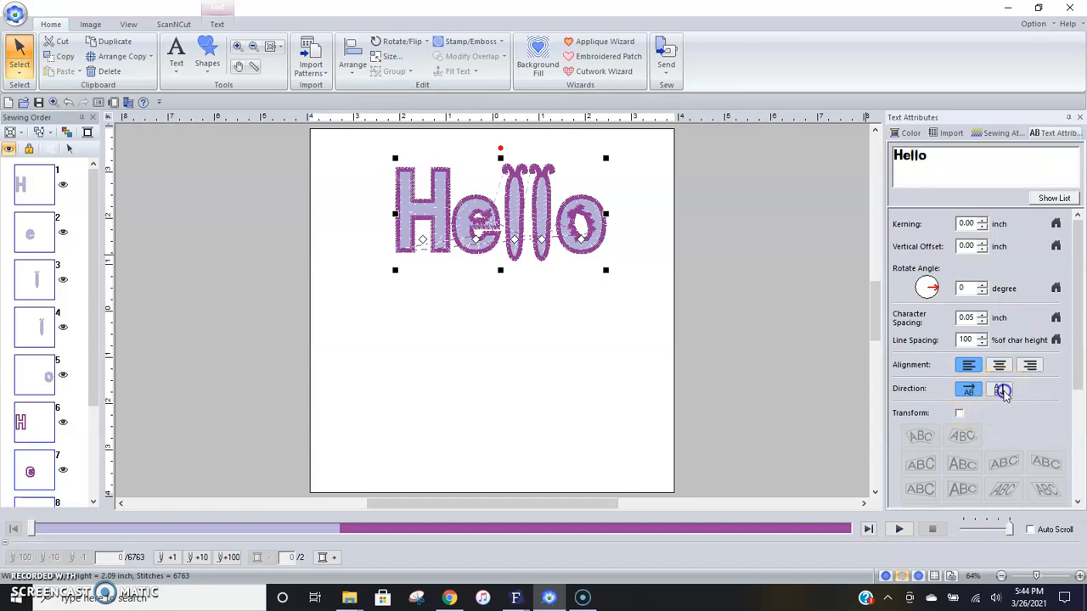
click(998, 389)
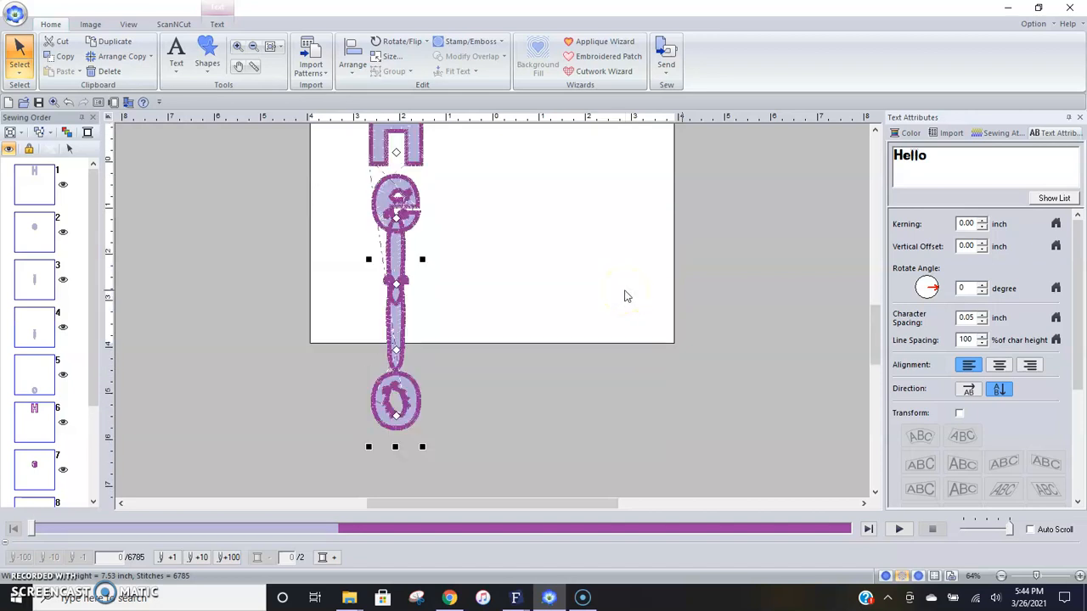
click(966, 389)
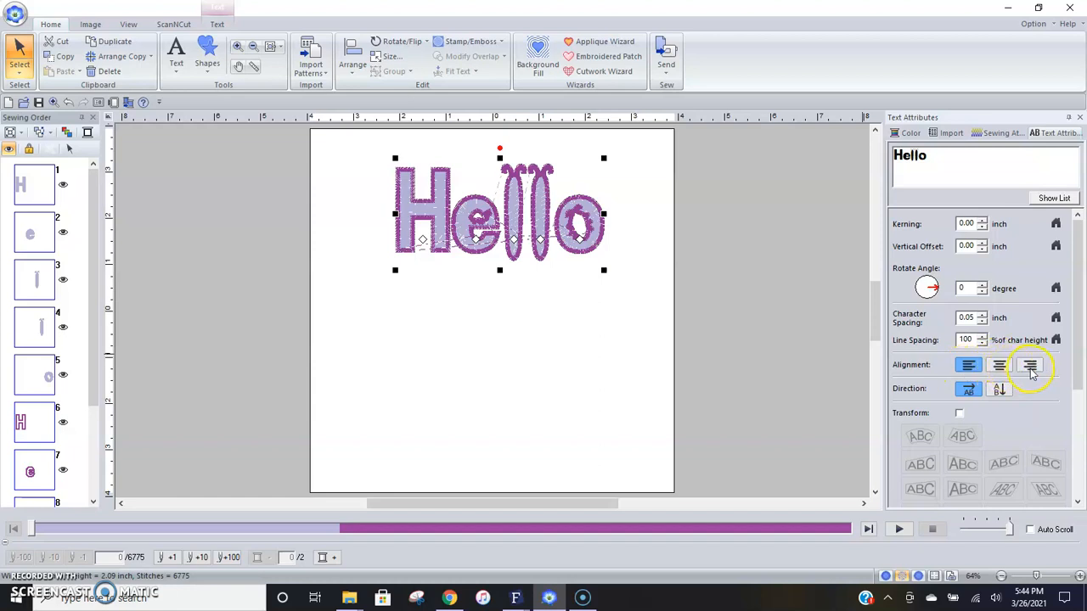
mouse_move(994, 339)
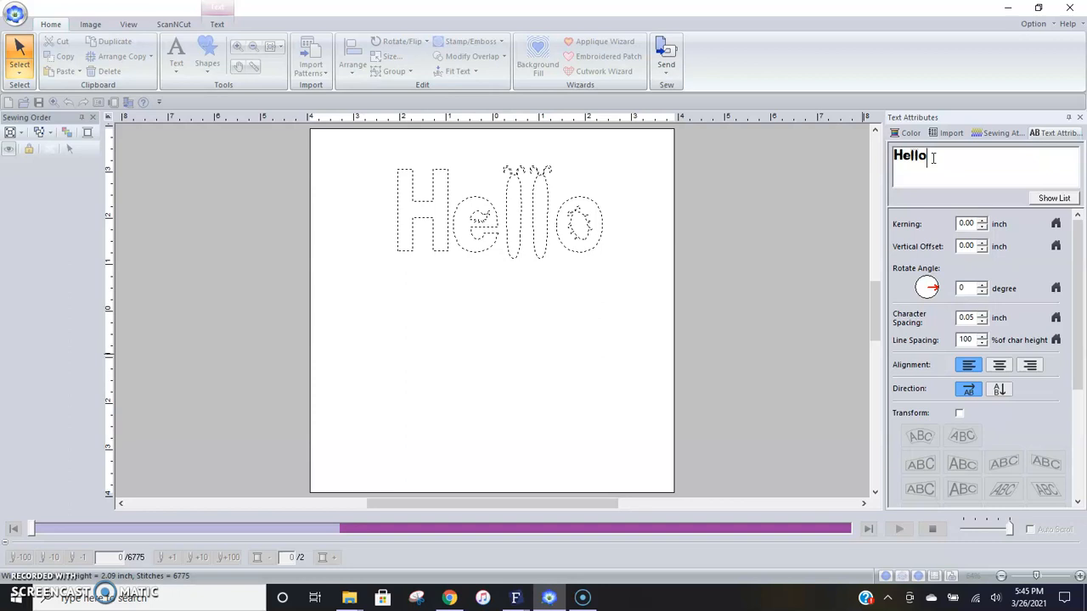
key(Enter)
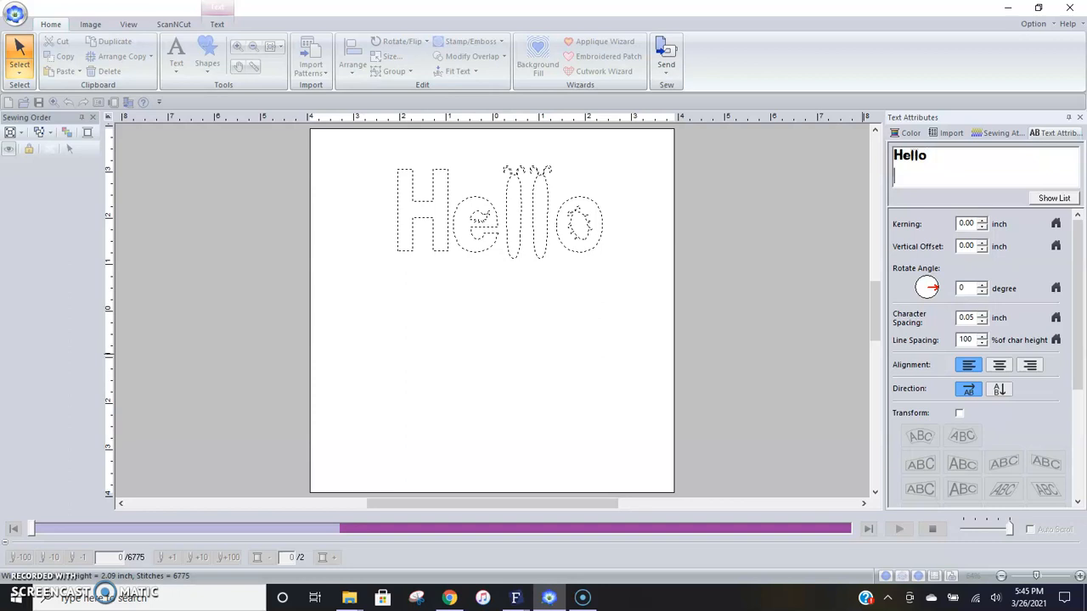
text(there!)
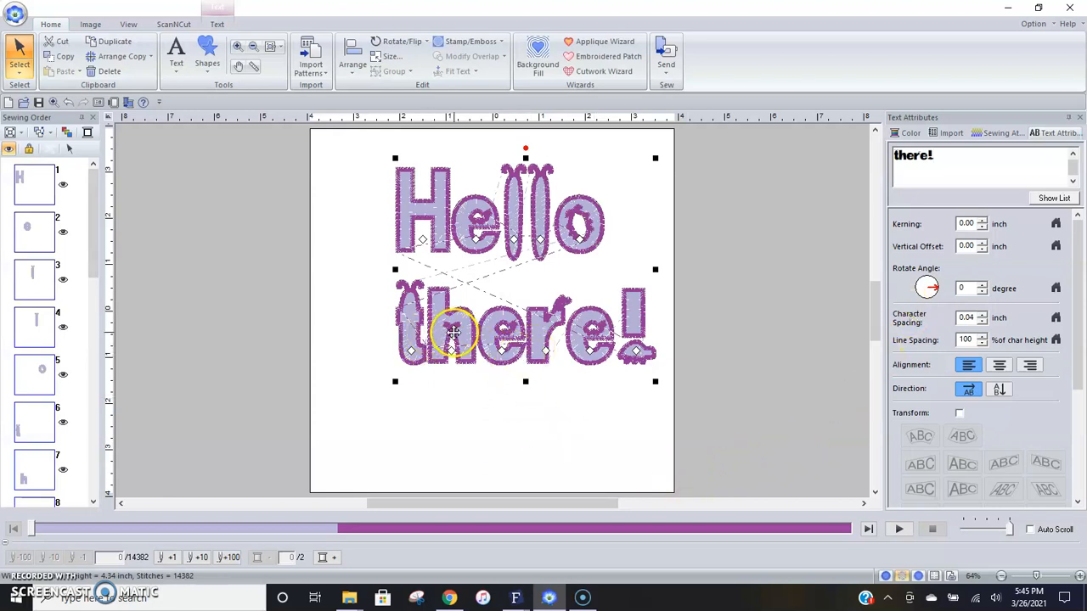
mouse_move(557, 306)
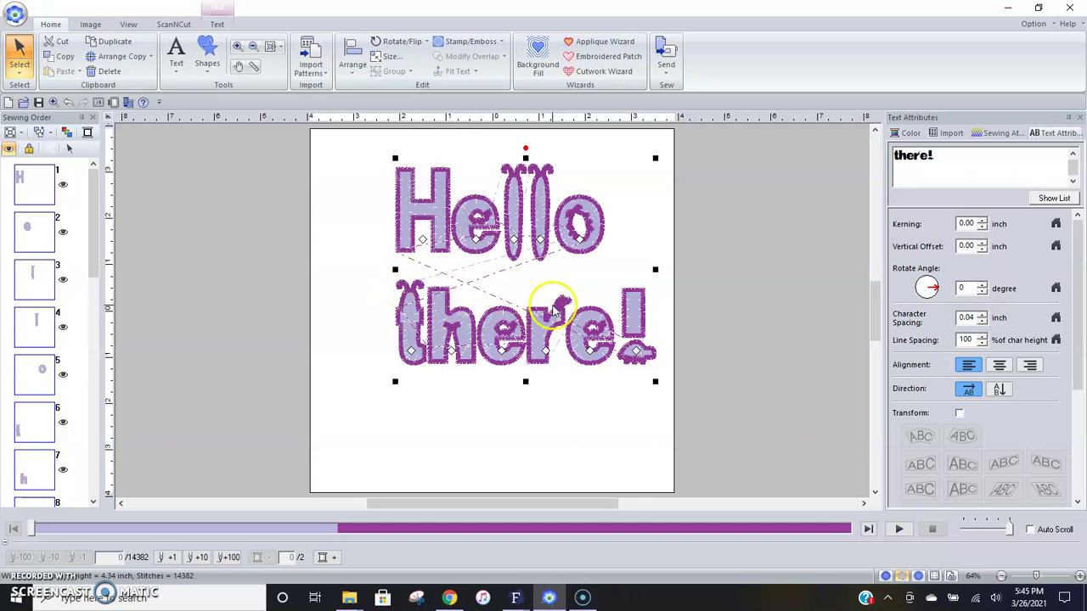
mouse_move(651, 375)
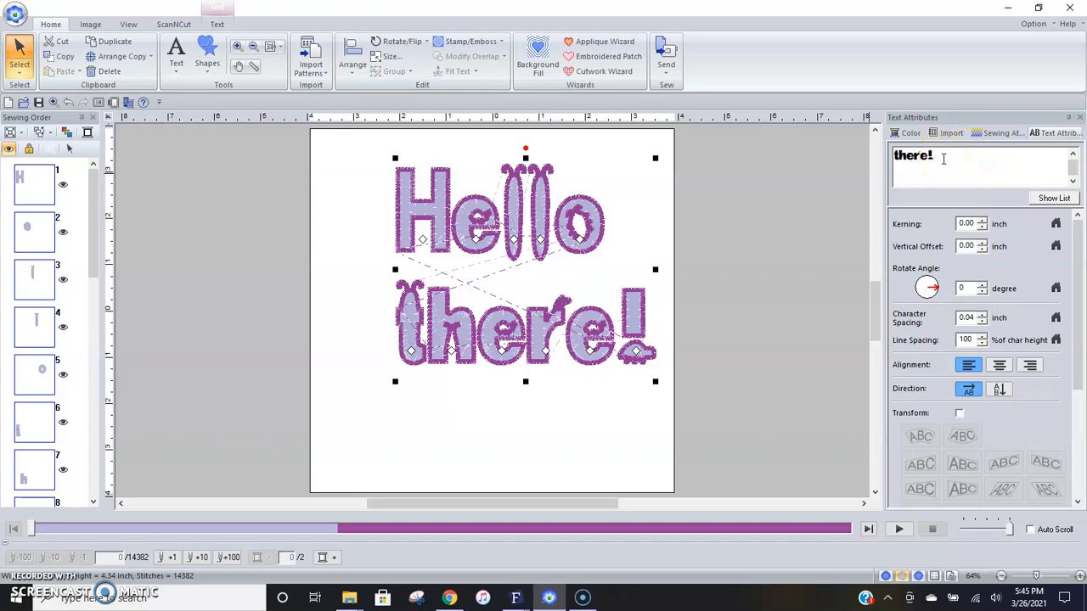
text(Hello)
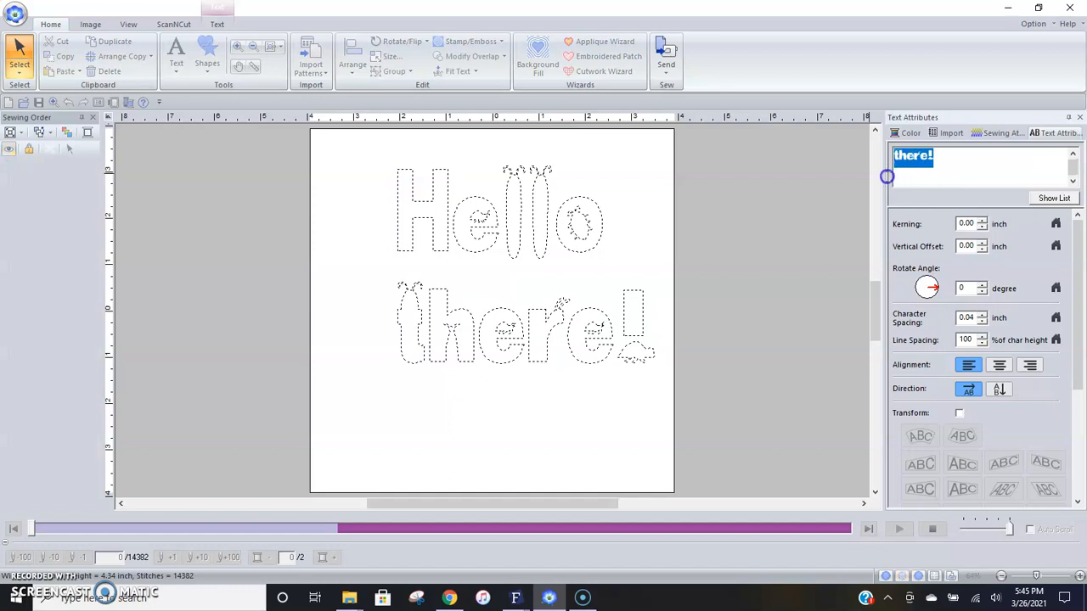
key(Delete)
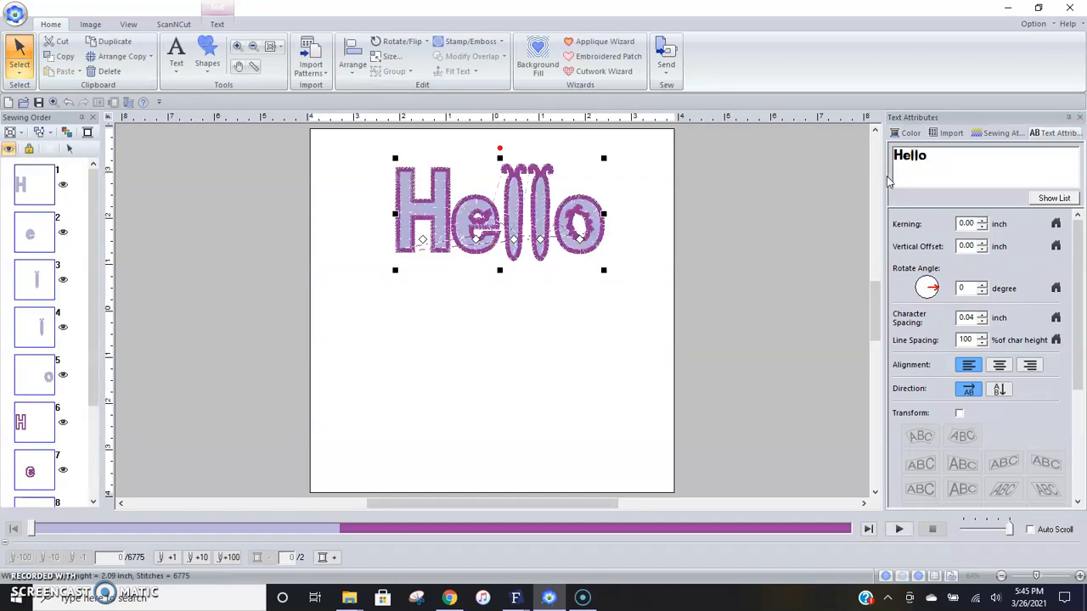
mouse_move(996, 331)
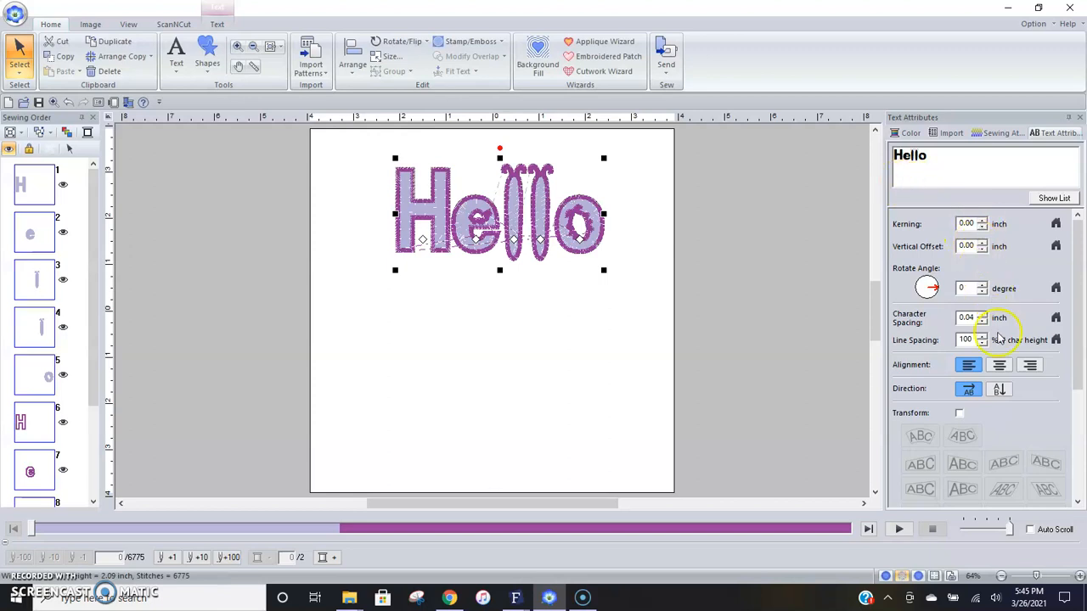
mouse_move(992, 417)
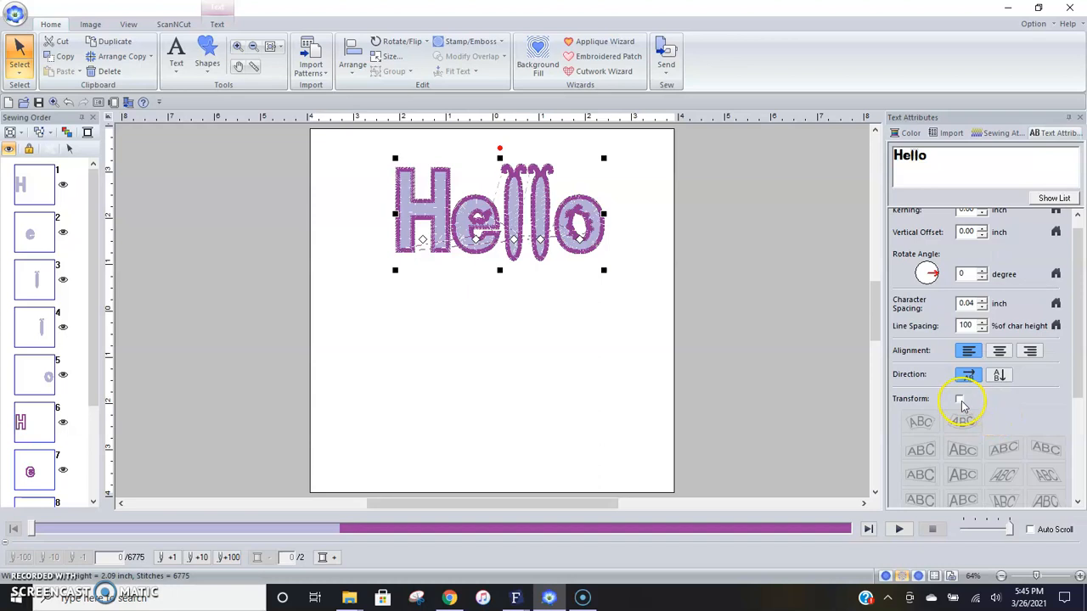
Enable Transform and try taper, circle and other shapes, ending on the wave preset
click(958, 399)
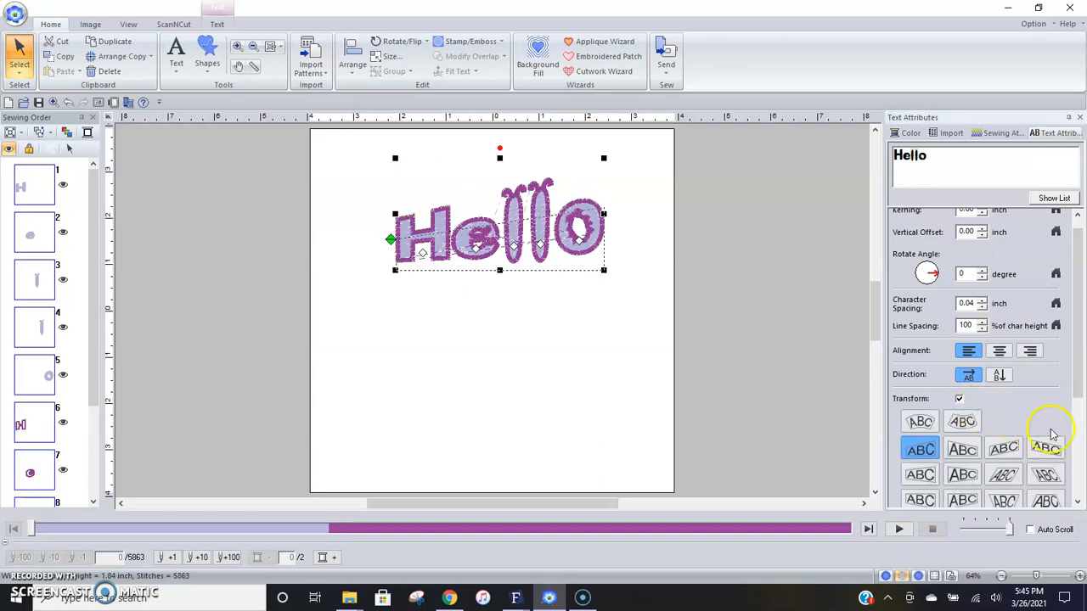
scroll(down, 3)
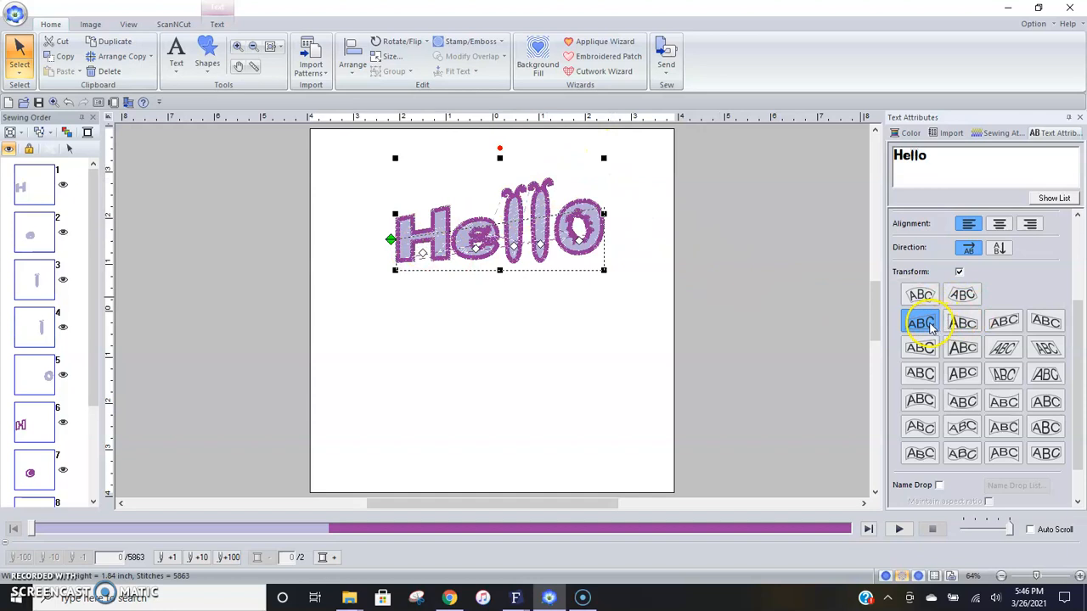
click(961, 323)
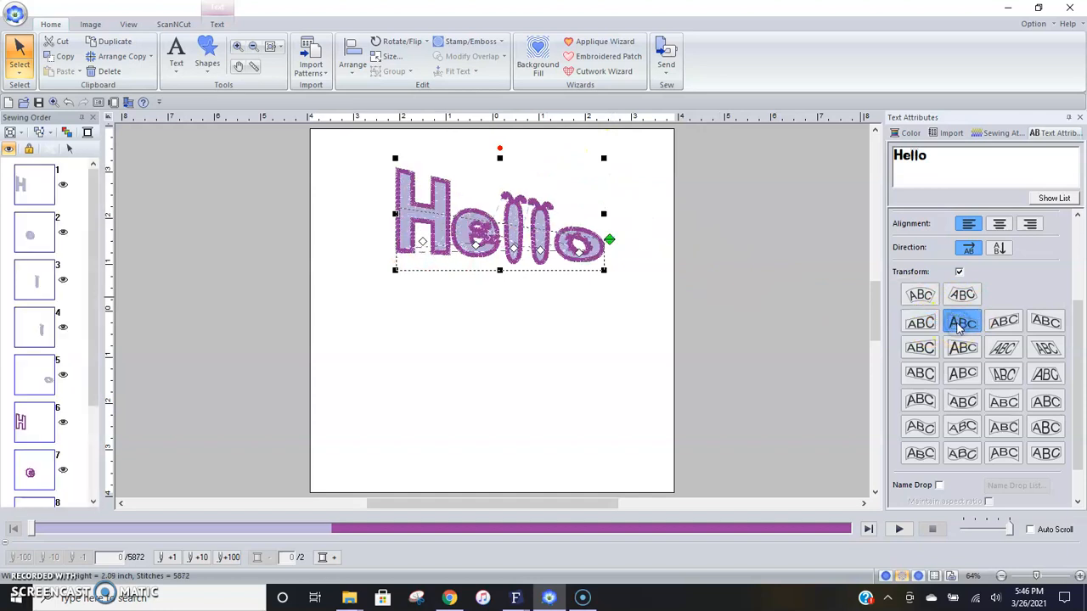
click(920, 295)
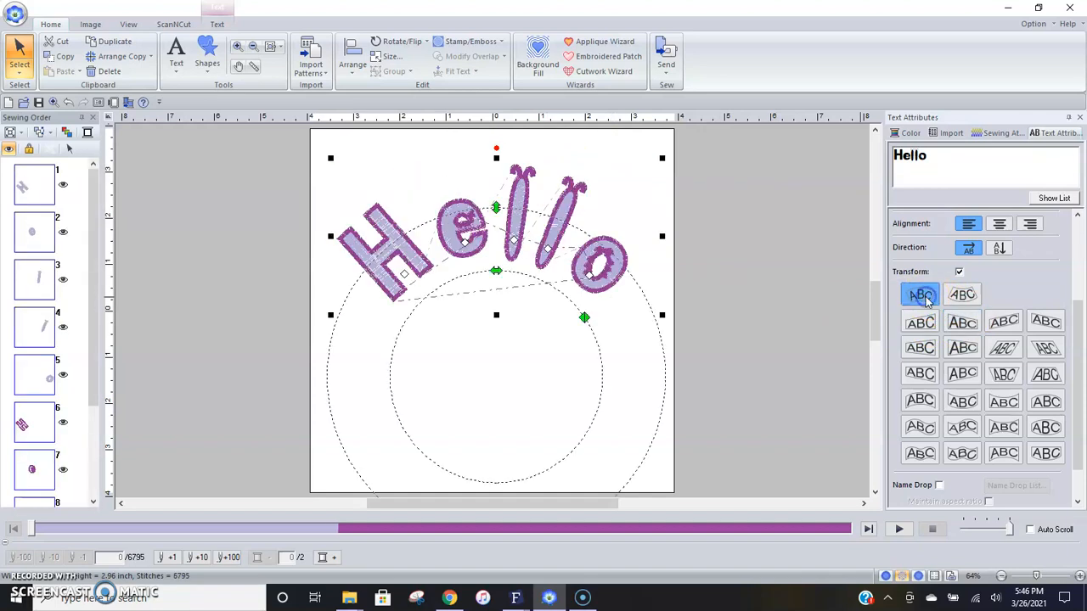
click(961, 295)
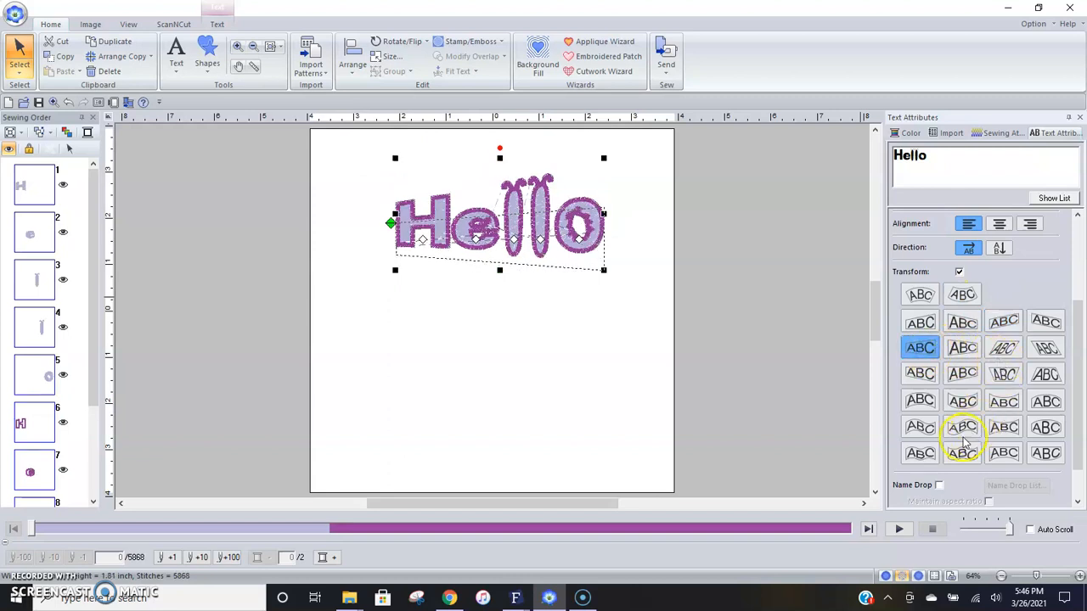
click(921, 428)
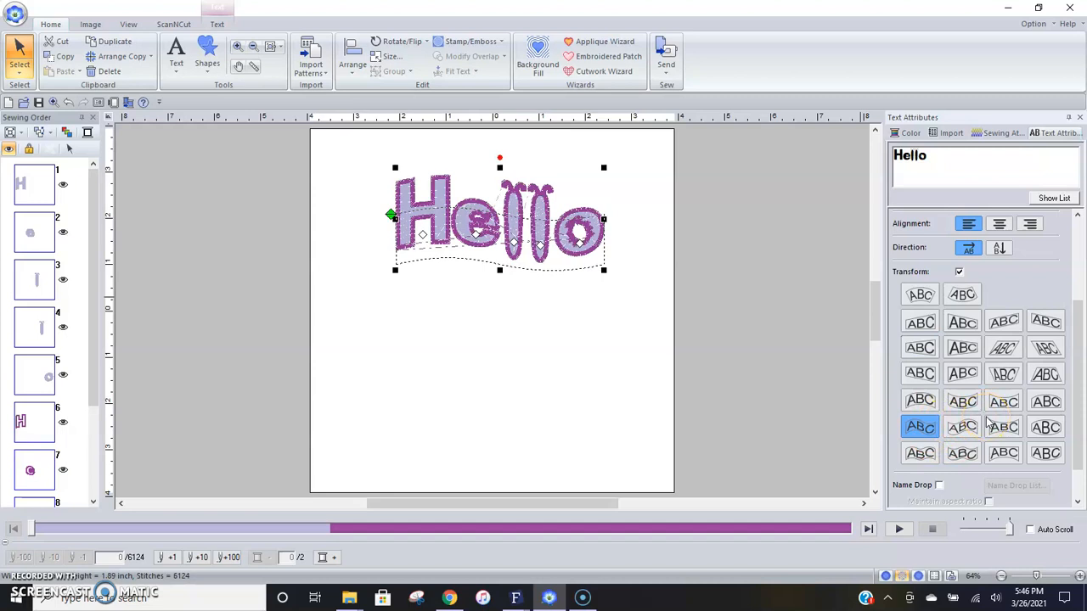
scroll(down, 3)
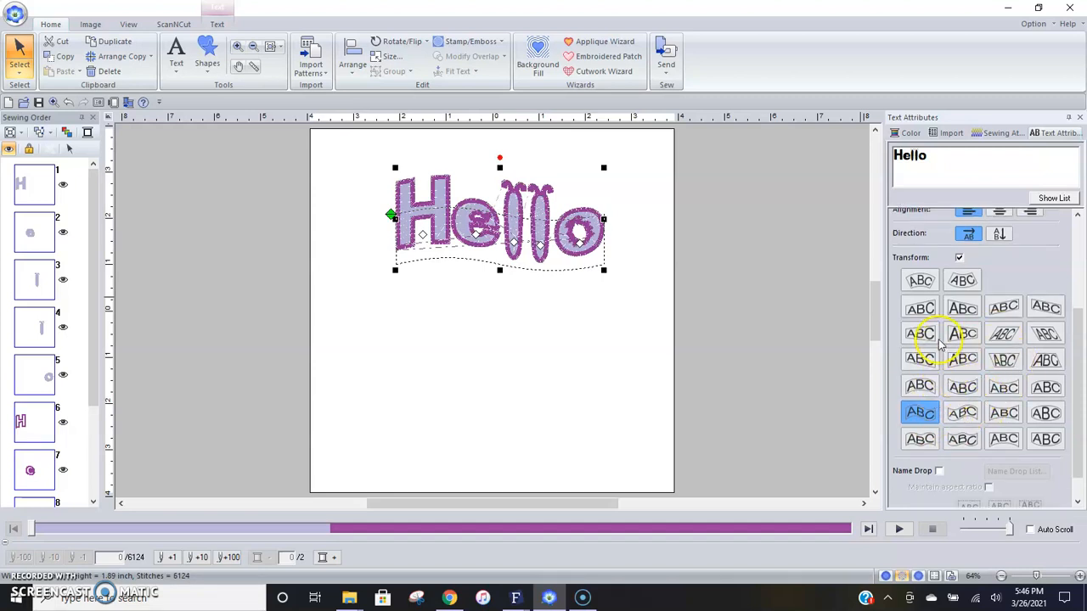
mouse_move(936, 339)
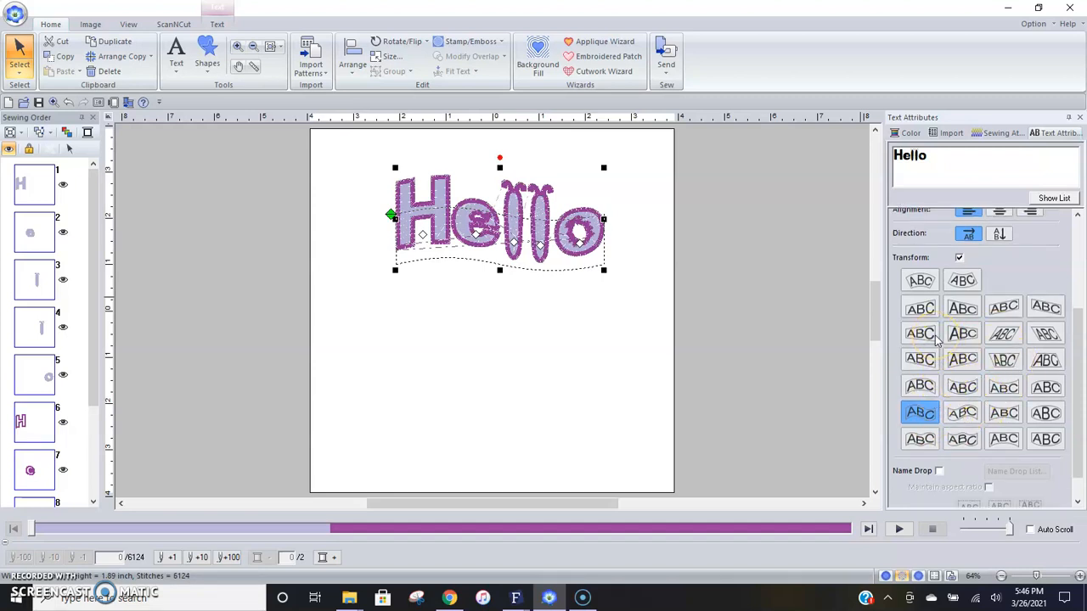
mouse_move(962, 307)
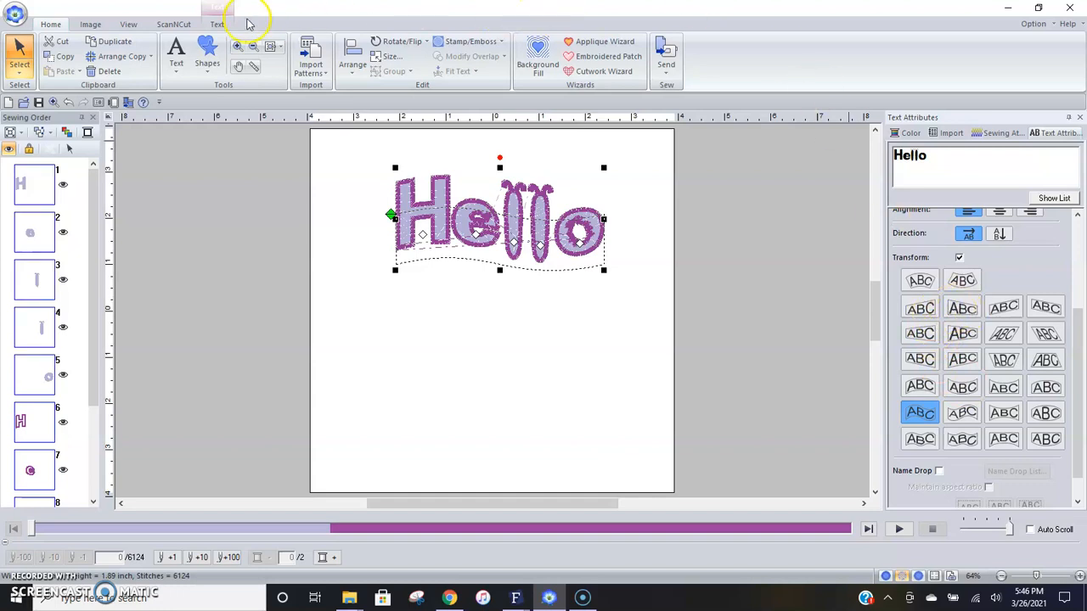
Glance at the font list unchanged, then list the outline sew types for Hello
click(217, 23)
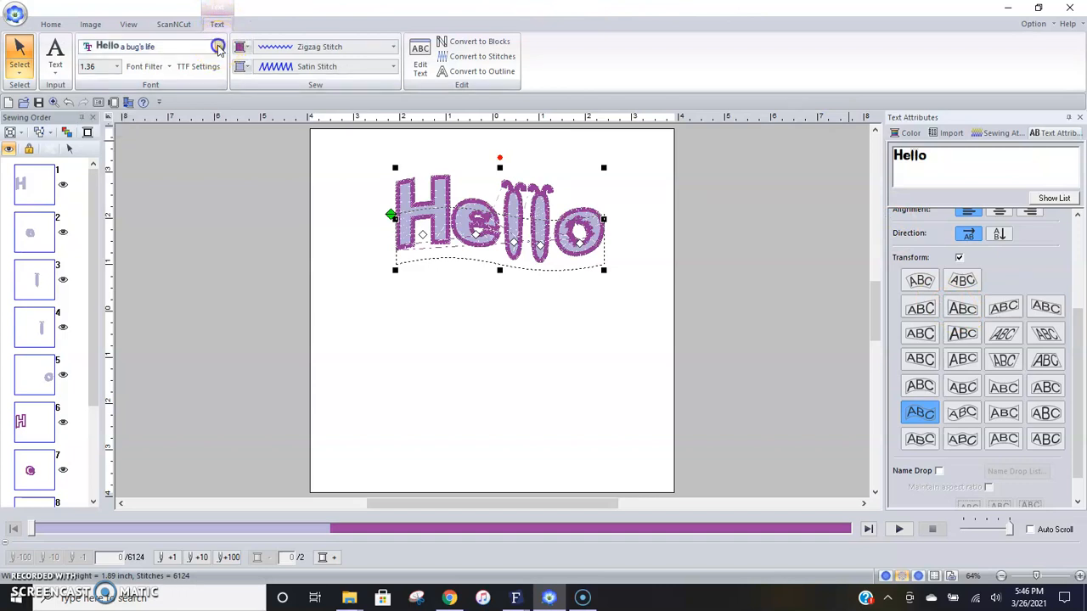
click(216, 46)
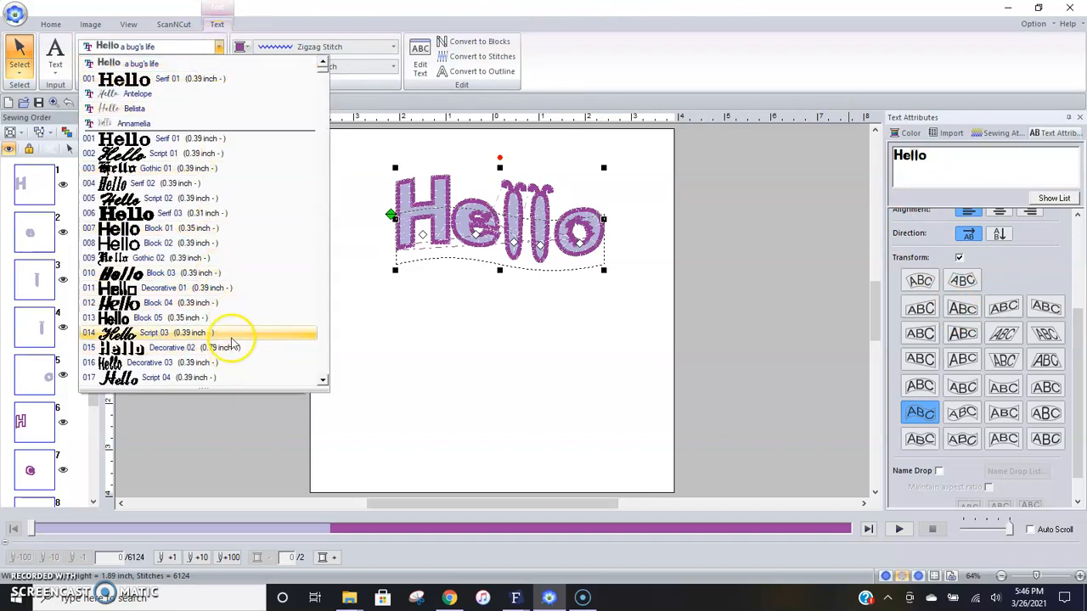
click(221, 46)
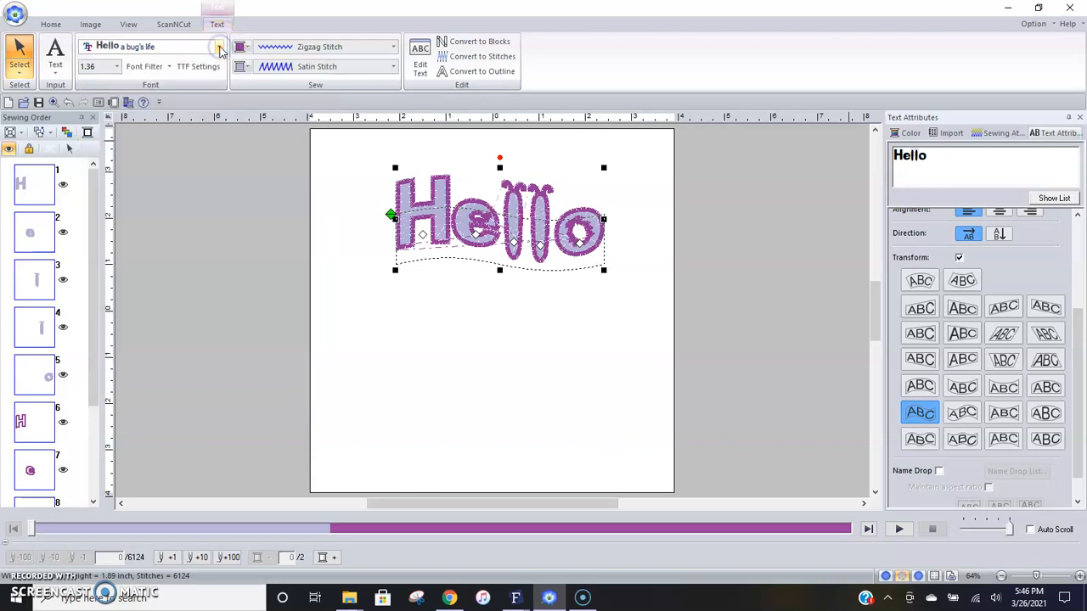
mouse_move(112, 72)
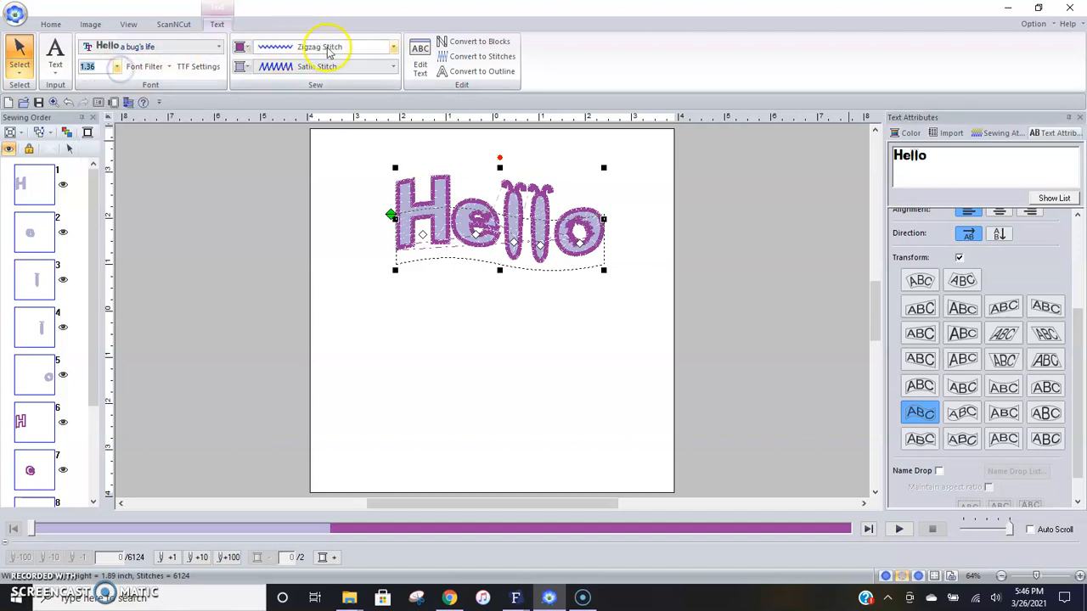
mouse_move(391, 48)
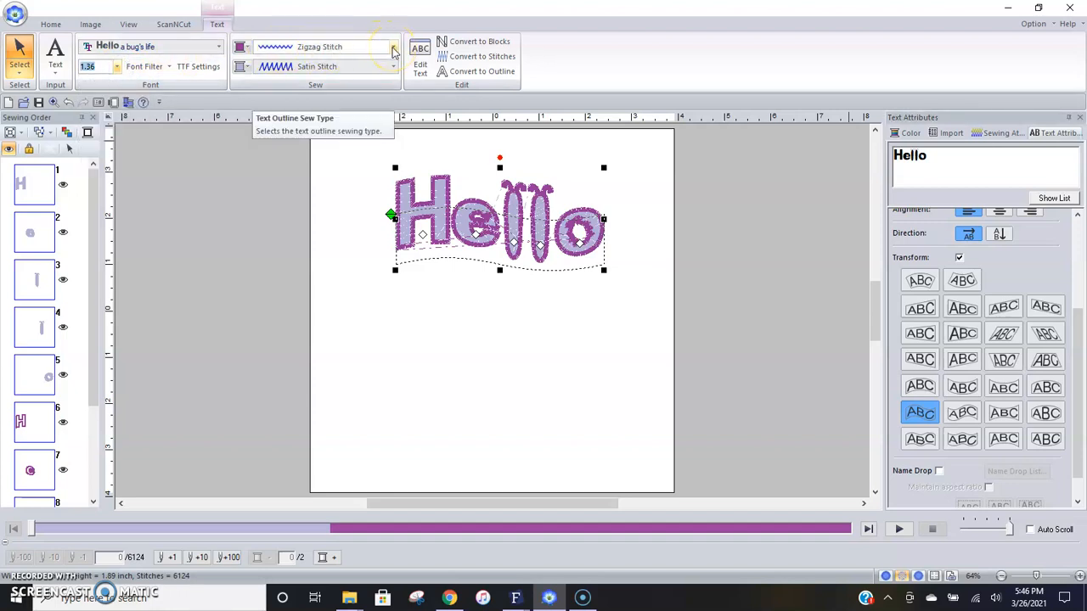
click(391, 48)
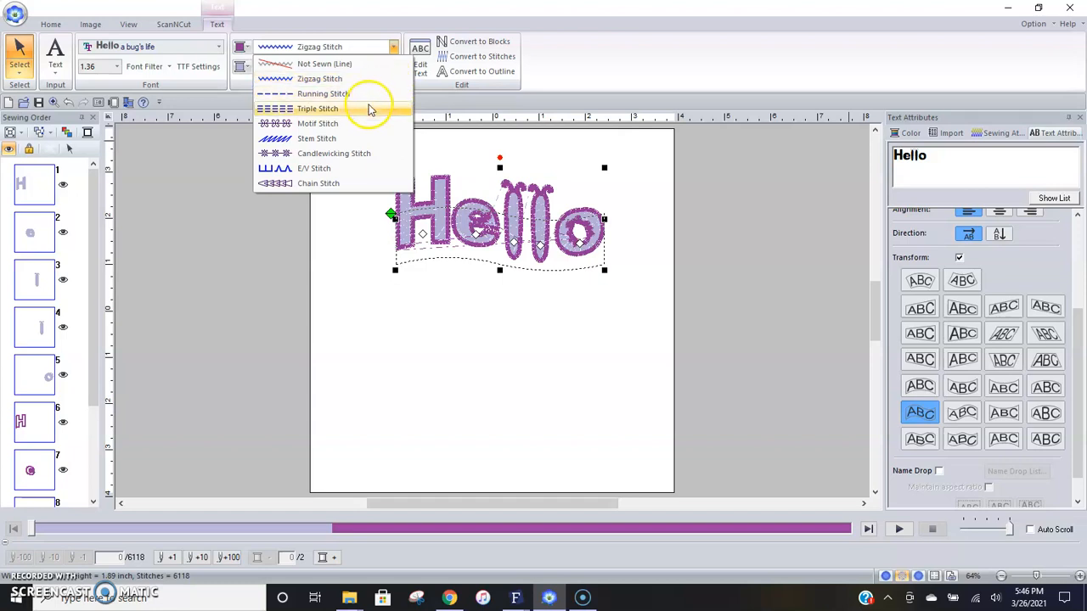
mouse_move(351, 126)
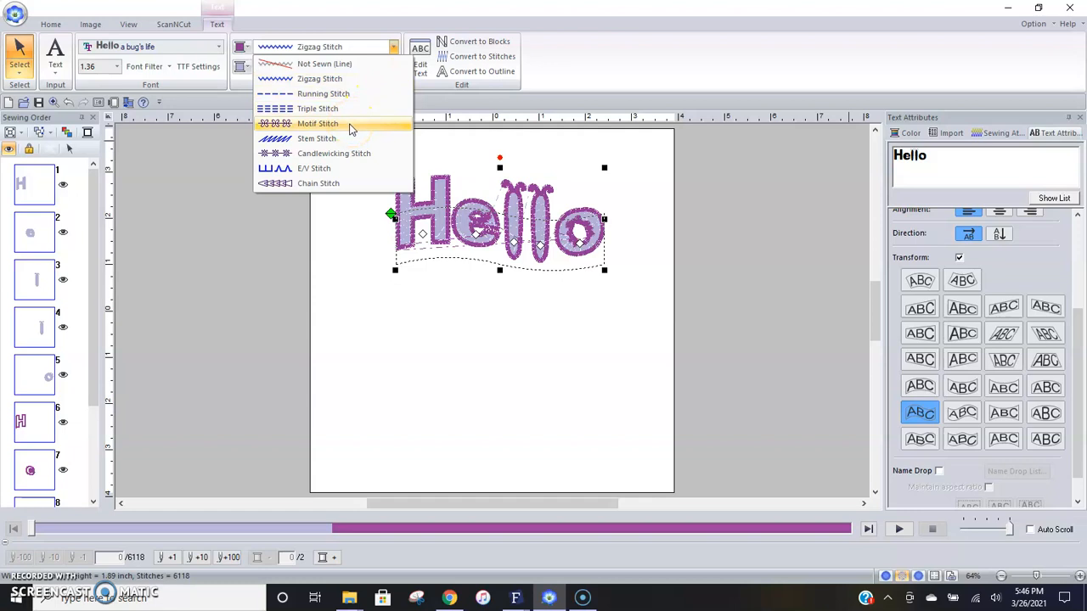
Make the Hello outline a motif stitch and lower the motif size to about 0.27 inch
click(318, 122)
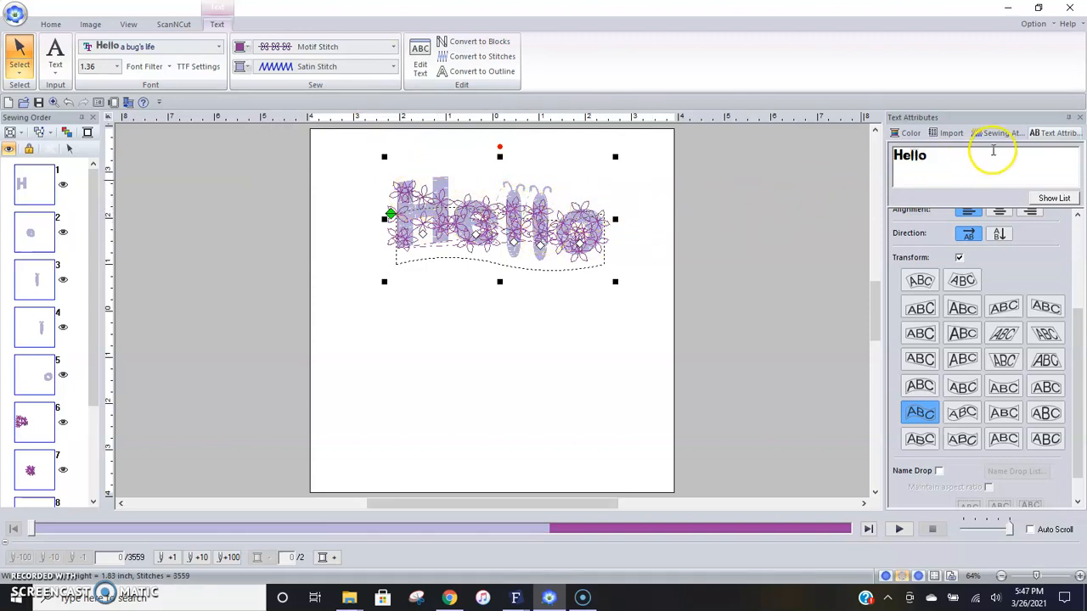
click(999, 133)
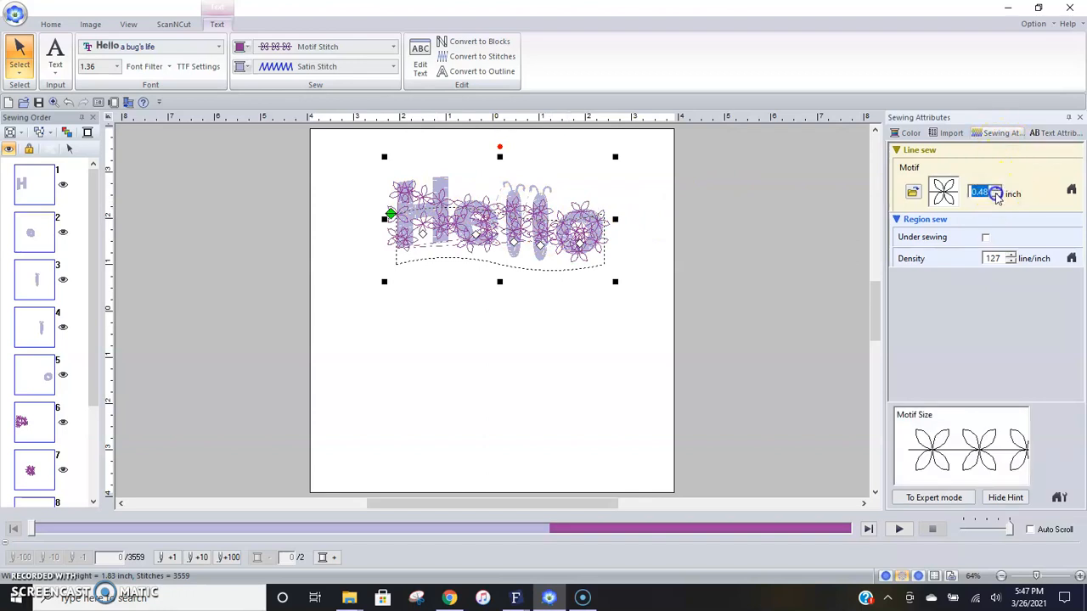
click(995, 197)
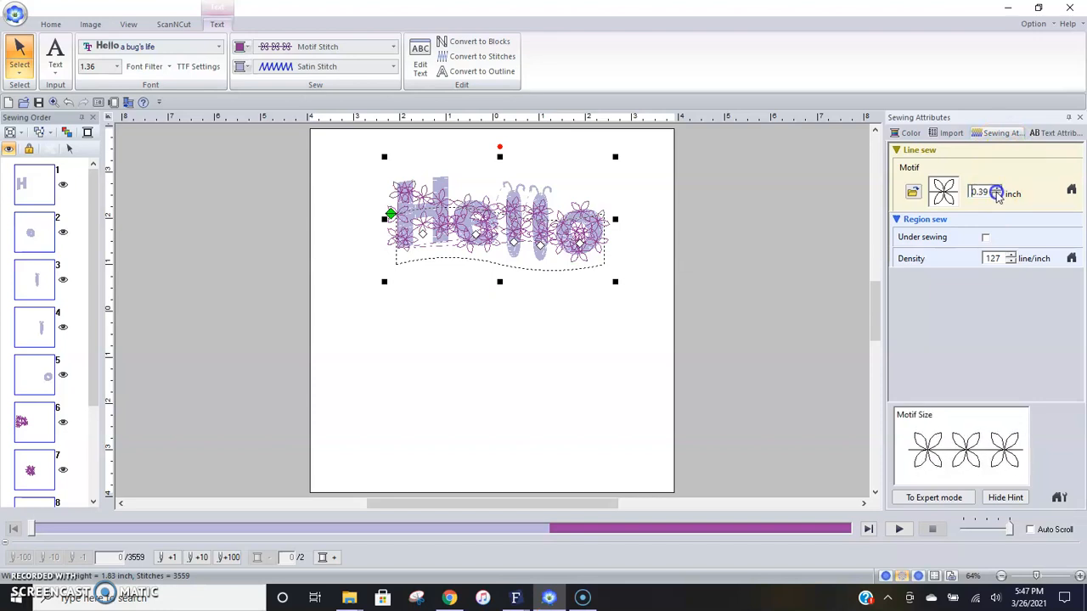
click(999, 194)
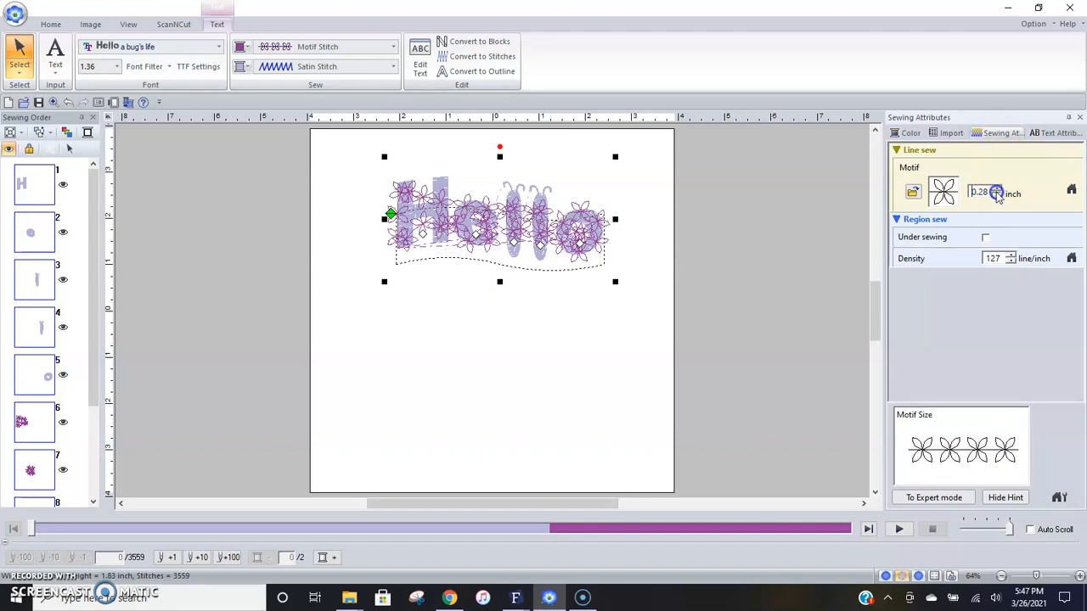
click(914, 190)
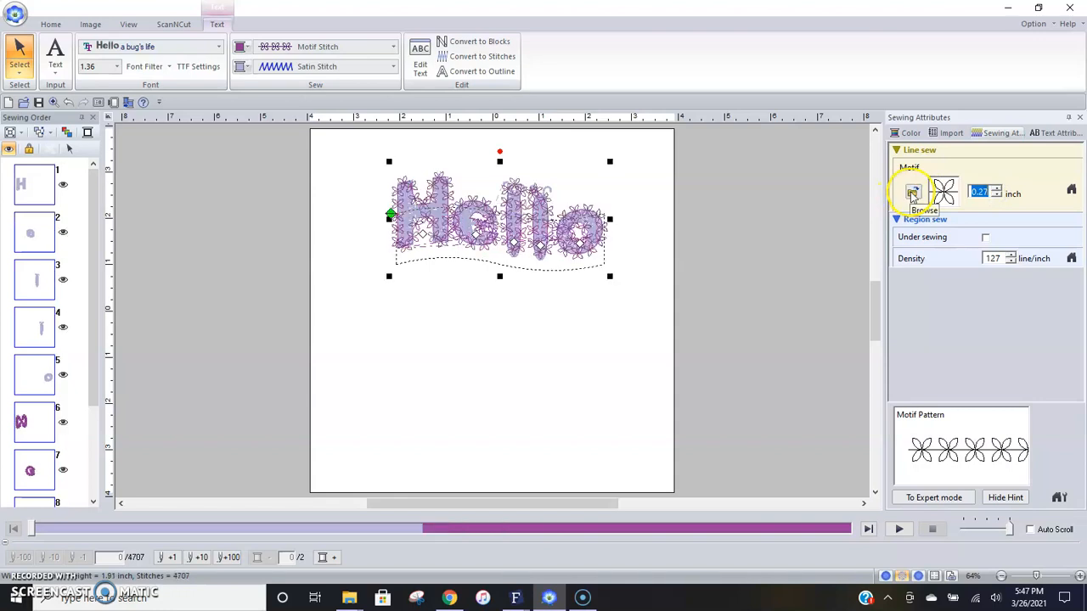
mouse_move(897, 211)
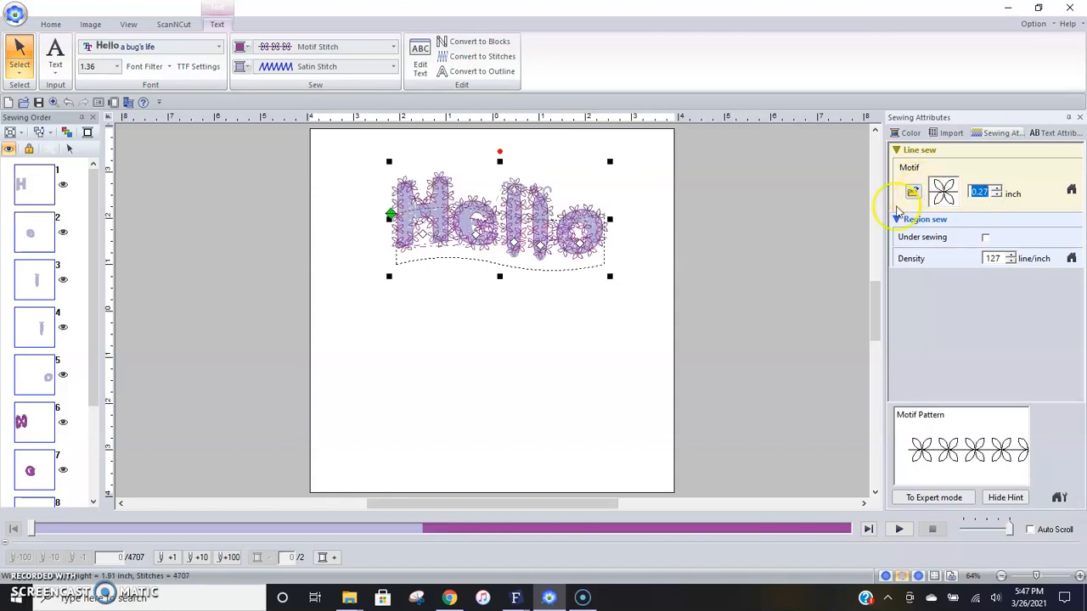
Browse the motif pattern library and close it without changing the flower motif
click(912, 190)
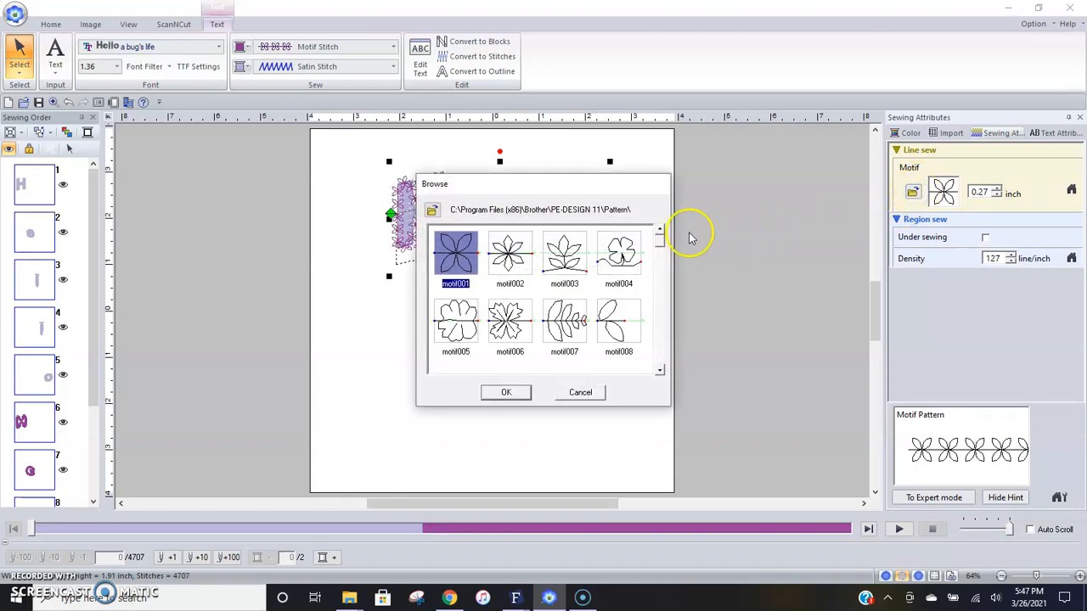
scroll(down, 3)
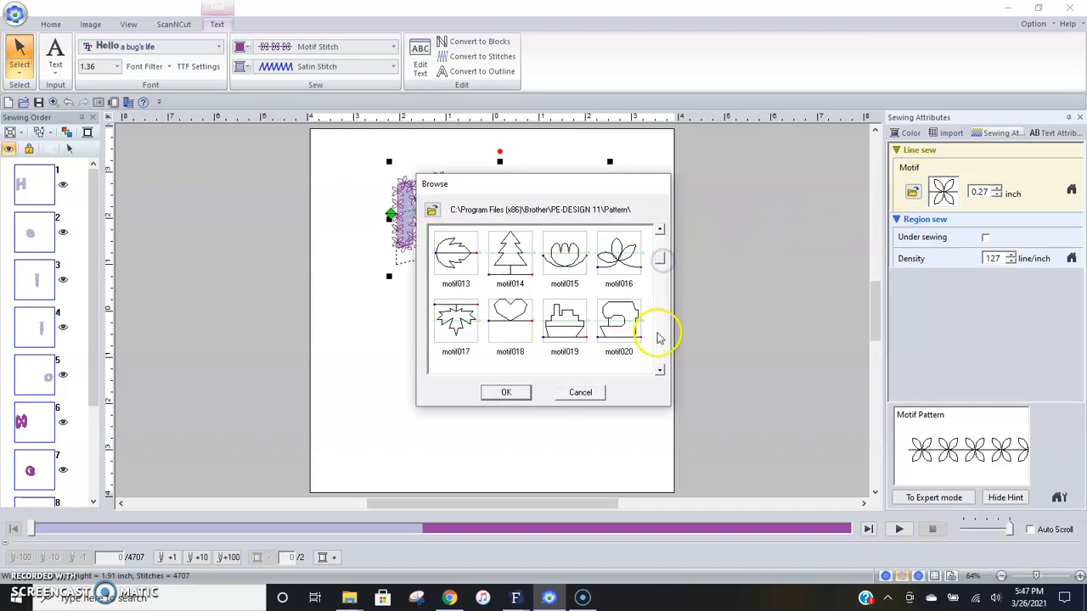
click(659, 371)
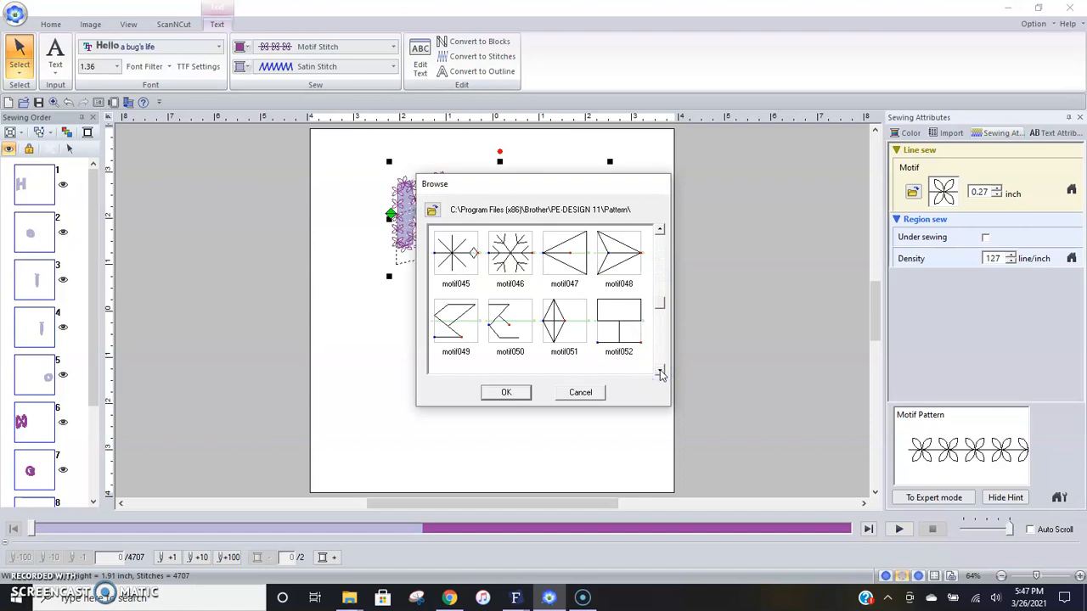
click(659, 371)
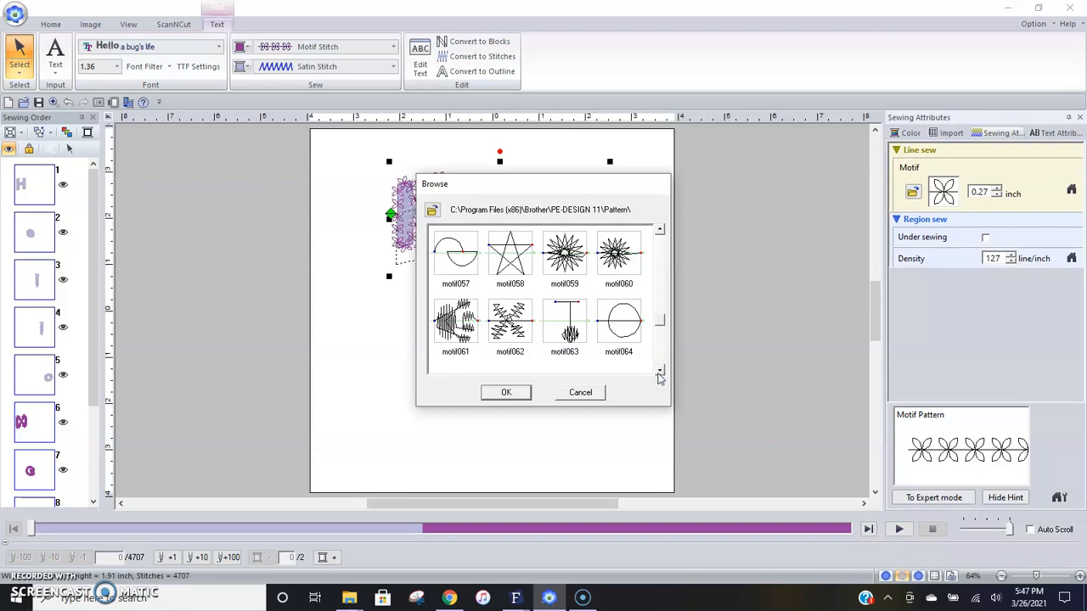
mouse_move(666, 352)
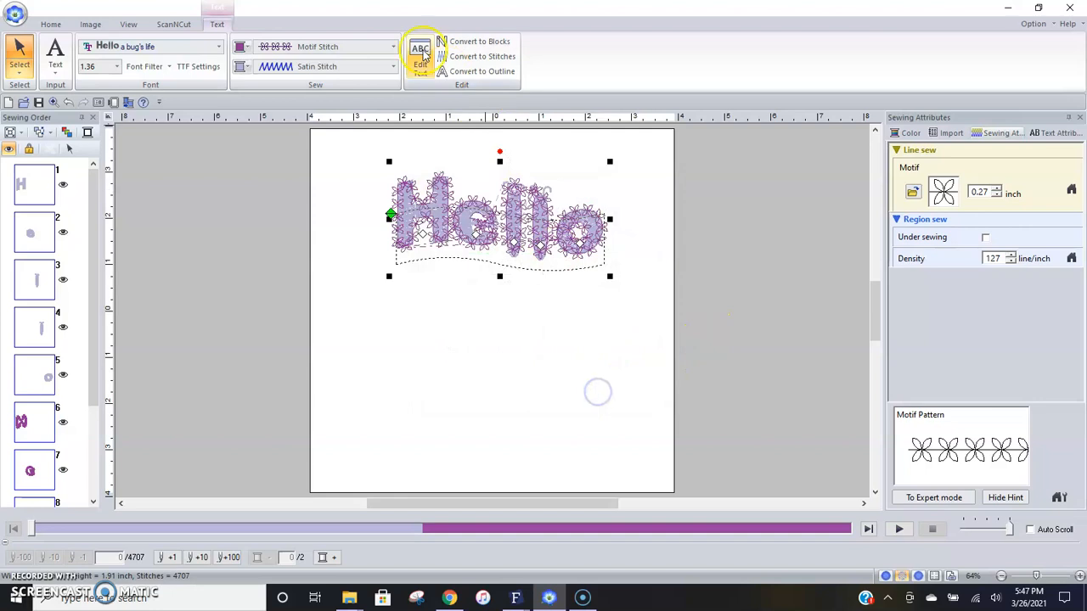
List the body sew types for Hello: Not Sewn, Satin, Fill and Prog. Fill Stitch
click(387, 46)
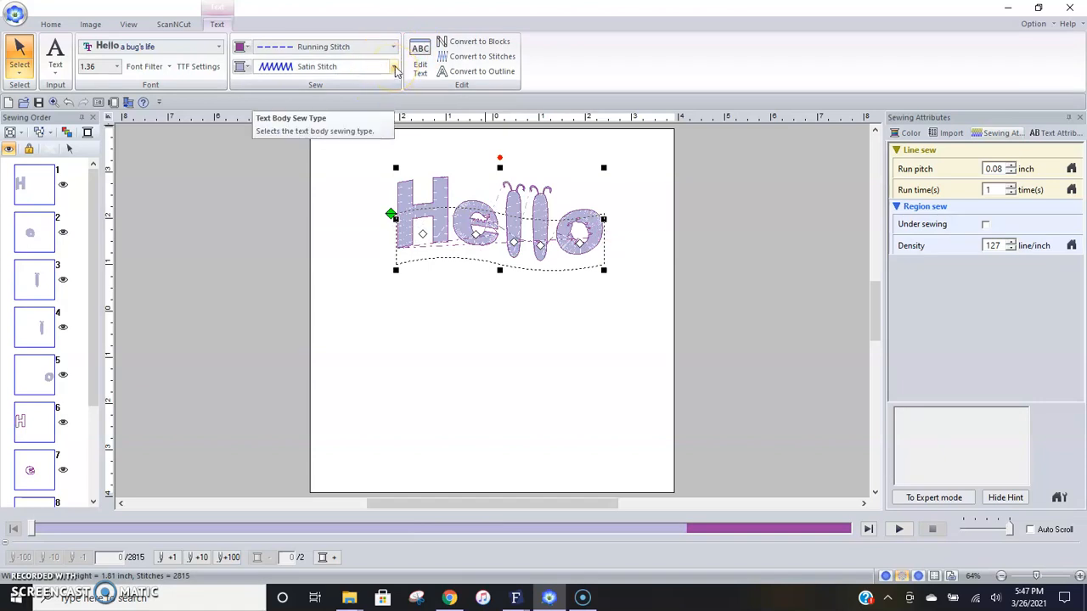
click(383, 66)
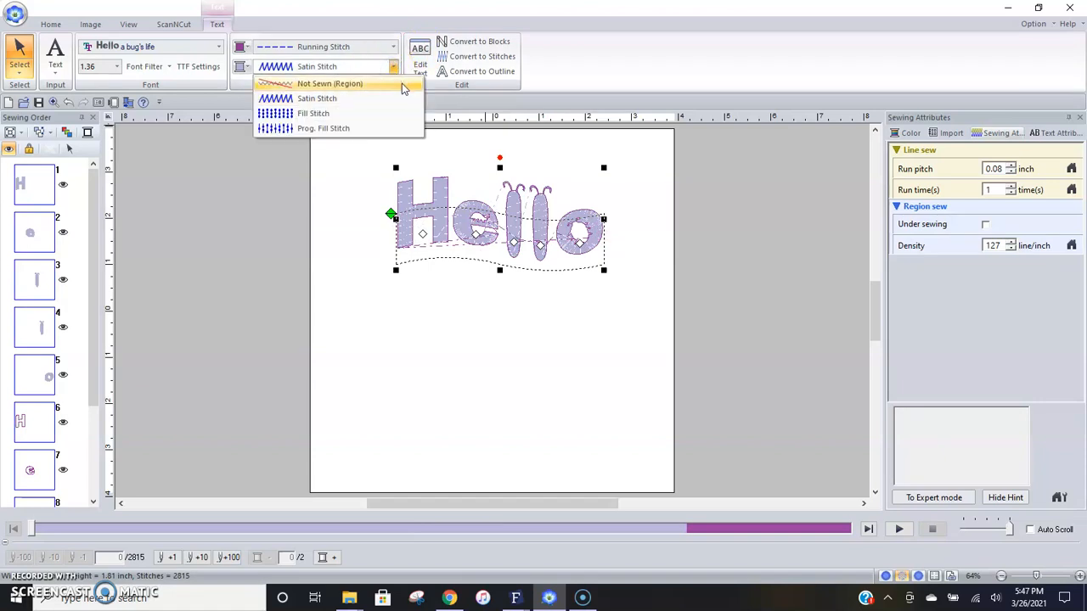
mouse_move(396, 99)
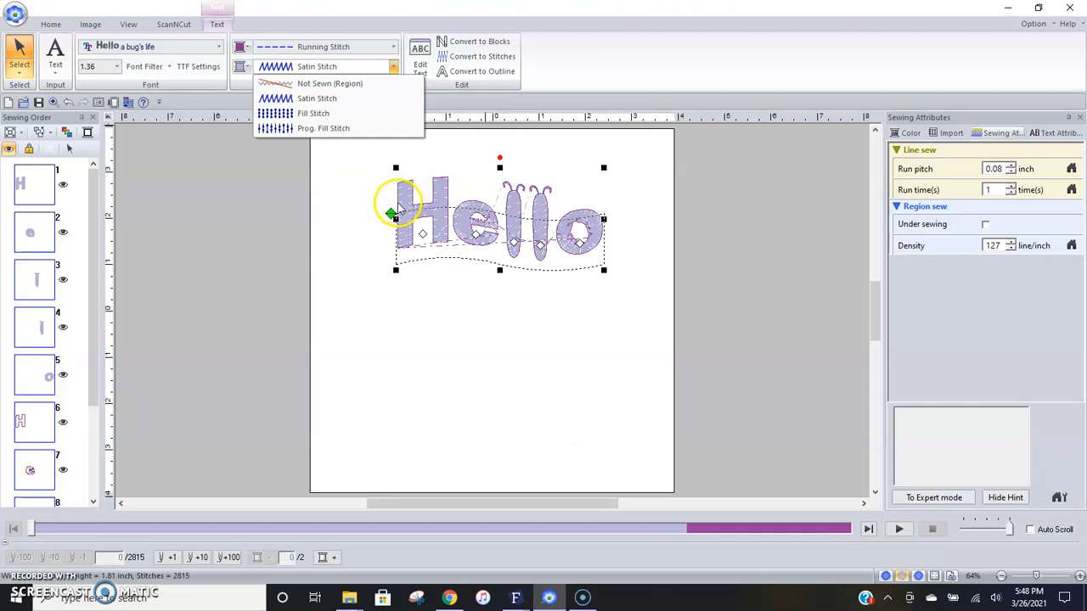
mouse_move(417, 197)
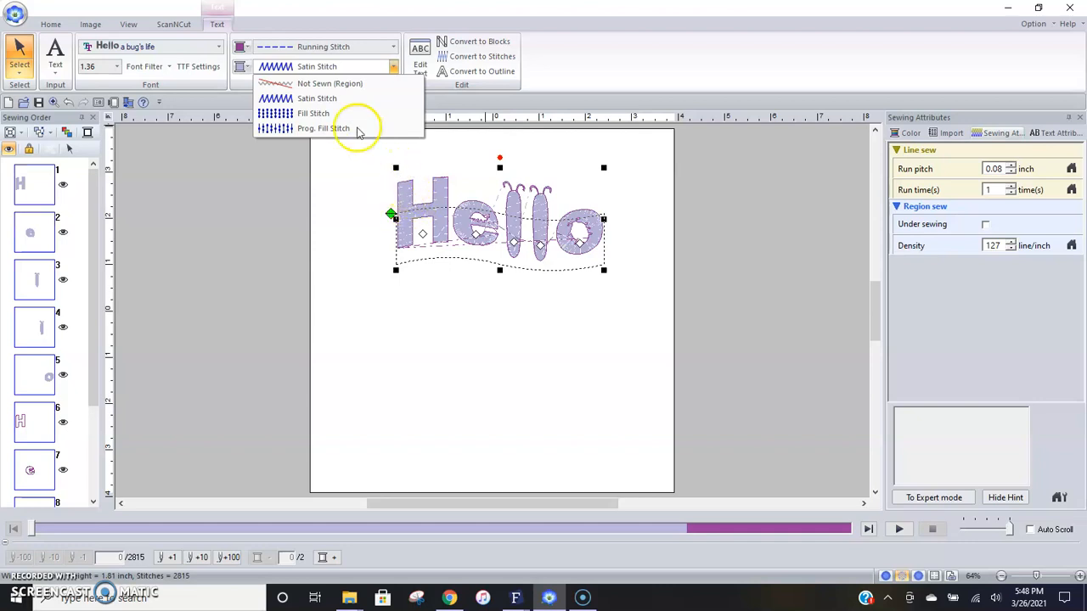
mouse_move(341, 112)
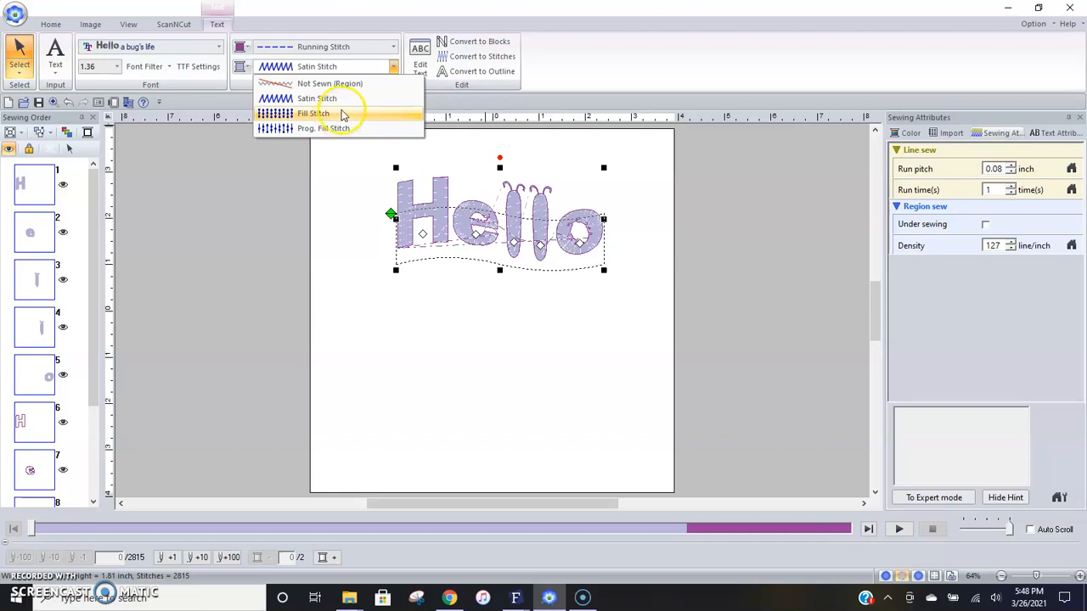
mouse_move(343, 98)
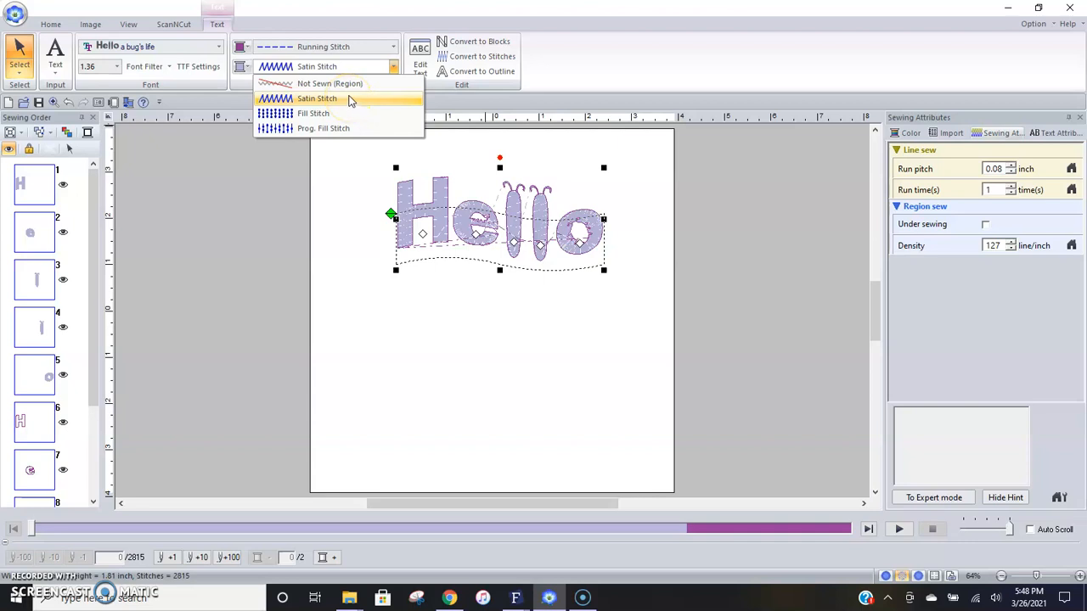
mouse_move(326, 112)
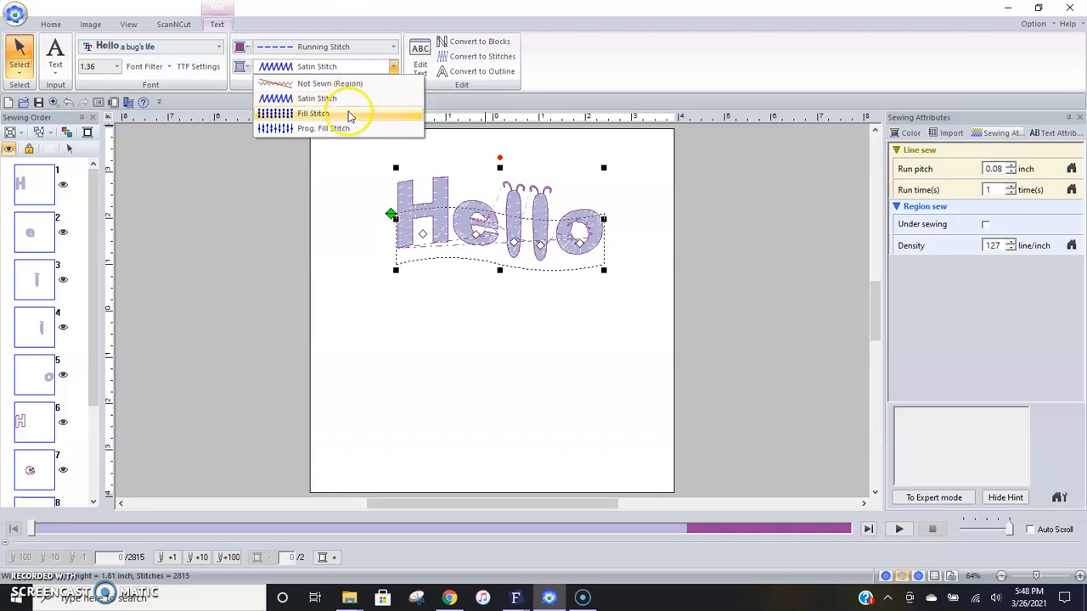
Give the Hello body a Prog. Fill Stitch using the fish-scale pattern pat04
click(313, 130)
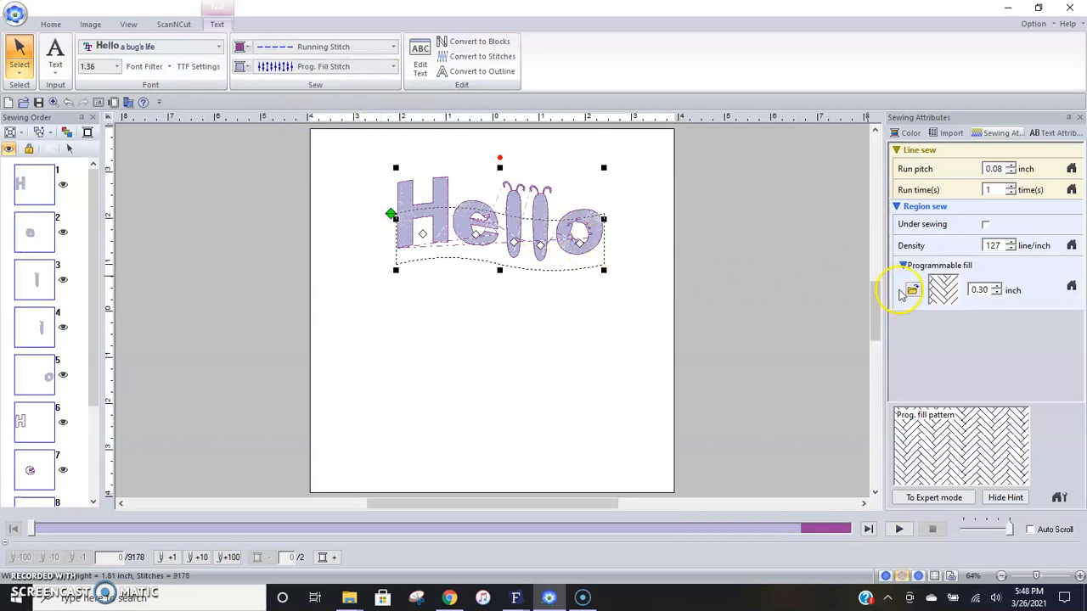
click(912, 290)
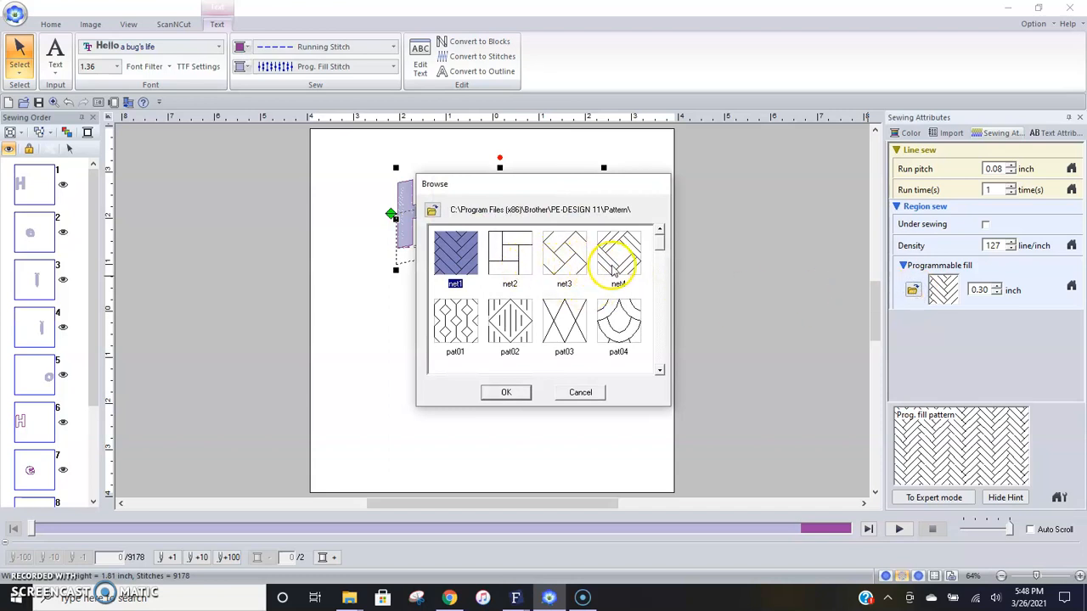
click(618, 324)
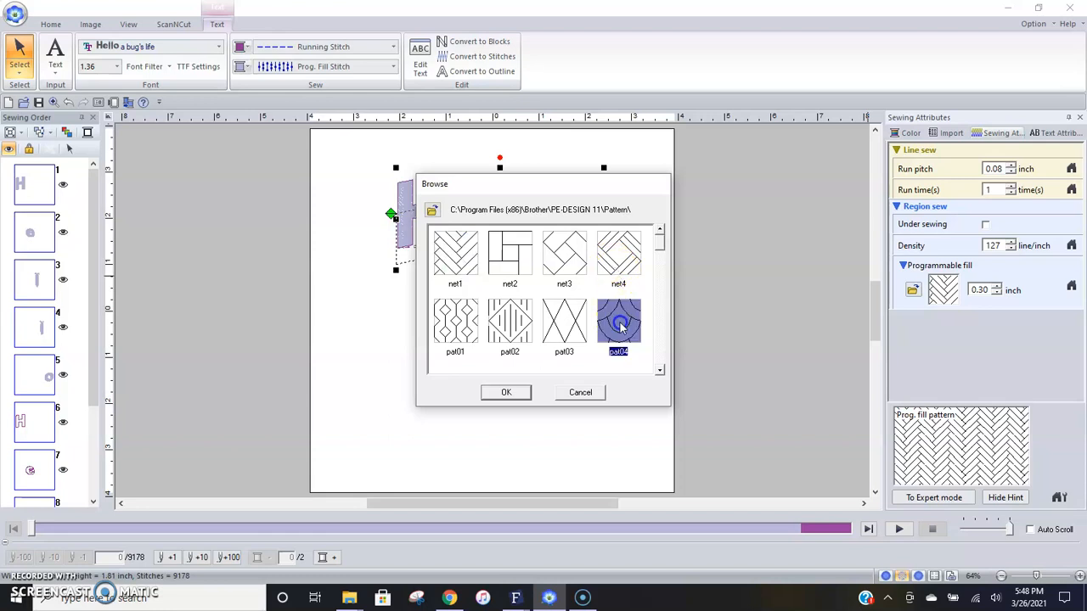
mouse_move(507, 393)
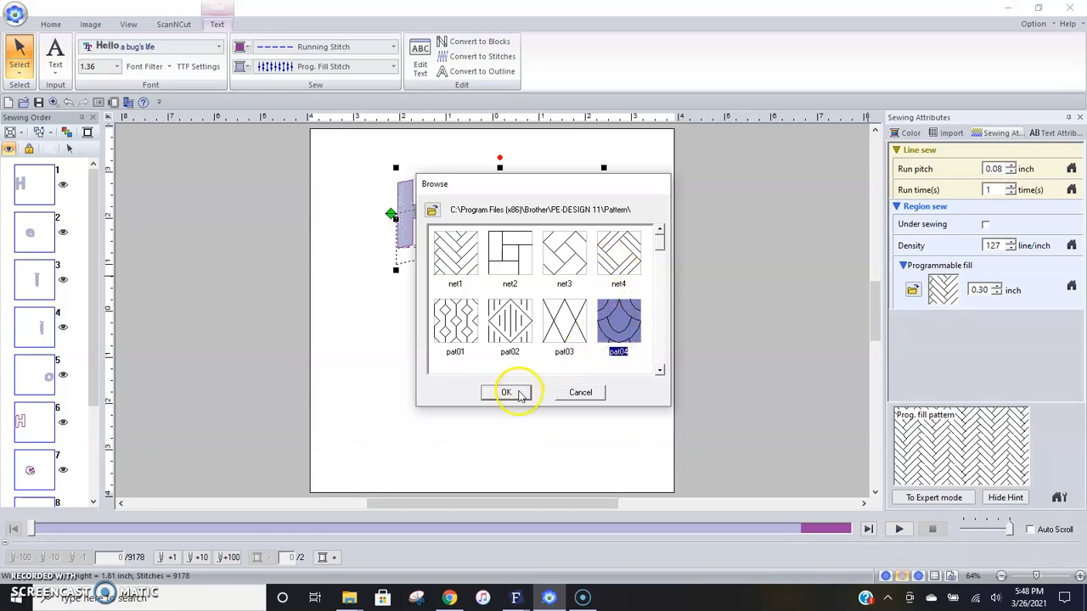
click(506, 392)
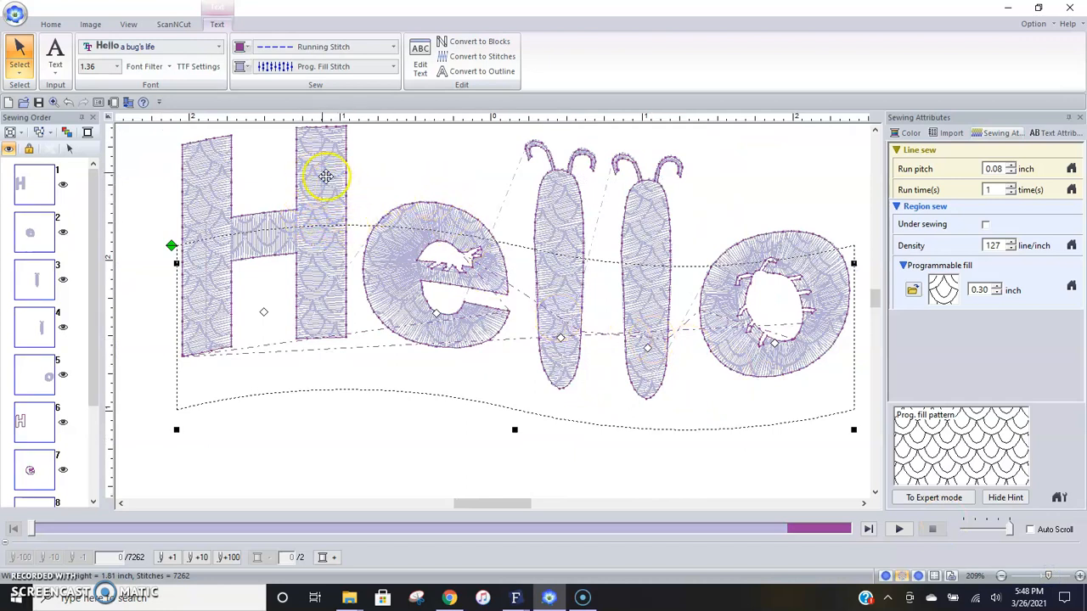
Preview Hello in Realistic view and bring up the sew type choices again
click(123, 24)
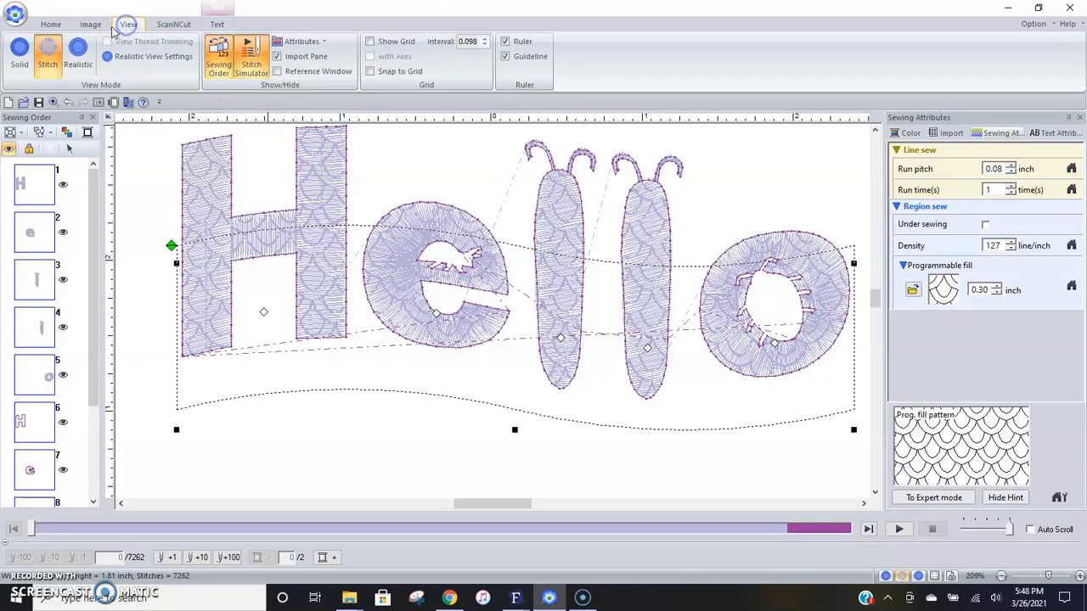
click(81, 59)
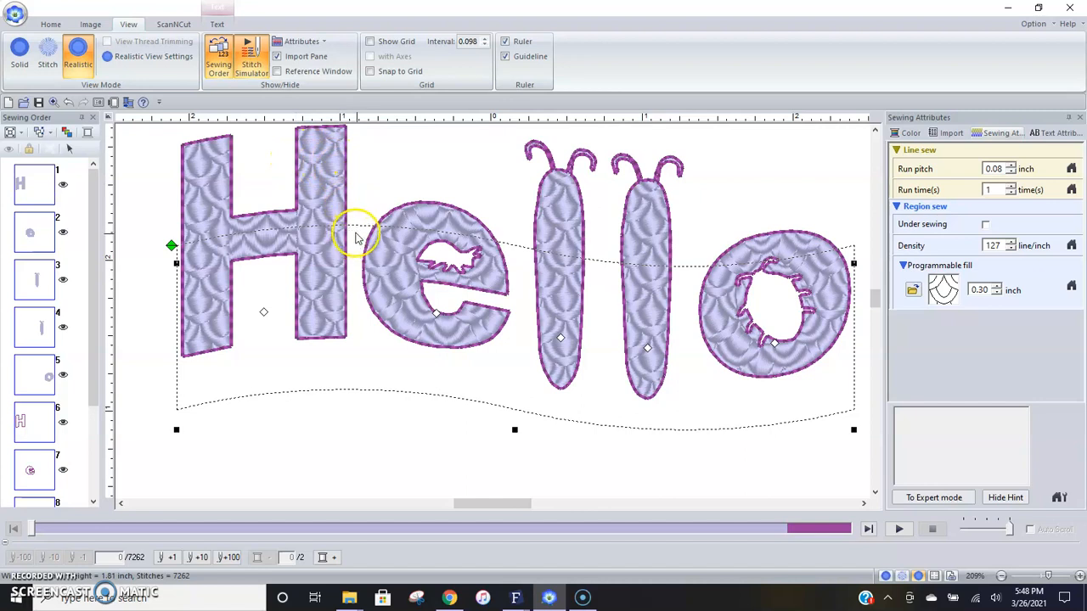
mouse_move(761, 295)
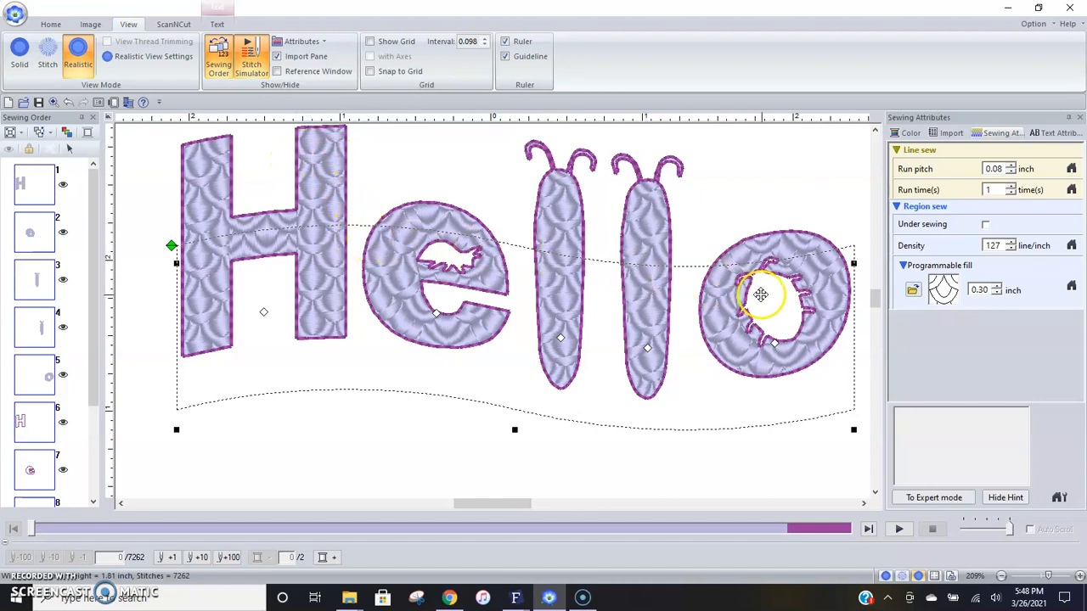
click(913, 289)
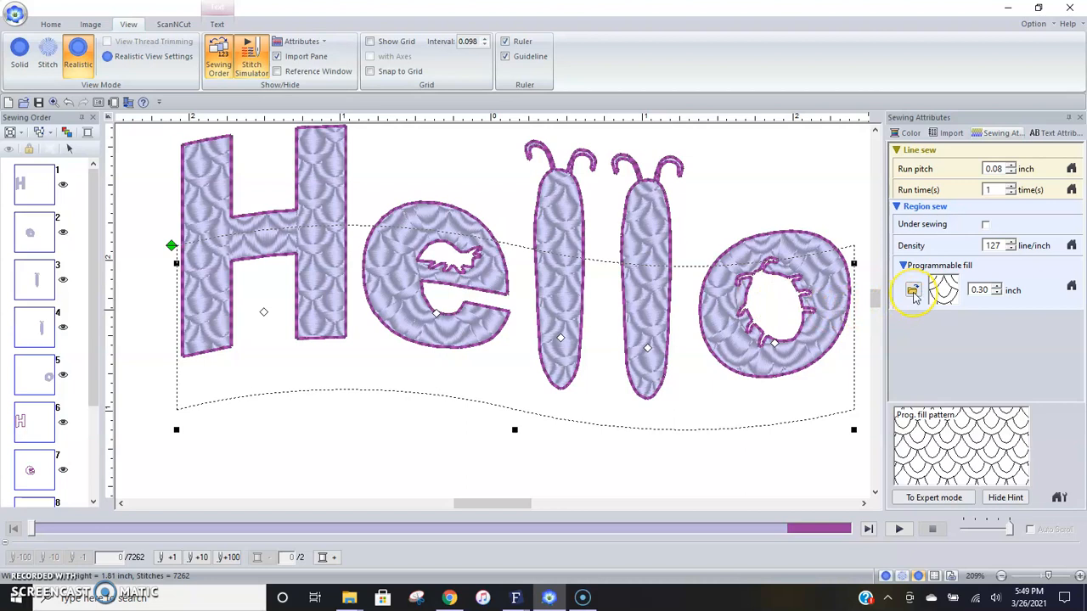
mouse_move(1027, 297)
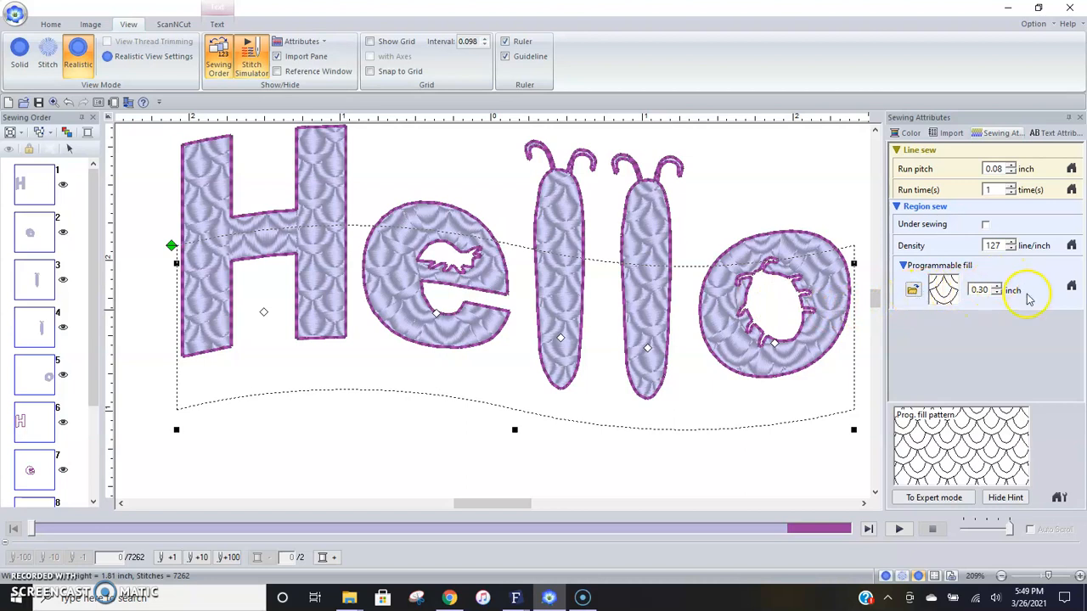
click(216, 23)
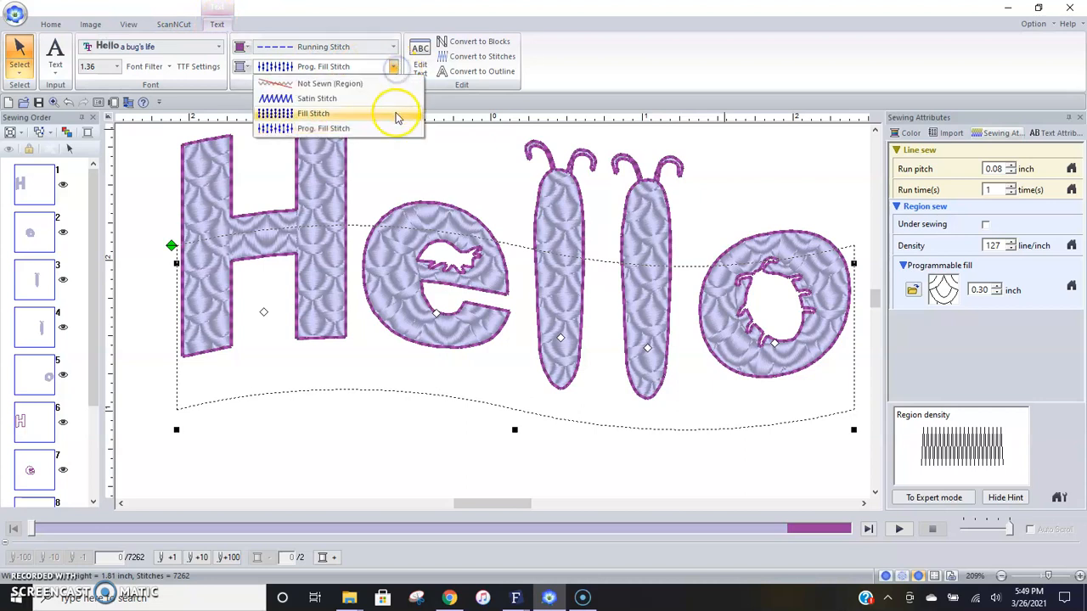
mouse_move(389, 109)
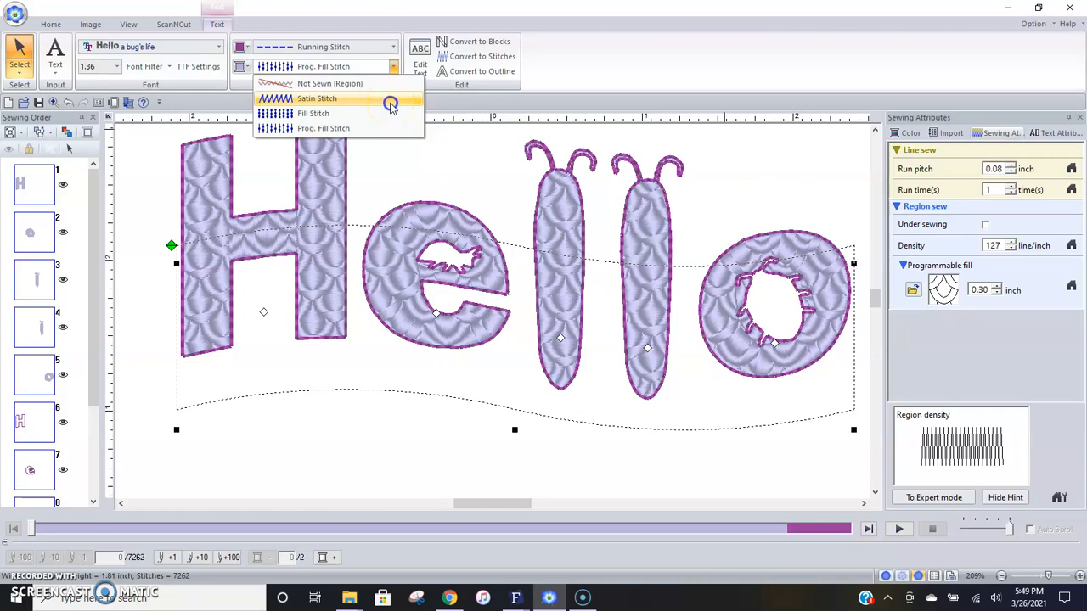
Change the Hello body to a plain Fill Stitch and return to the normal Stitch view
click(316, 97)
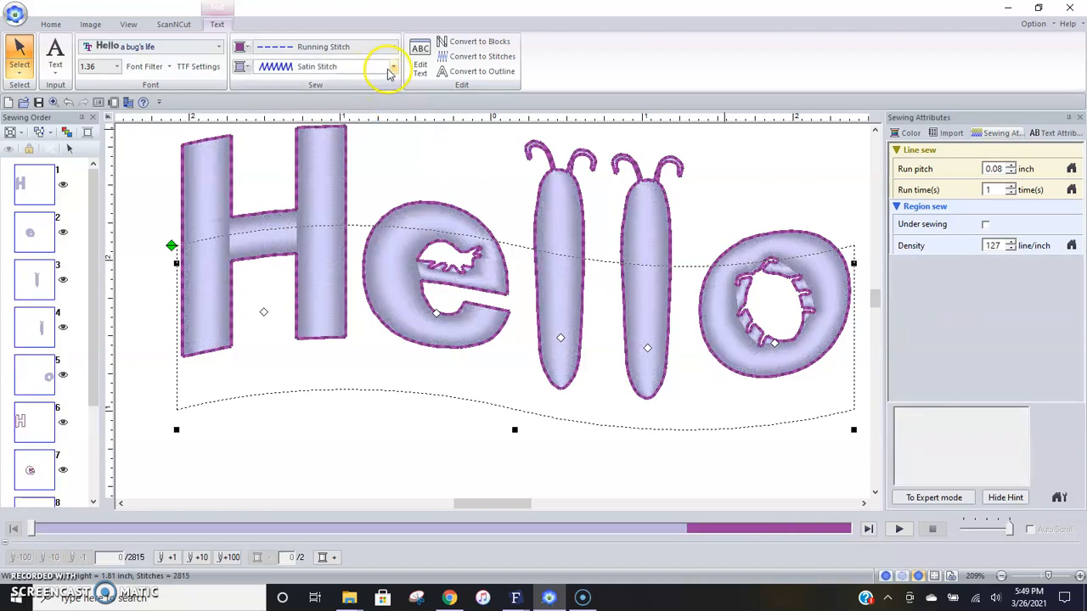
click(389, 67)
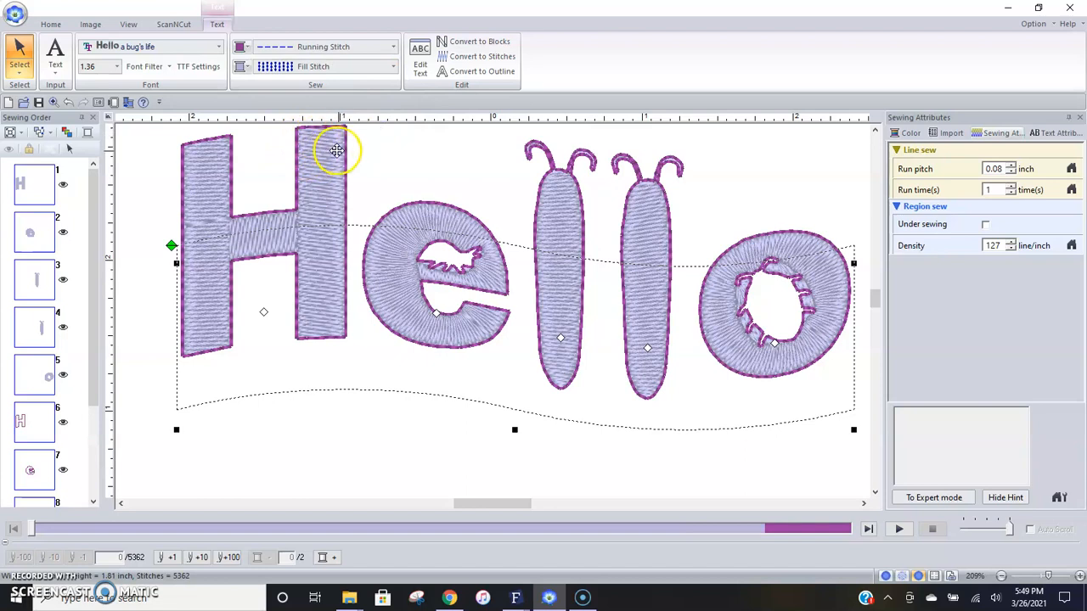
mouse_move(328, 204)
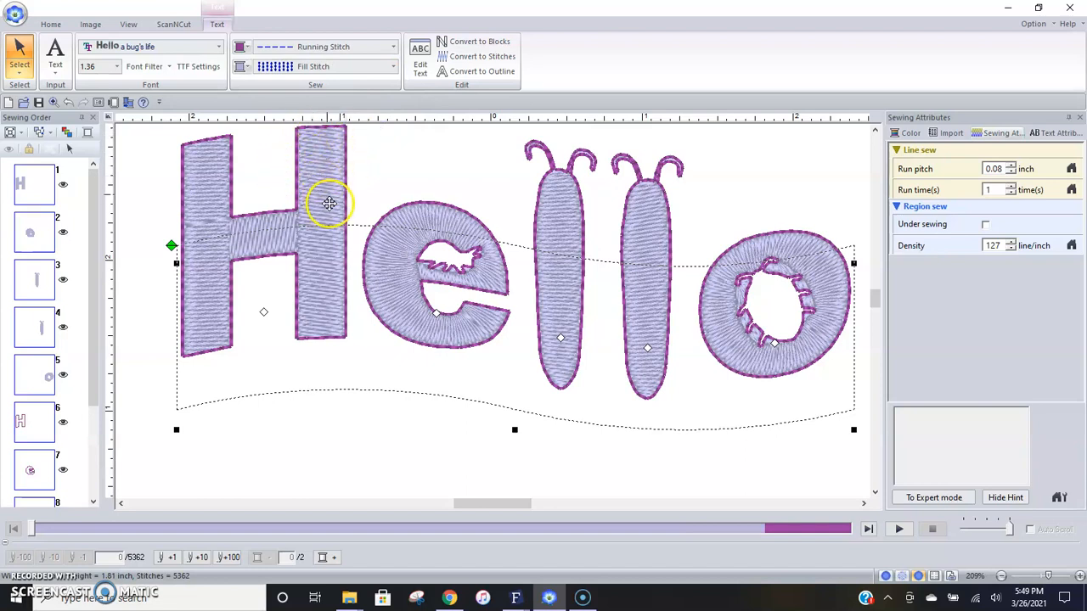
click(128, 24)
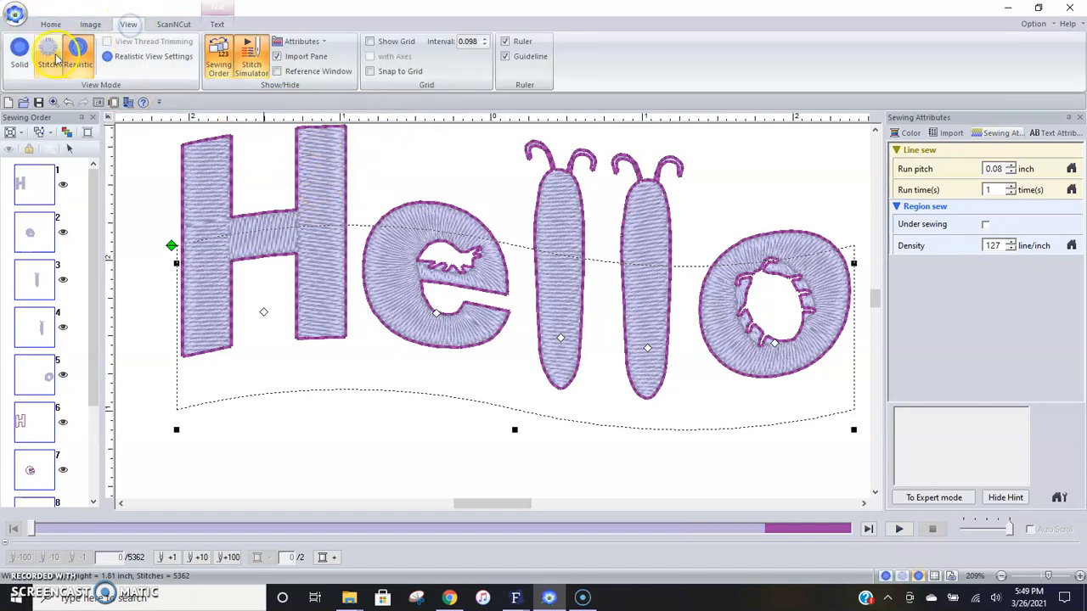
click(53, 55)
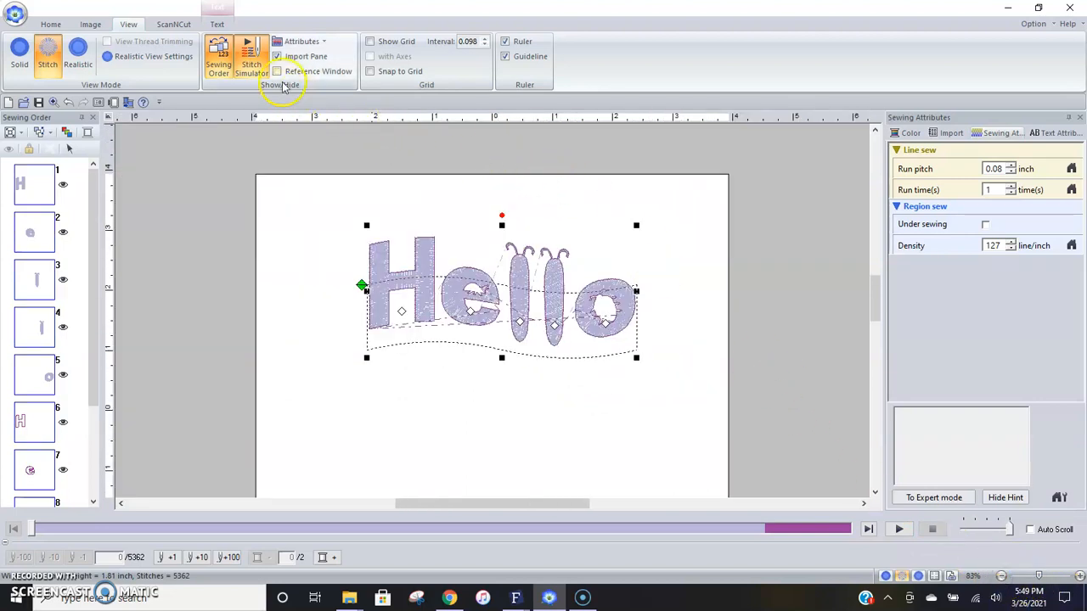
click(215, 24)
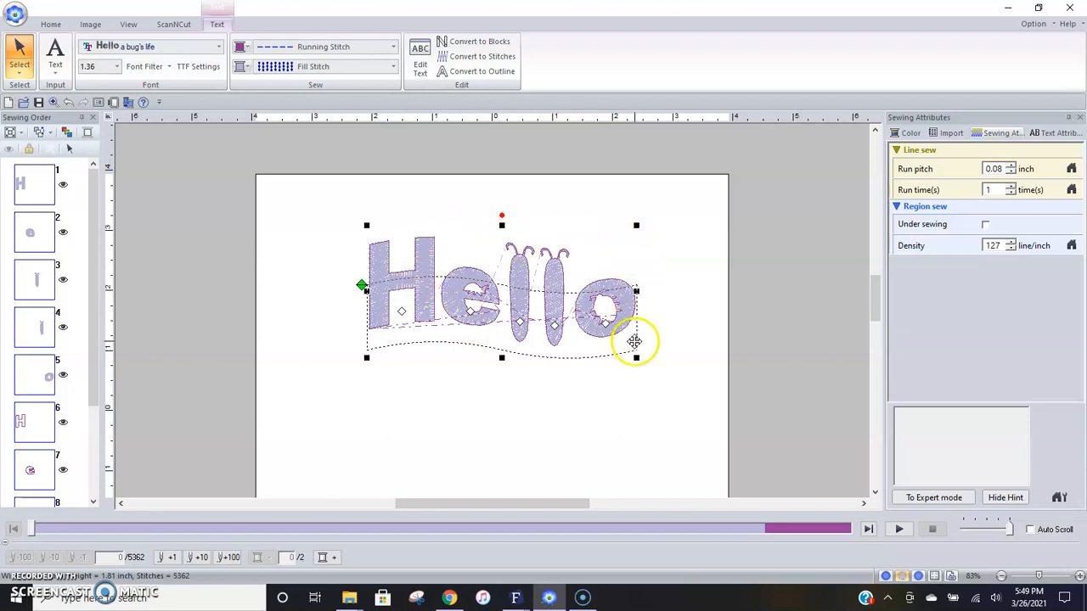
mouse_move(639, 337)
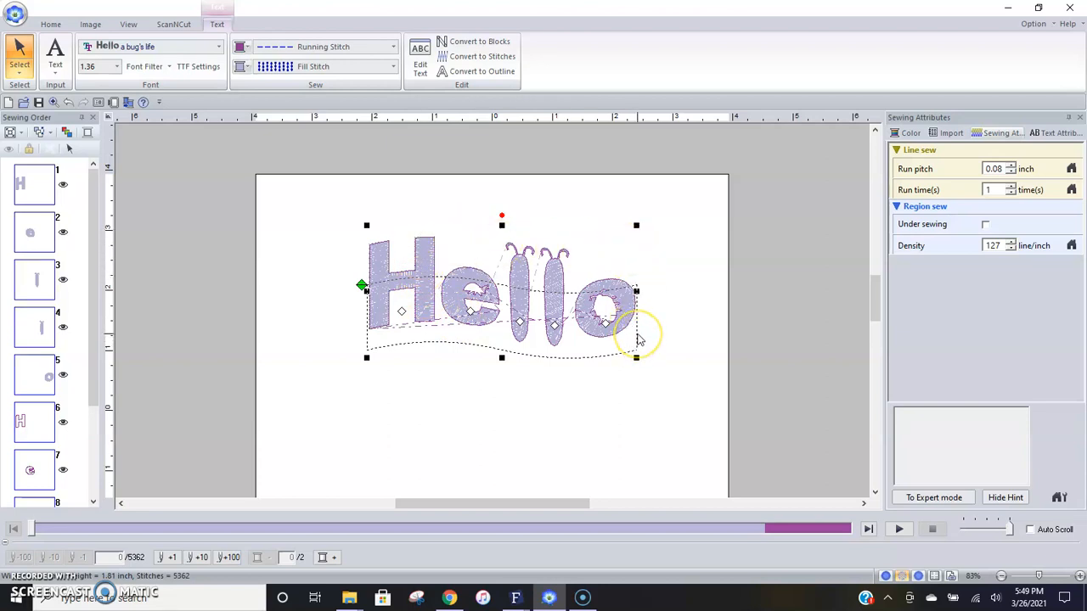